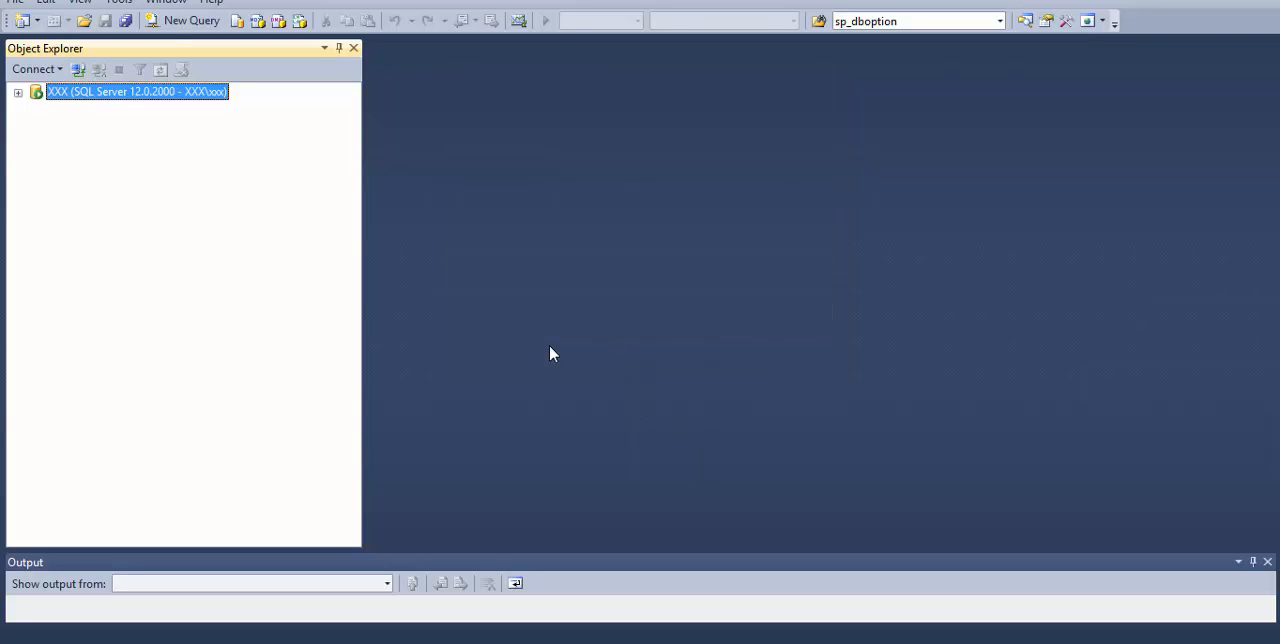
Step: Expand the connected server node in Object Explorer to list Databases, Security and other folders
left_click(16, 92)
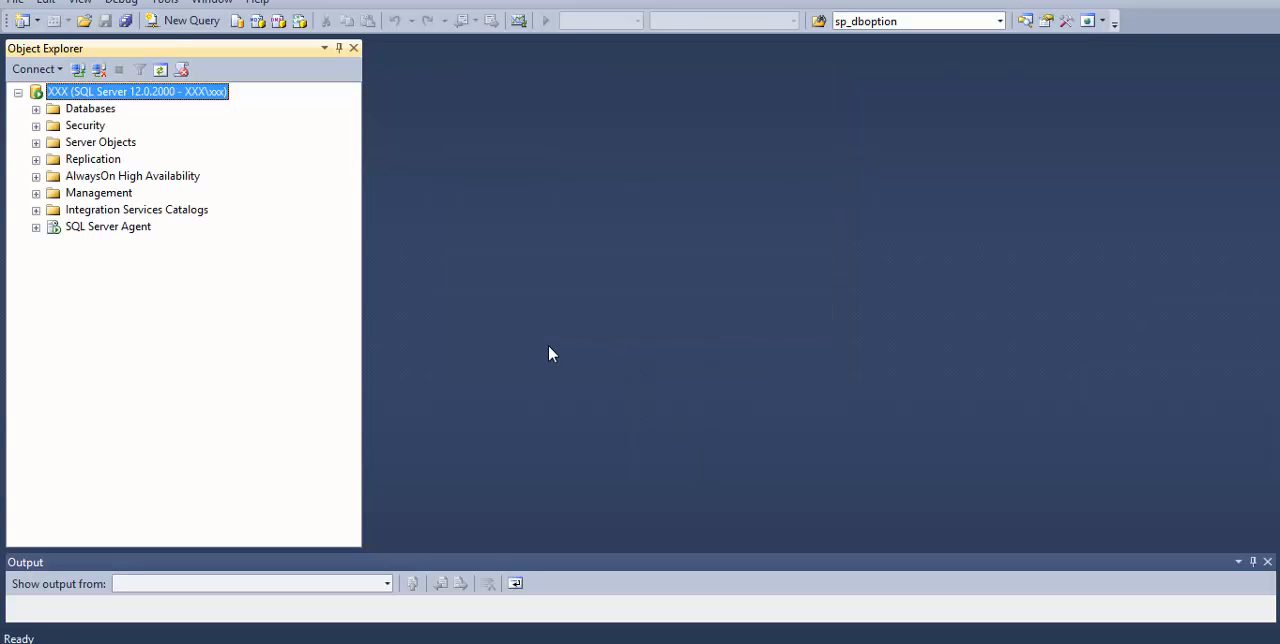
mouse_move(490, 402)
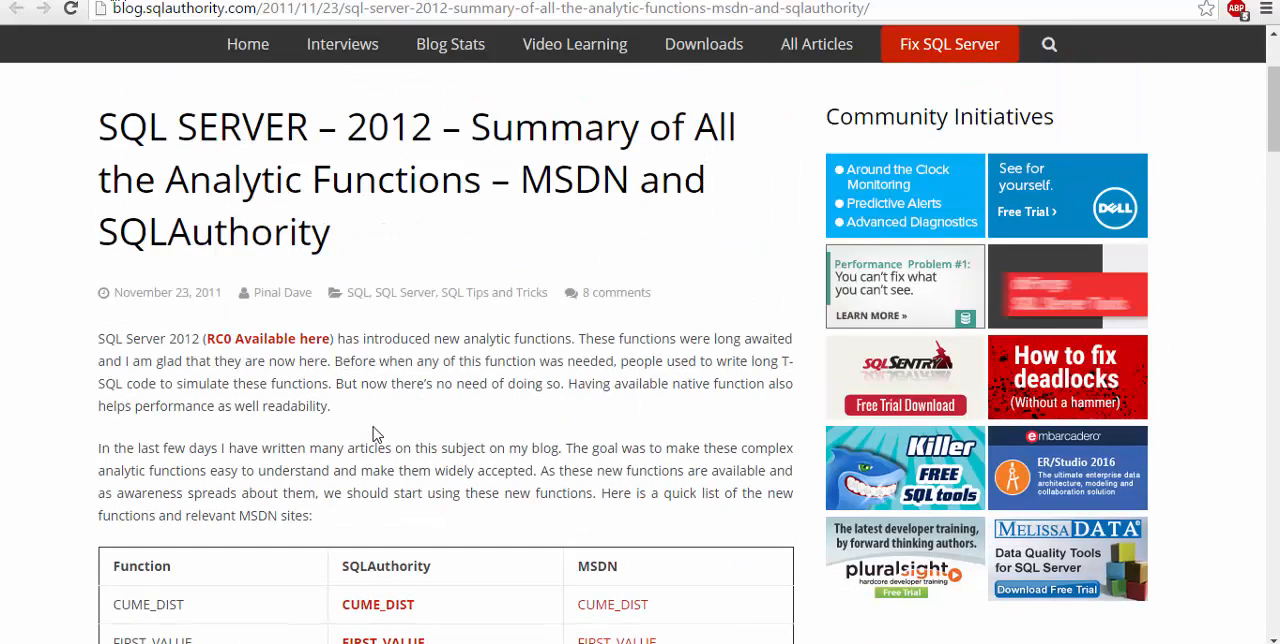
Step: Scroll the SQLAuthority post to its table of SQL Server 2012 analytic functions (CUME_DIST, LEAD, LAG)
scroll("down", 3)
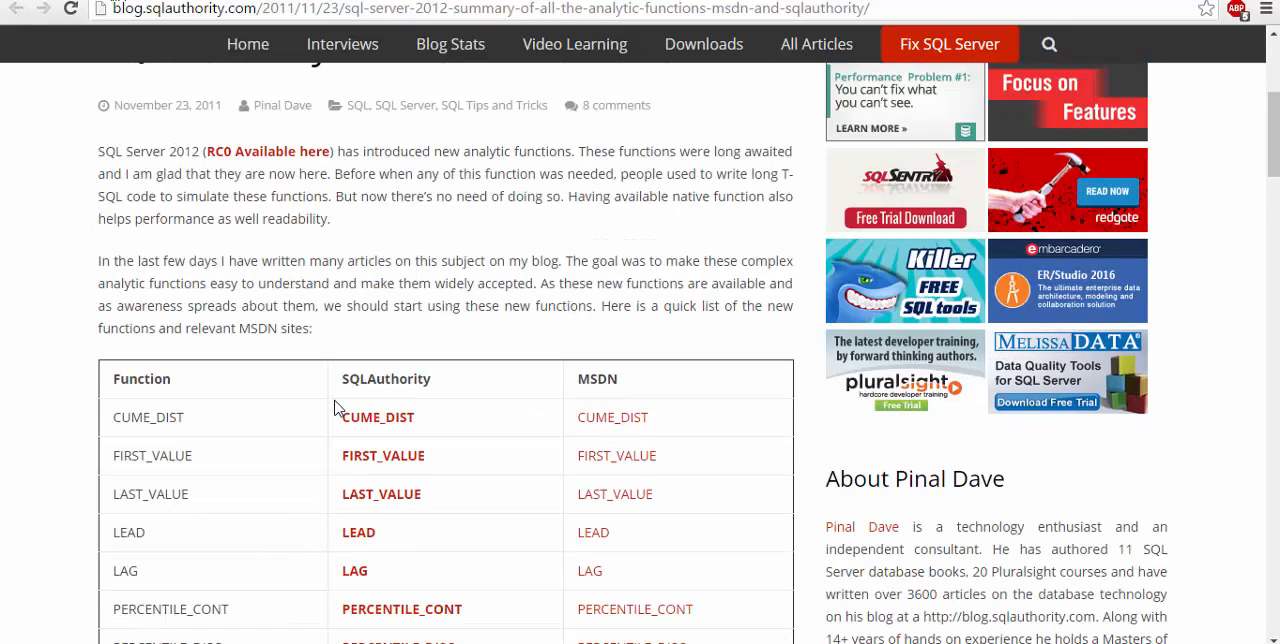
scroll("down", 3)
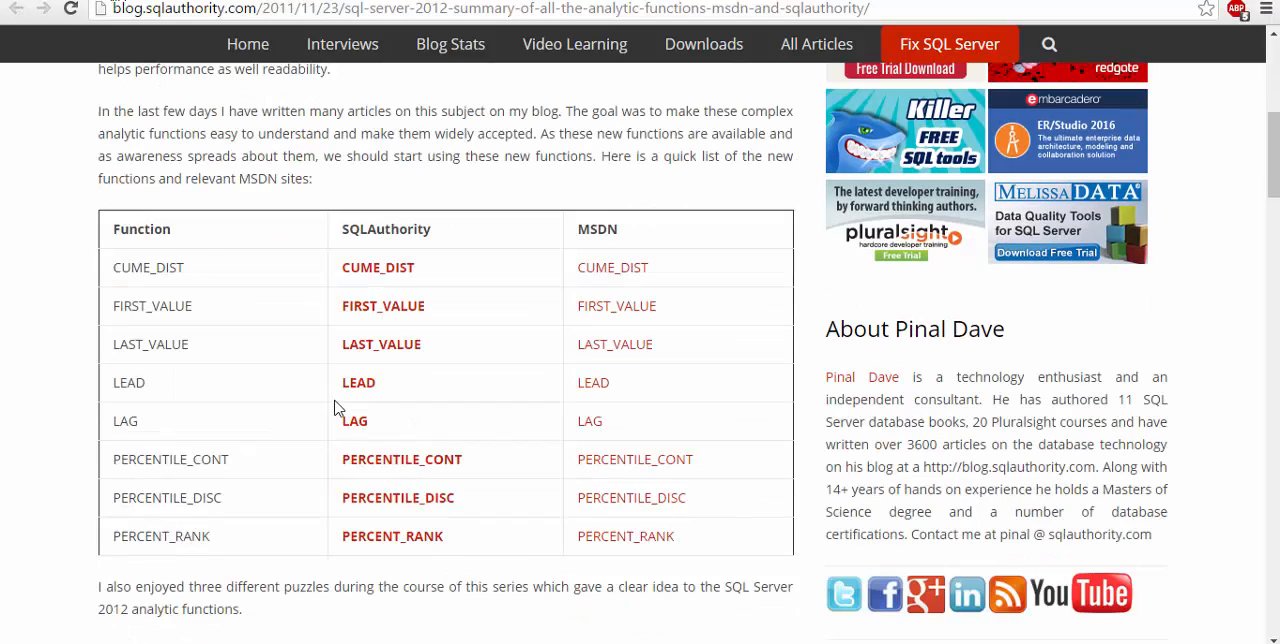
scroll("down", 3)
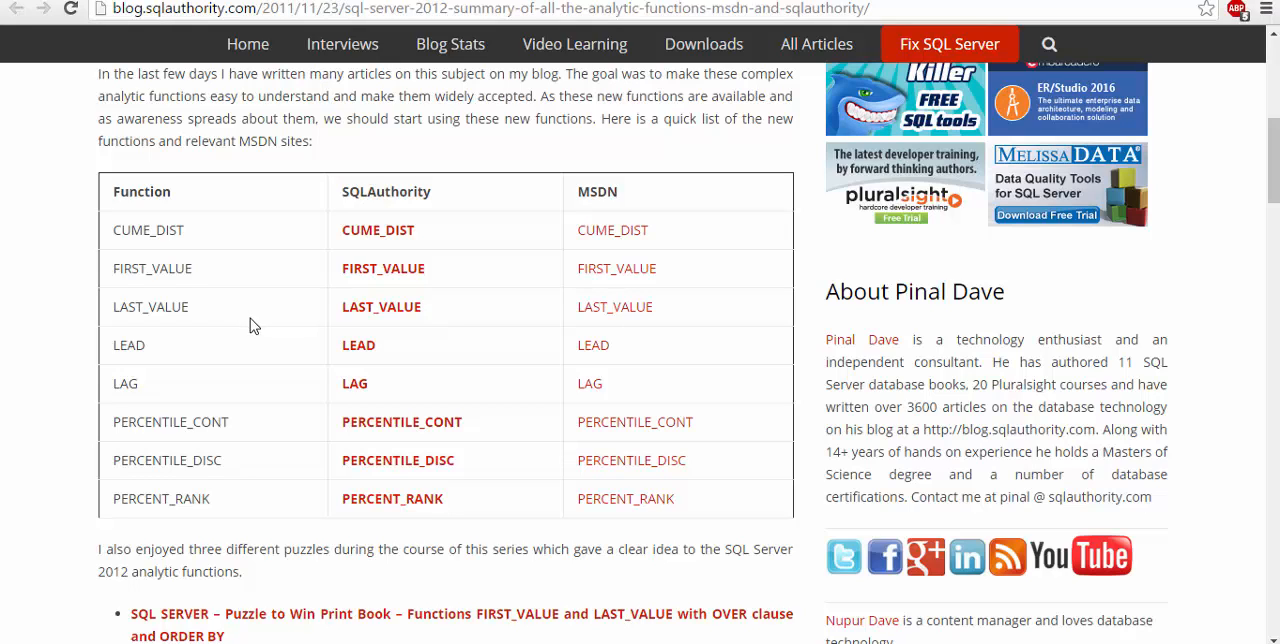
mouse_move(268, 360)
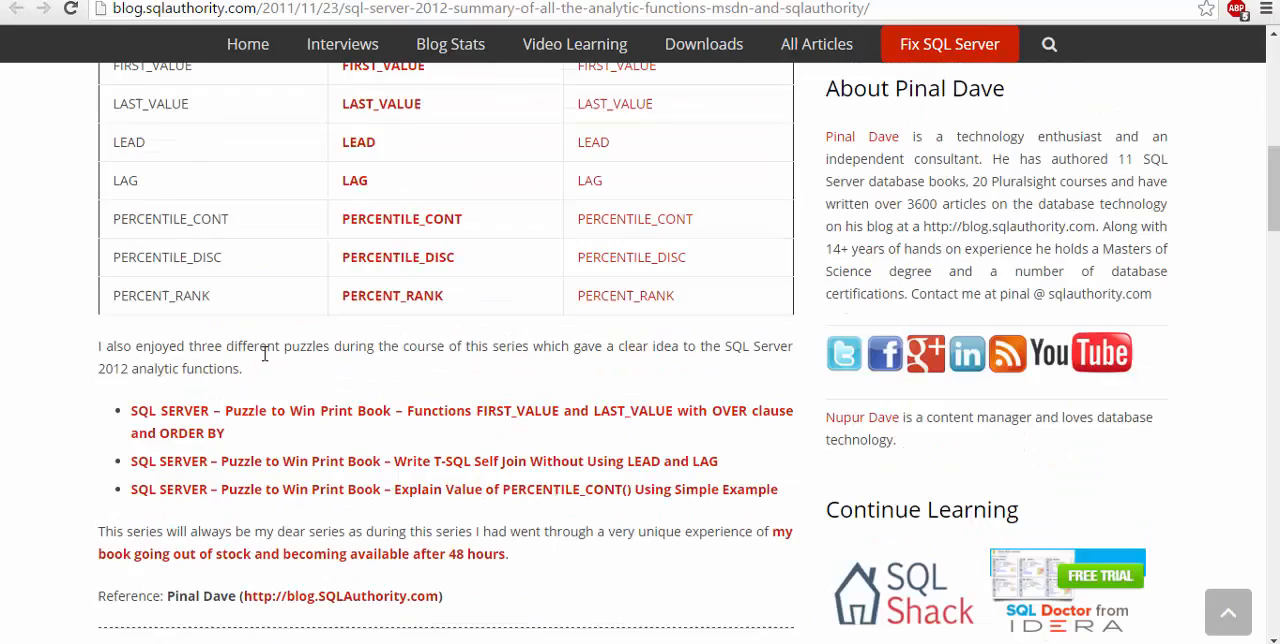
scroll("up", 3)
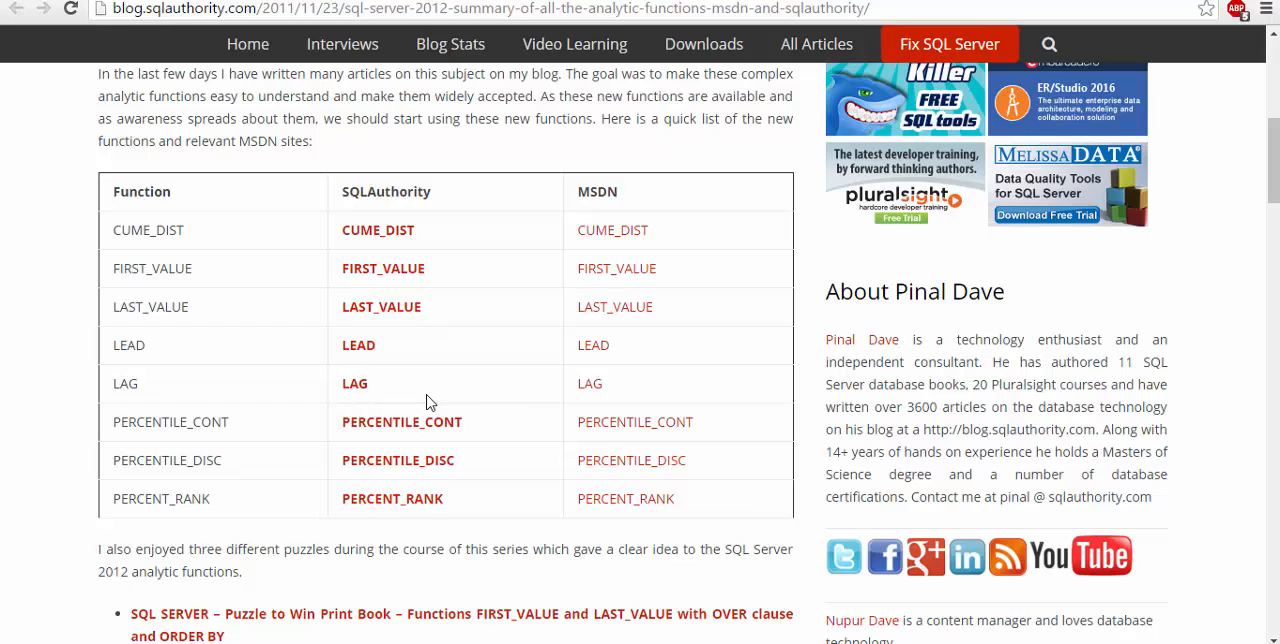
mouse_move(796, 278)
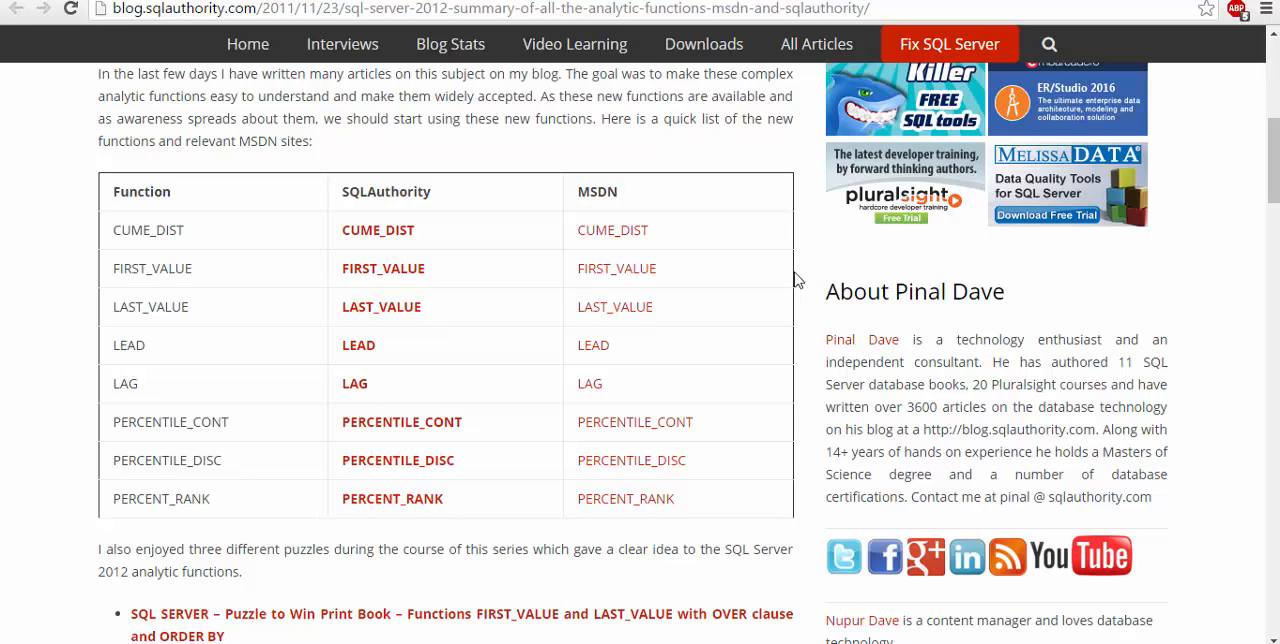
mouse_move(796, 278)
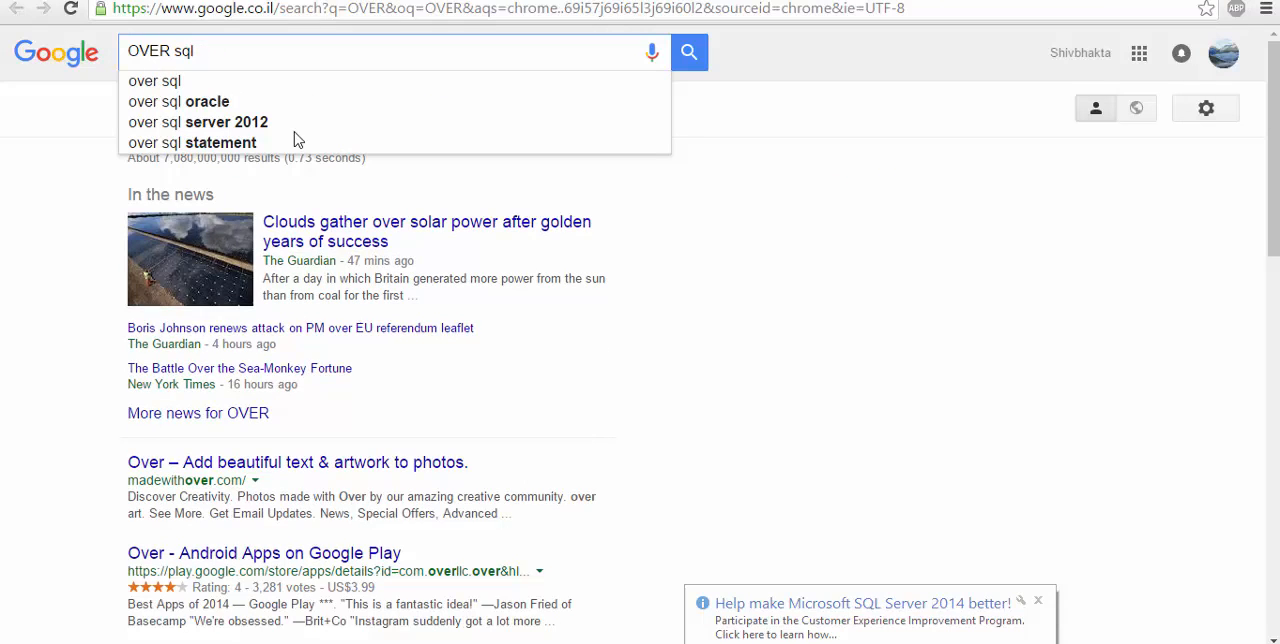
Step: Search Google for 'OVER sql' to reach the MSDN OVER Clause (Transact-SQL) page
left_click(198, 120)
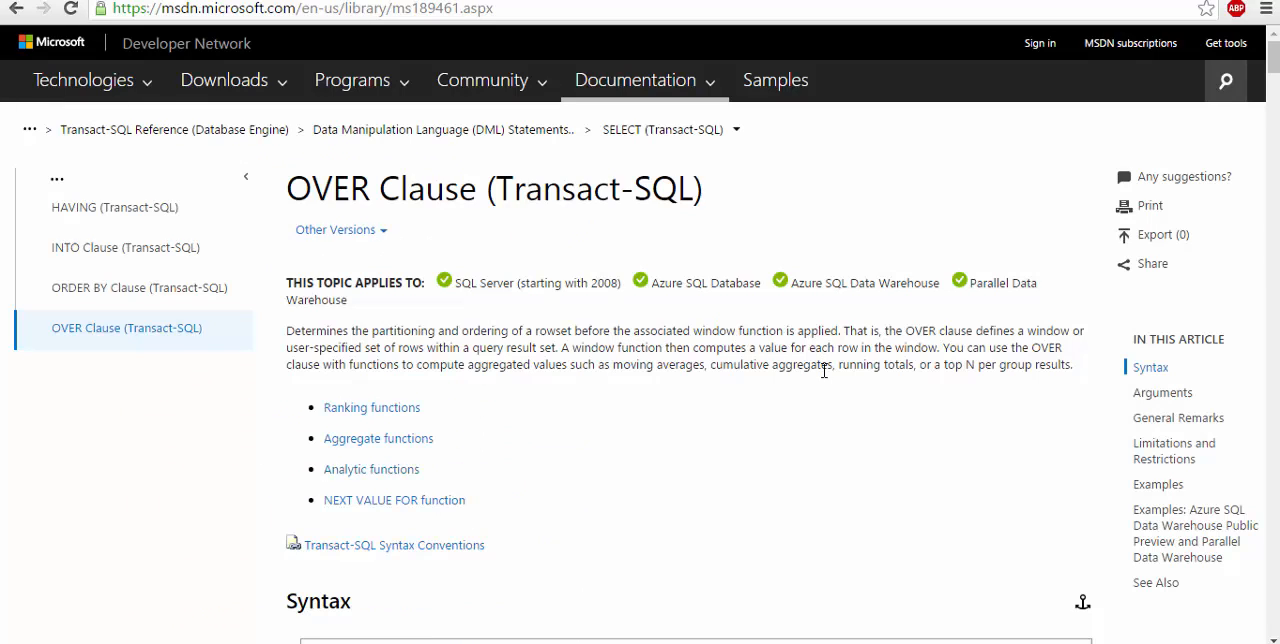
mouse_move(442, 382)
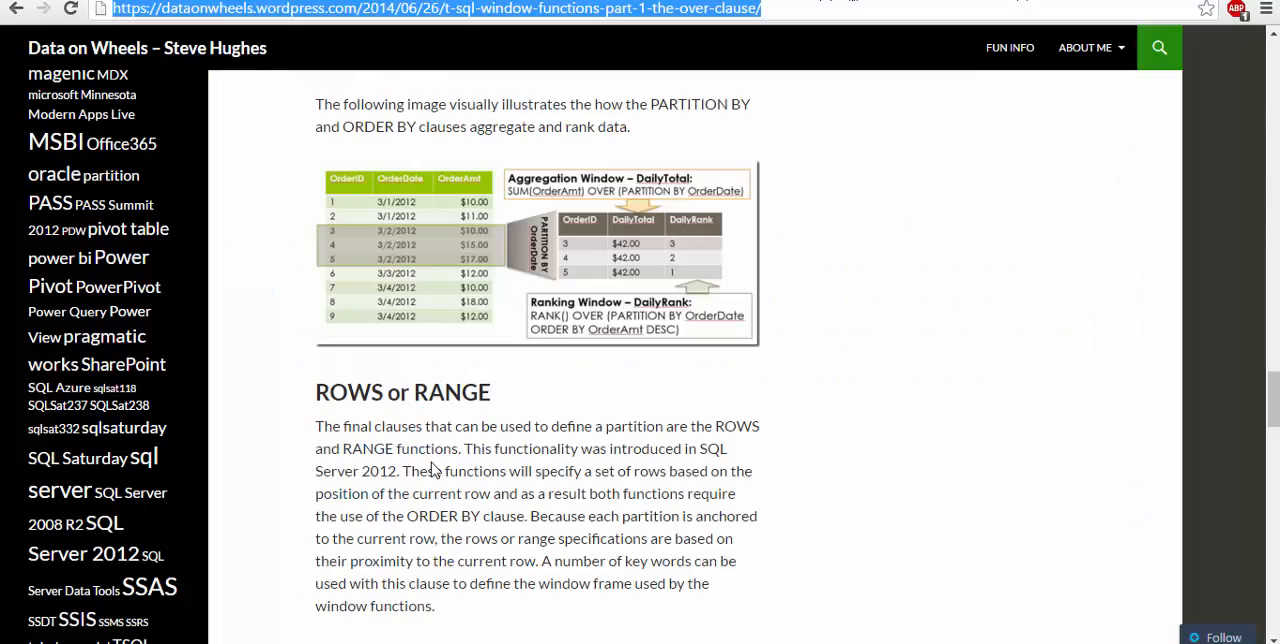
Step: Scroll the Data on Wheels window-functions post from the top down to its CTEOrders sample query
scroll("up", 3)
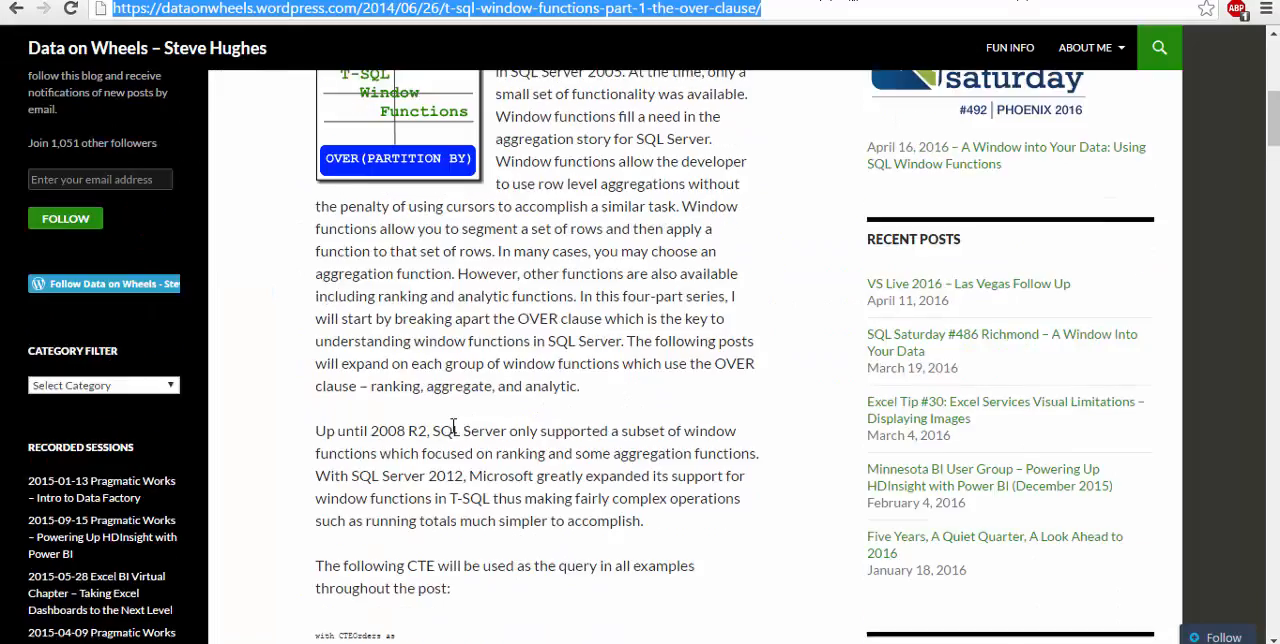
scroll("up", 3)
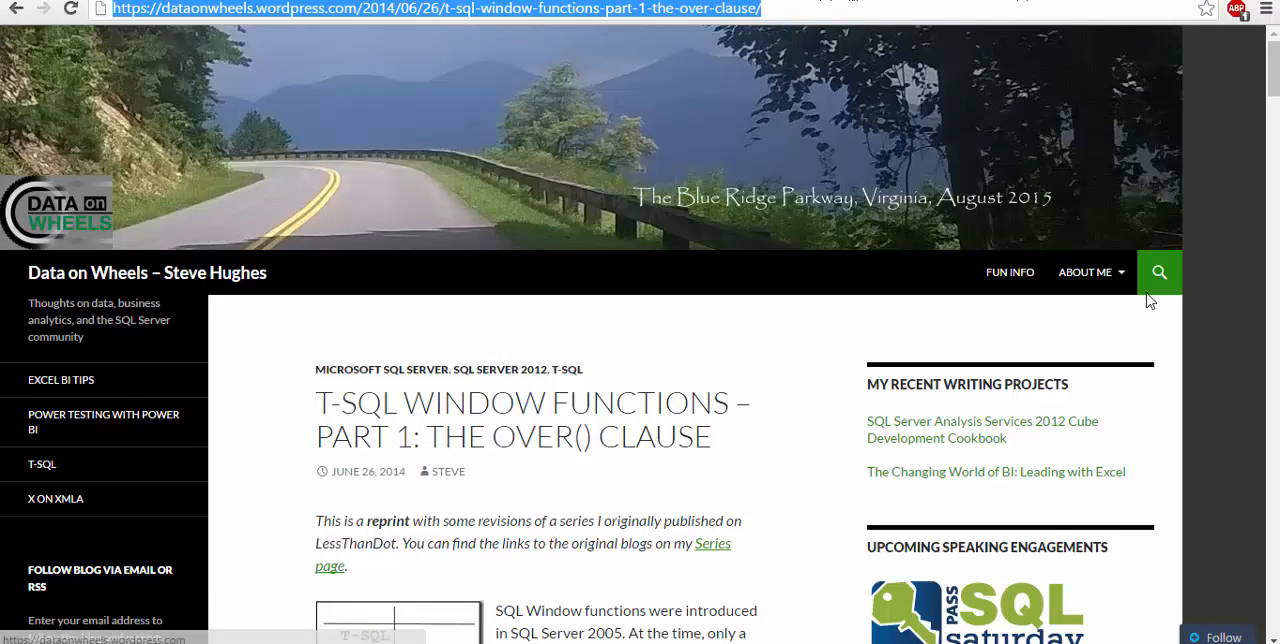
scroll("down", 3)
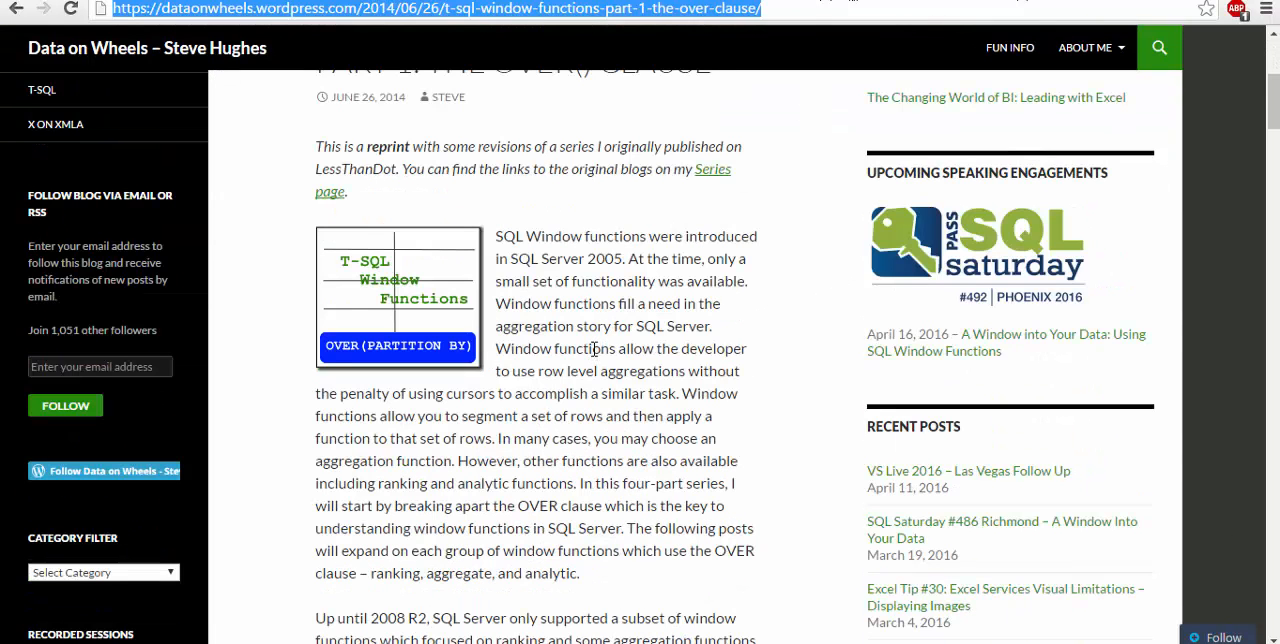
scroll("down", 3)
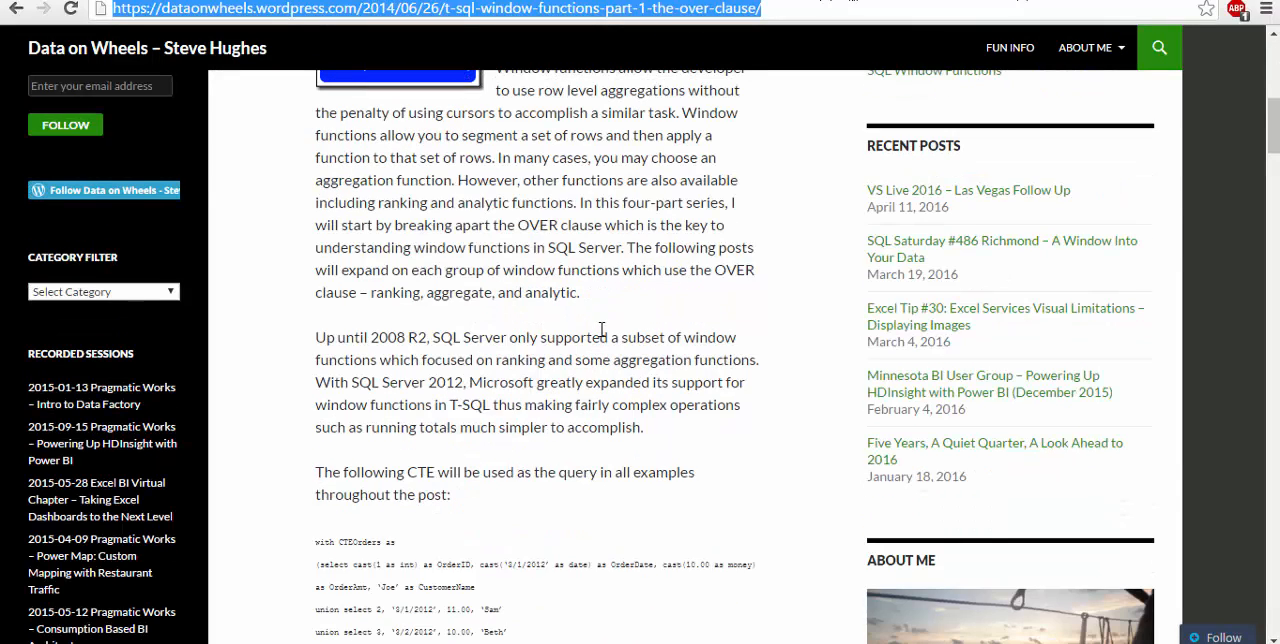
scroll("down", 3)
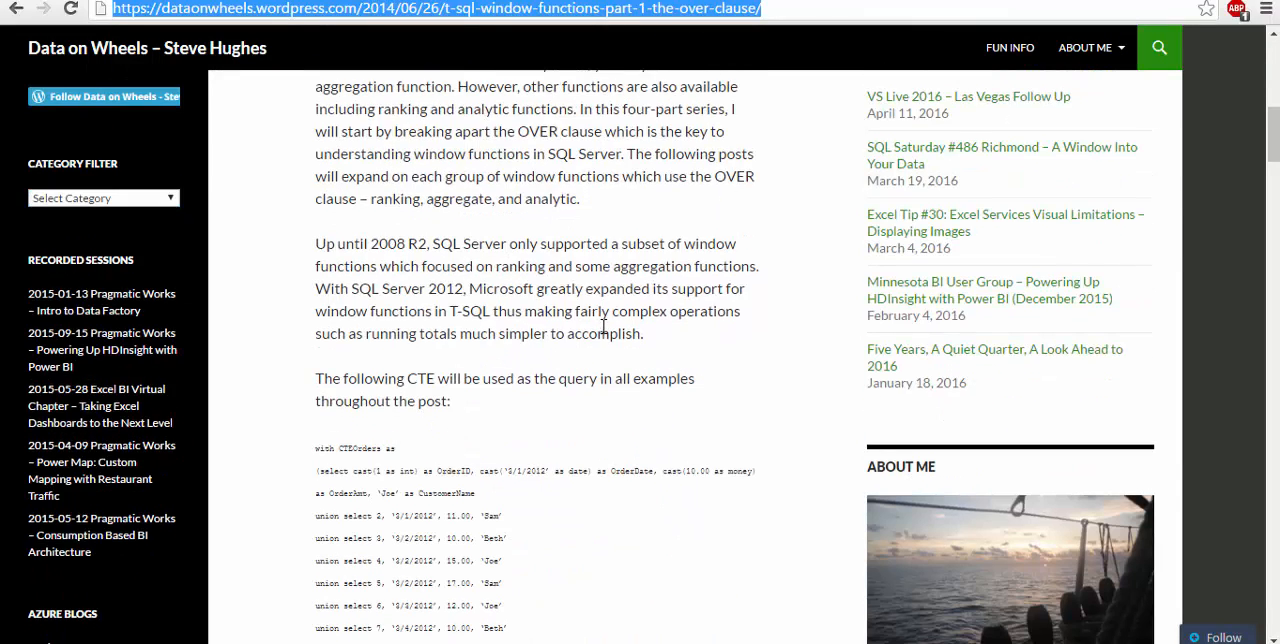
scroll("down", 3)
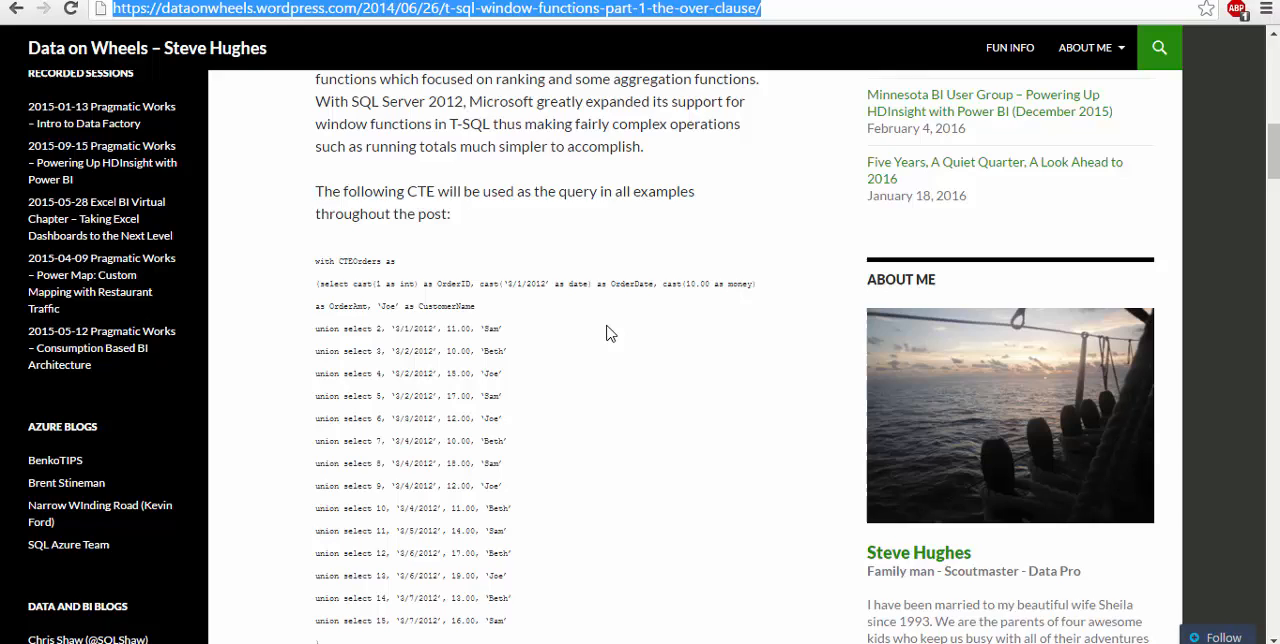
scroll("down", 3)
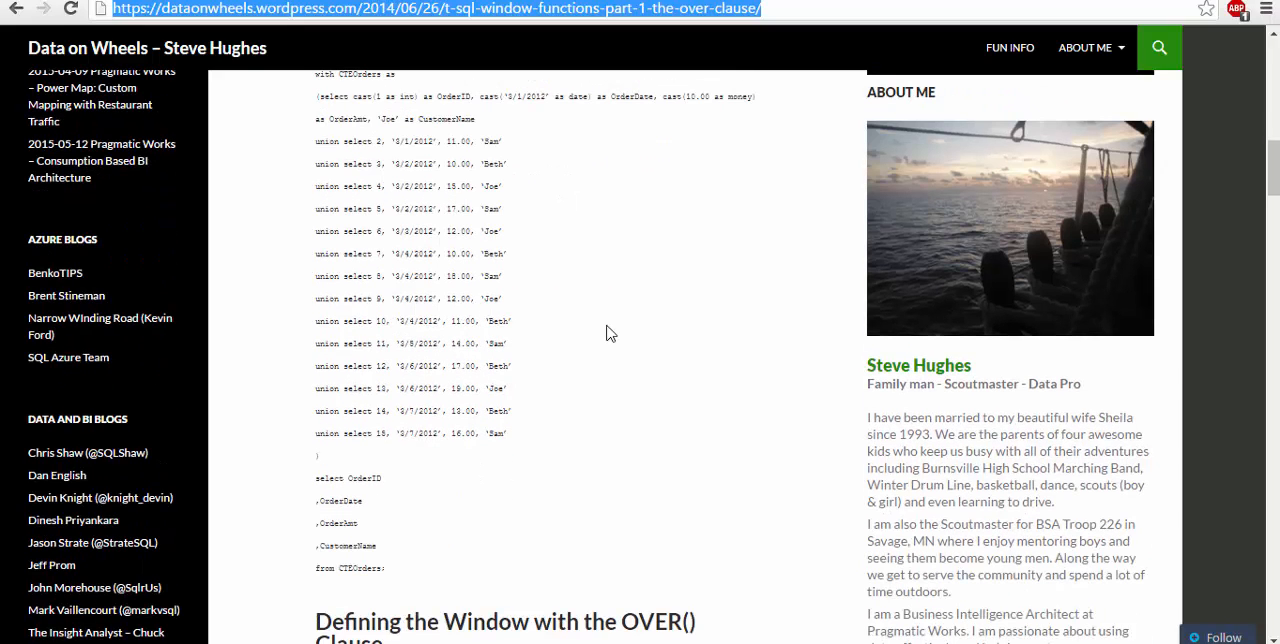
mouse_move(580, 394)
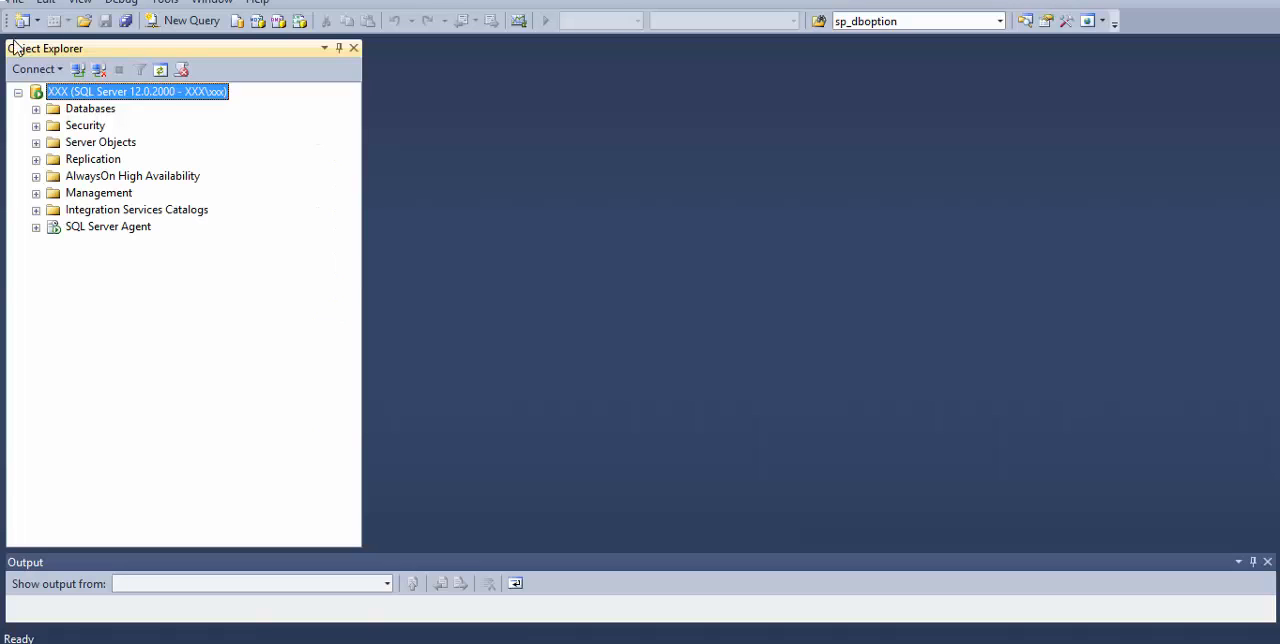
Step: Load the T-SQL Window Functions .sql script via File > Open > File
left_click(14, 2)
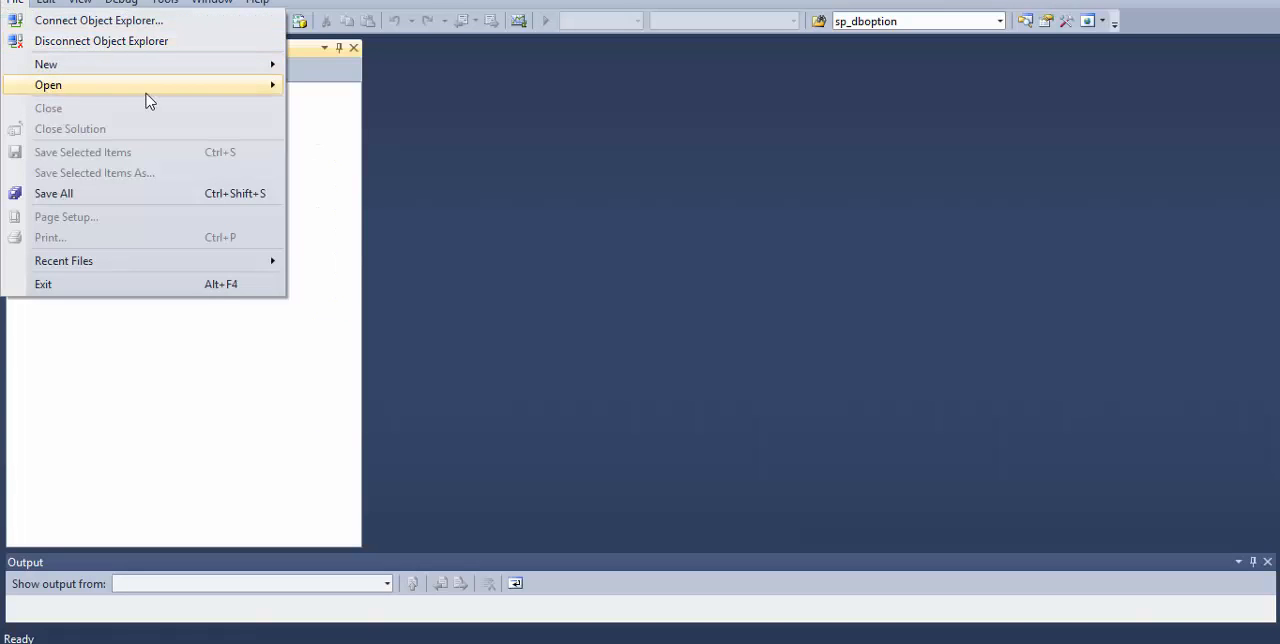
left_click(48, 84)
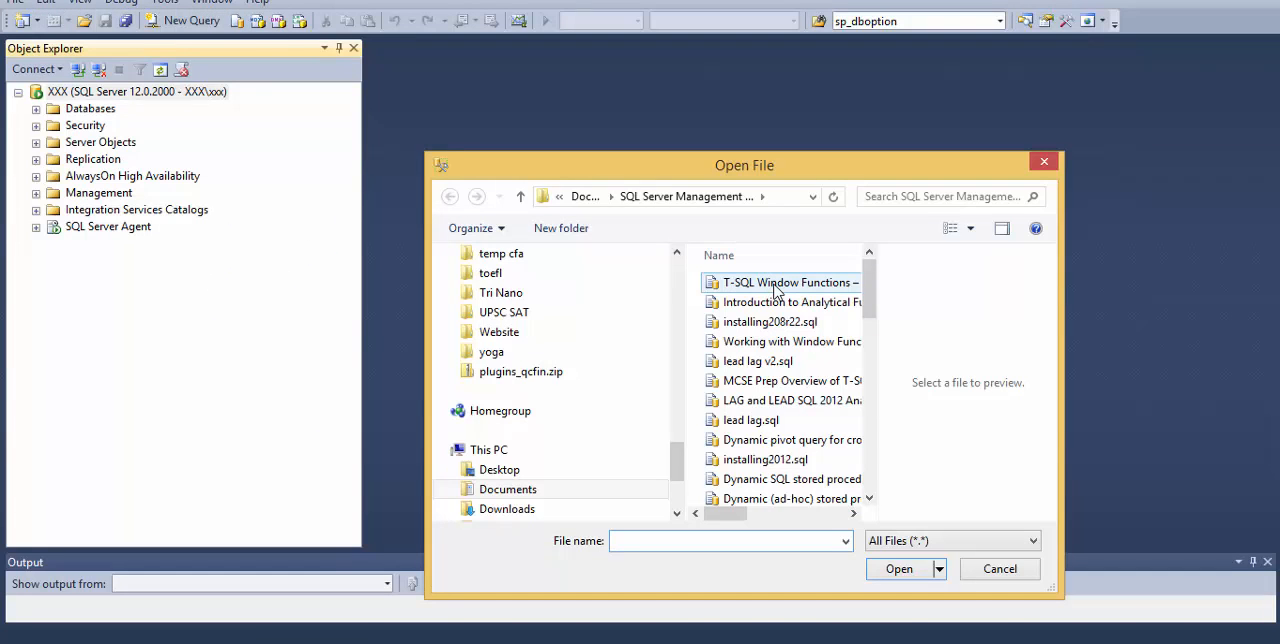
left_click(898, 568)
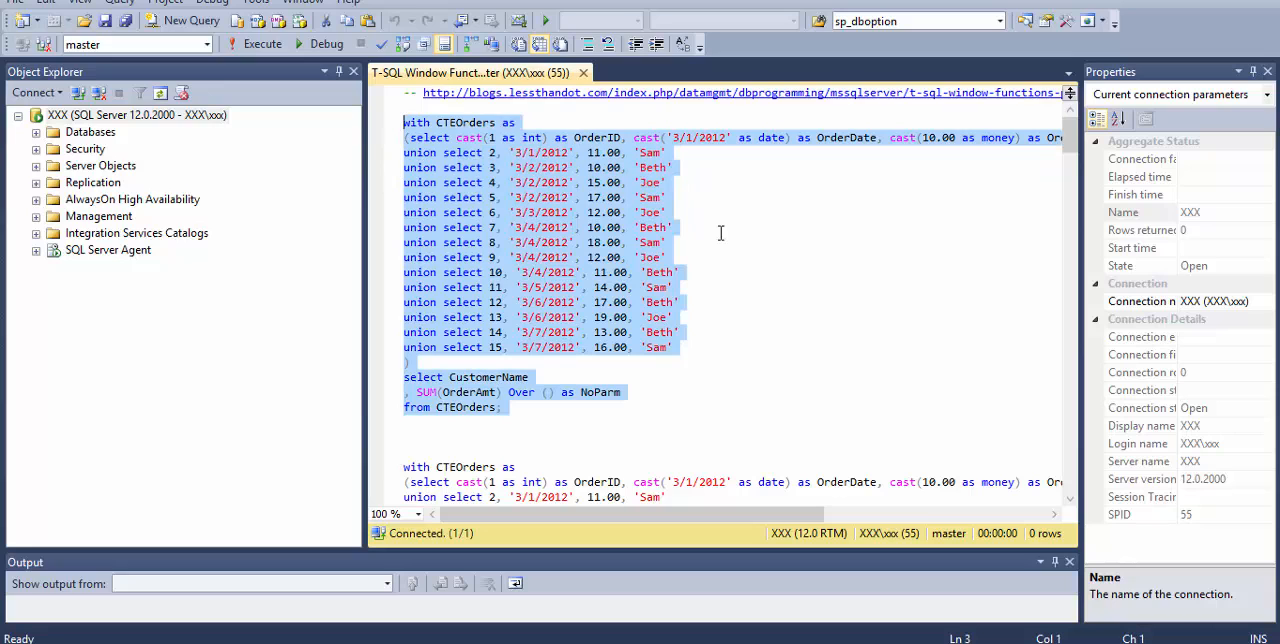
Step: Run the CTEOrders SUM OVER query, returning 15 rows with 205.0000 NoParm totals
left_click(288, 44)
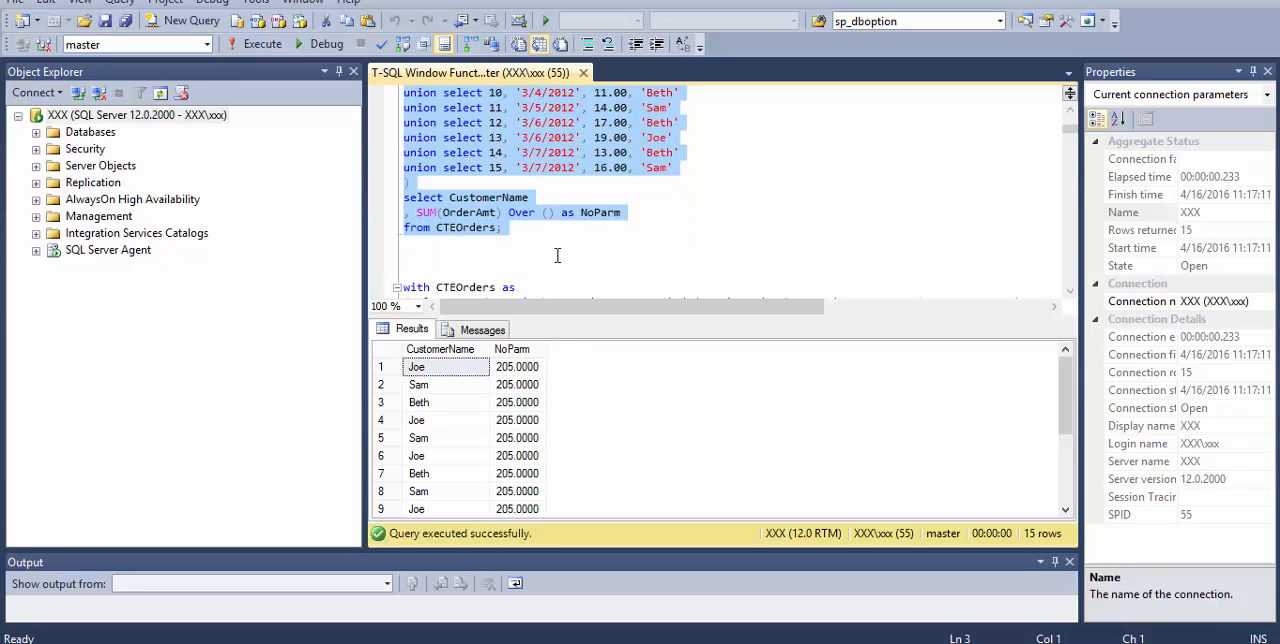
scroll("down", 3)
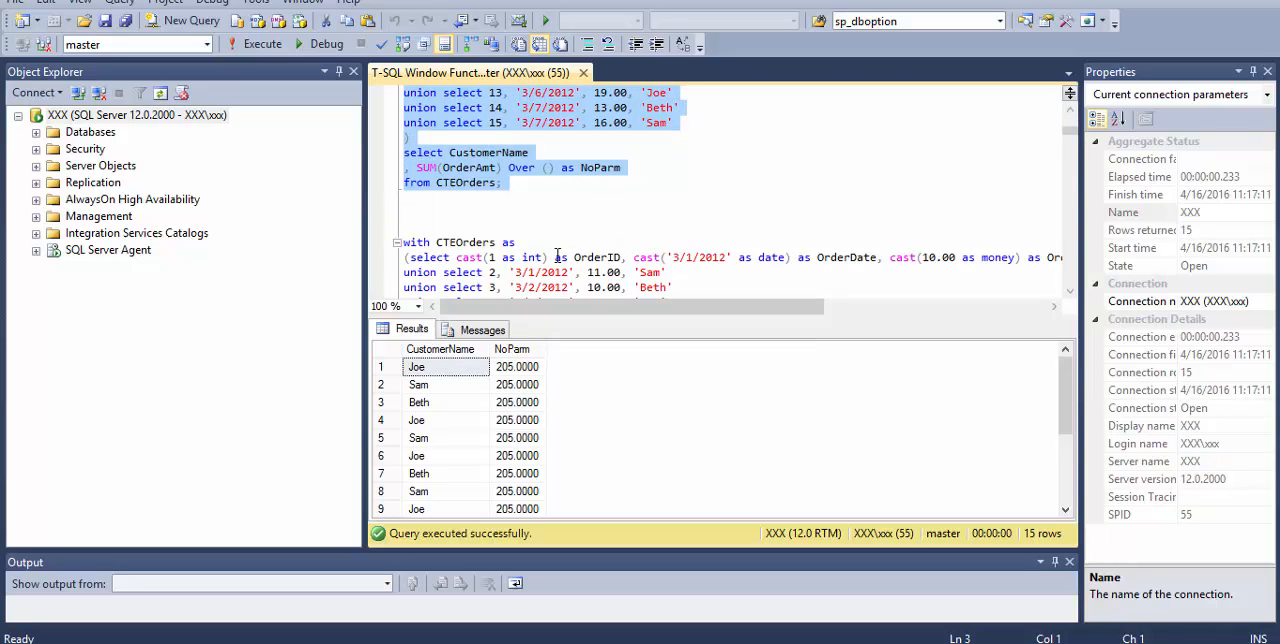
scroll("down", 3)
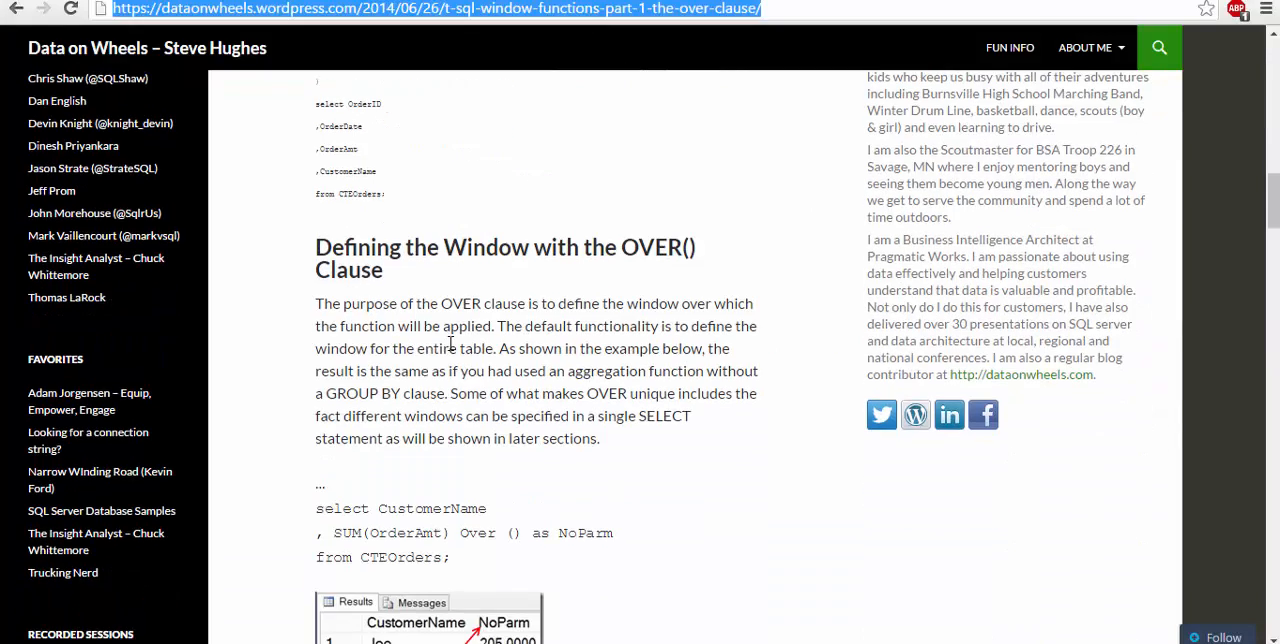
Step: Scroll the Data on Wheels post through the OVER clause arguments to the PARTITION BY heading
scroll("down", 3)
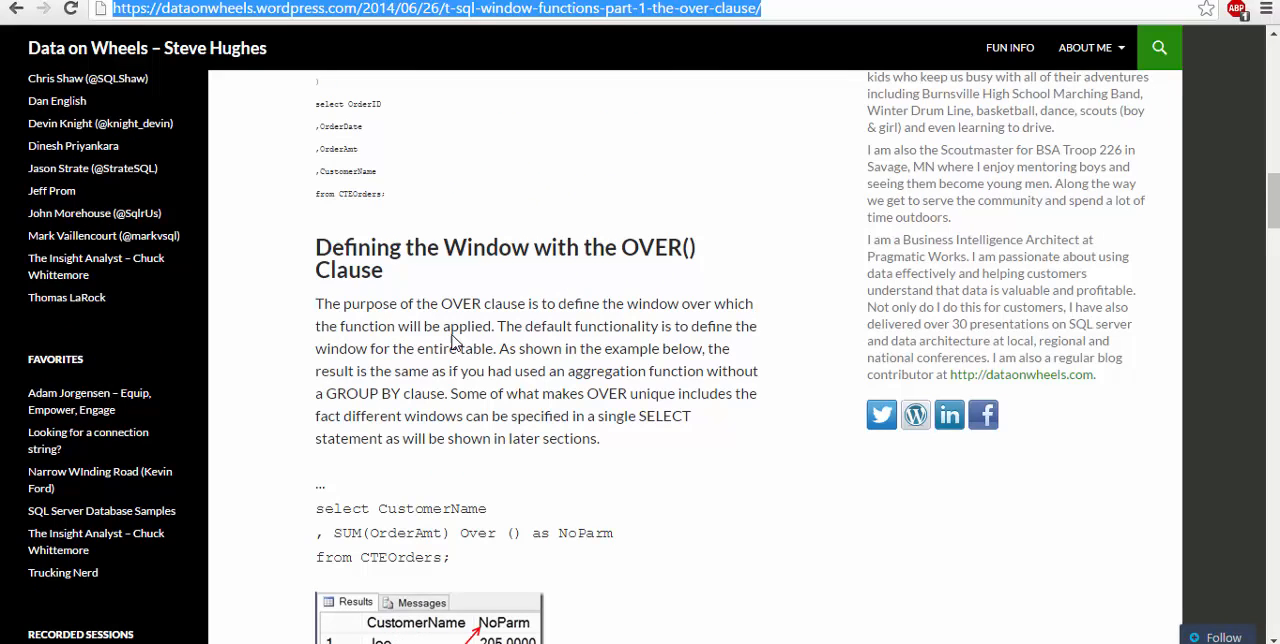
scroll("down", 3)
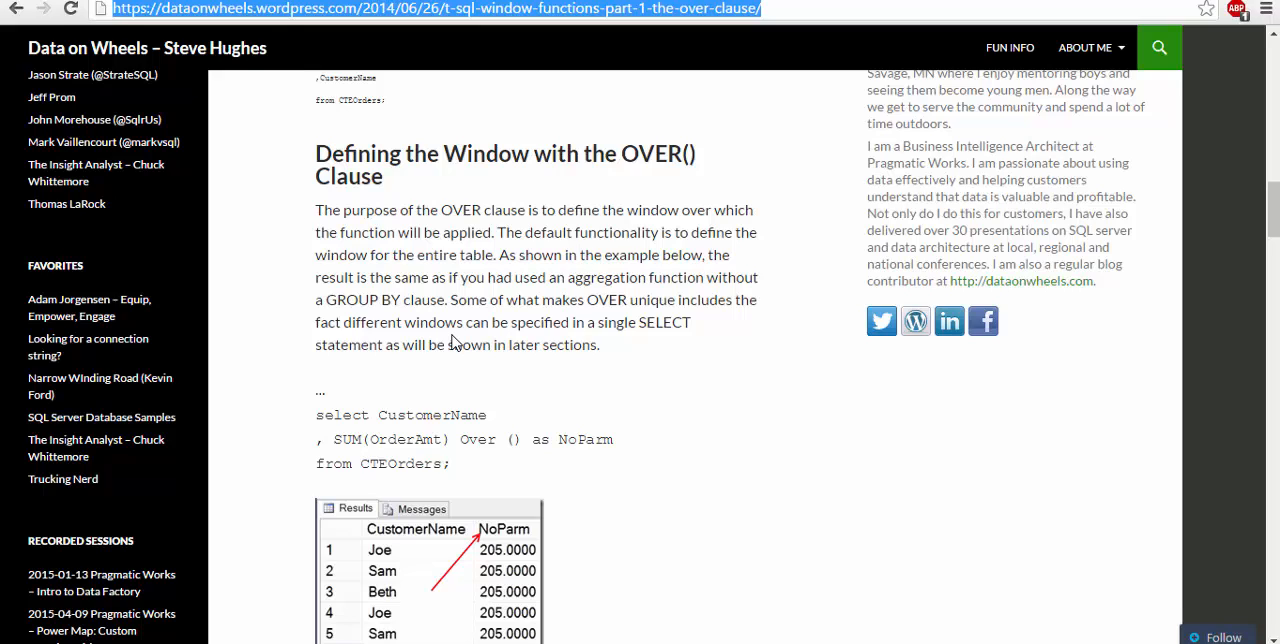
mouse_move(580, 338)
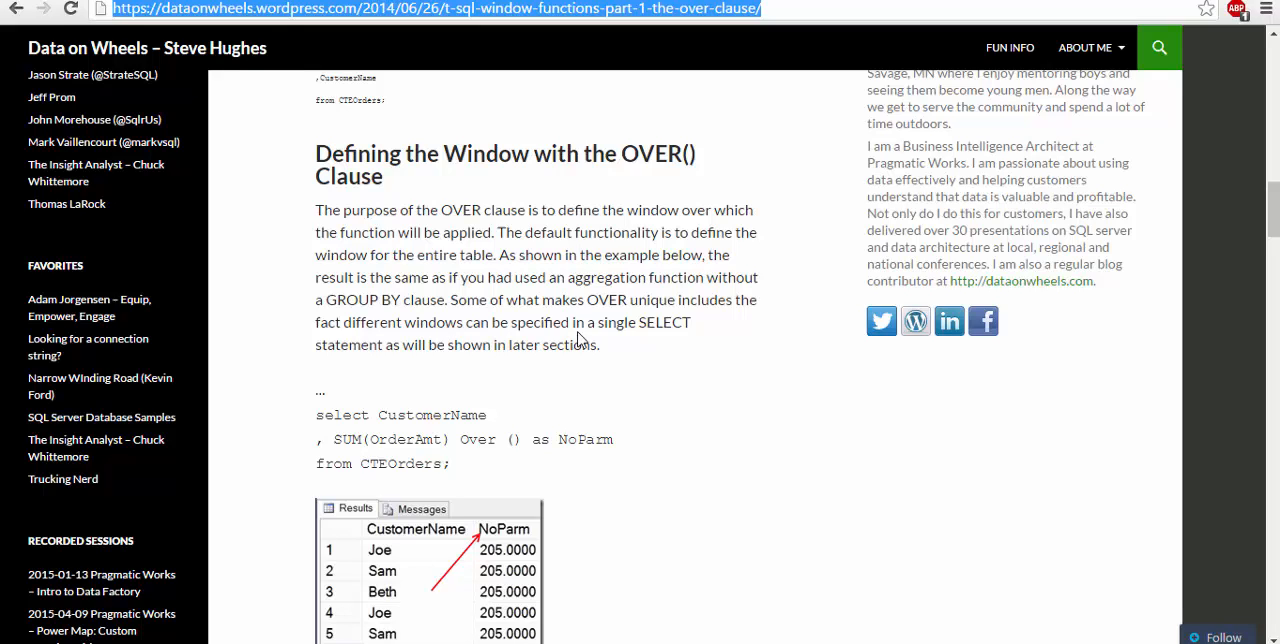
mouse_move(580, 300)
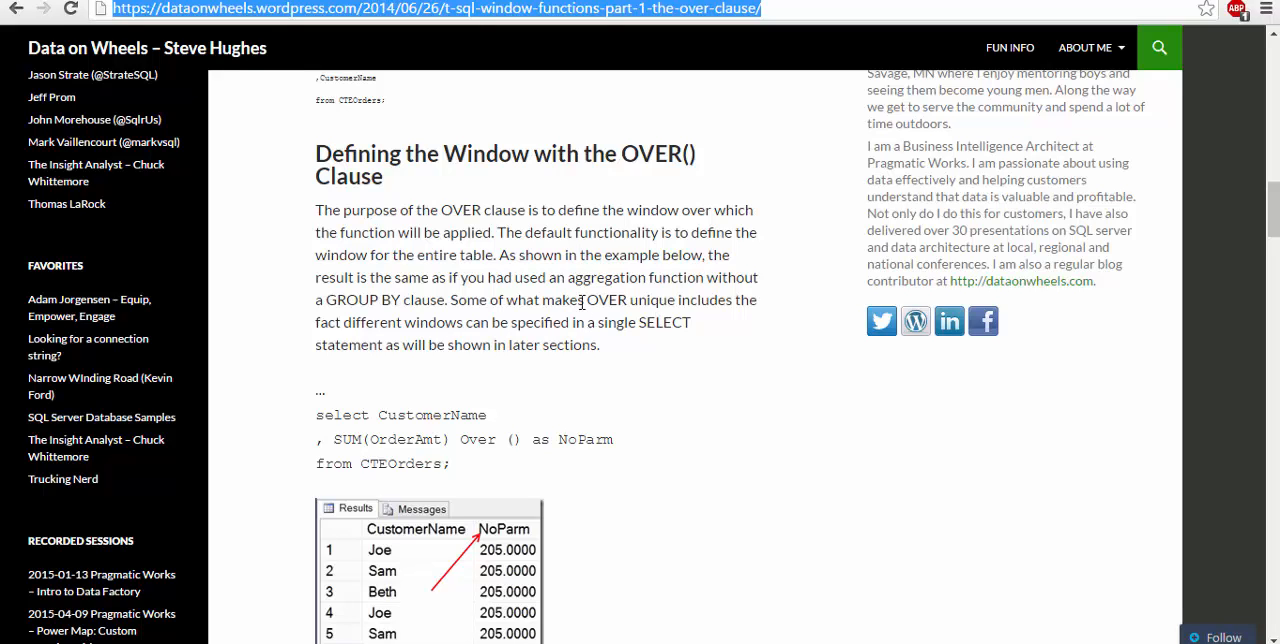
mouse_move(420, 322)
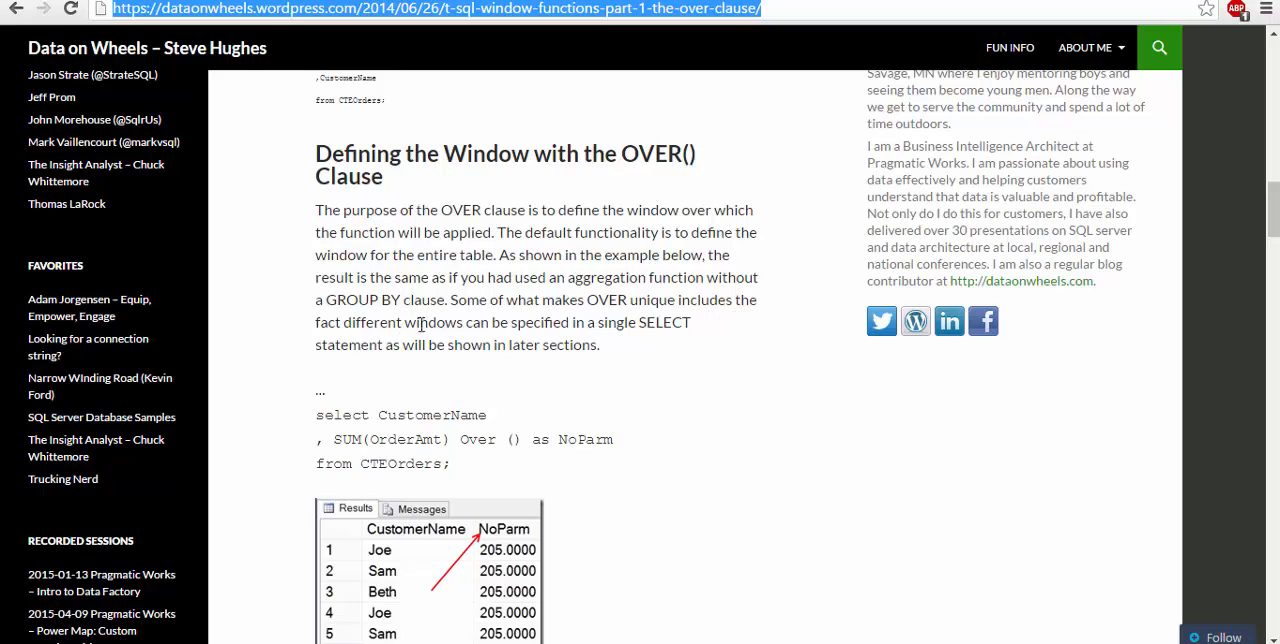
scroll("down", 3)
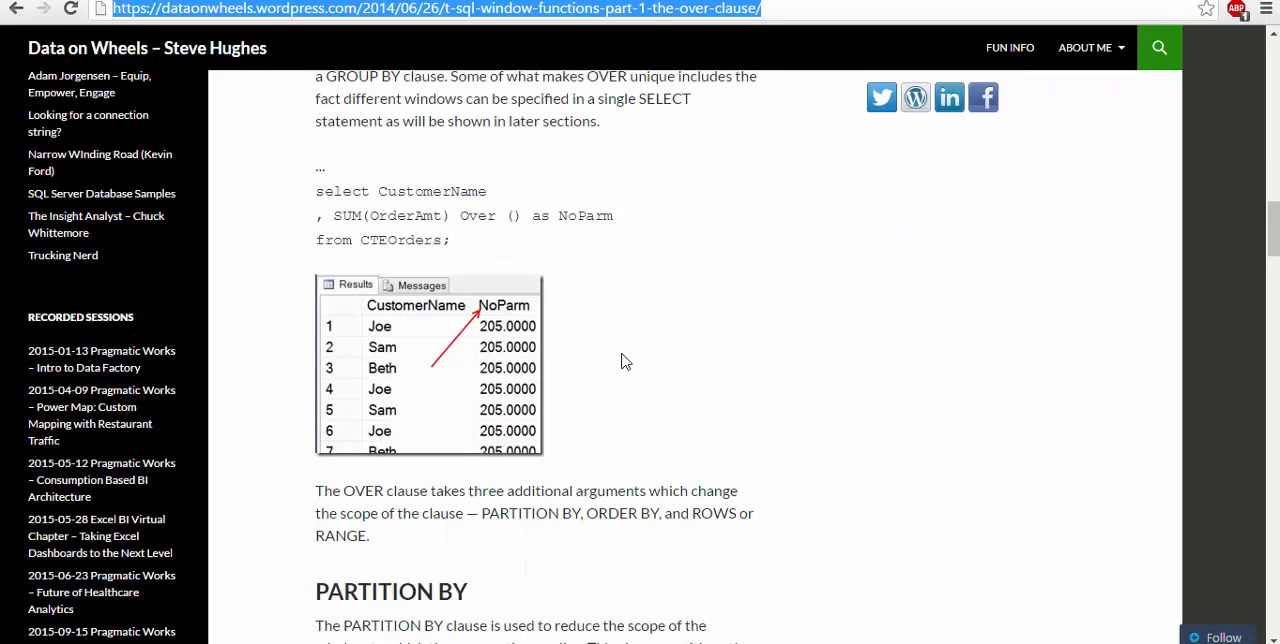
scroll("down", 3)
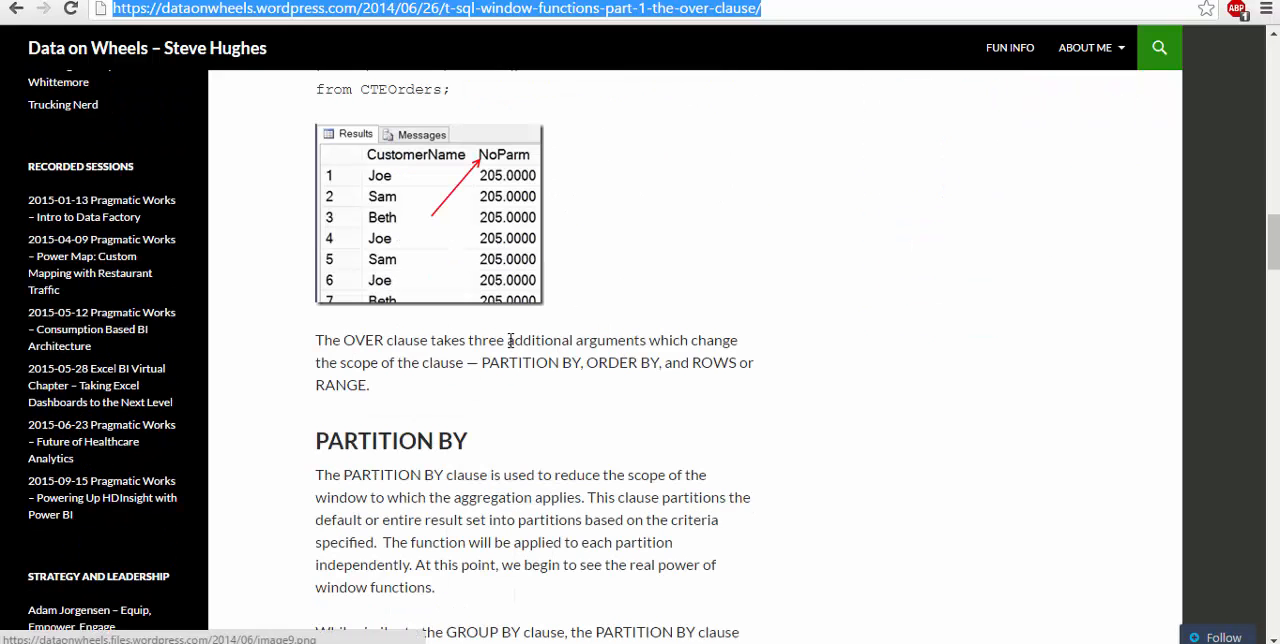
scroll("down", 3)
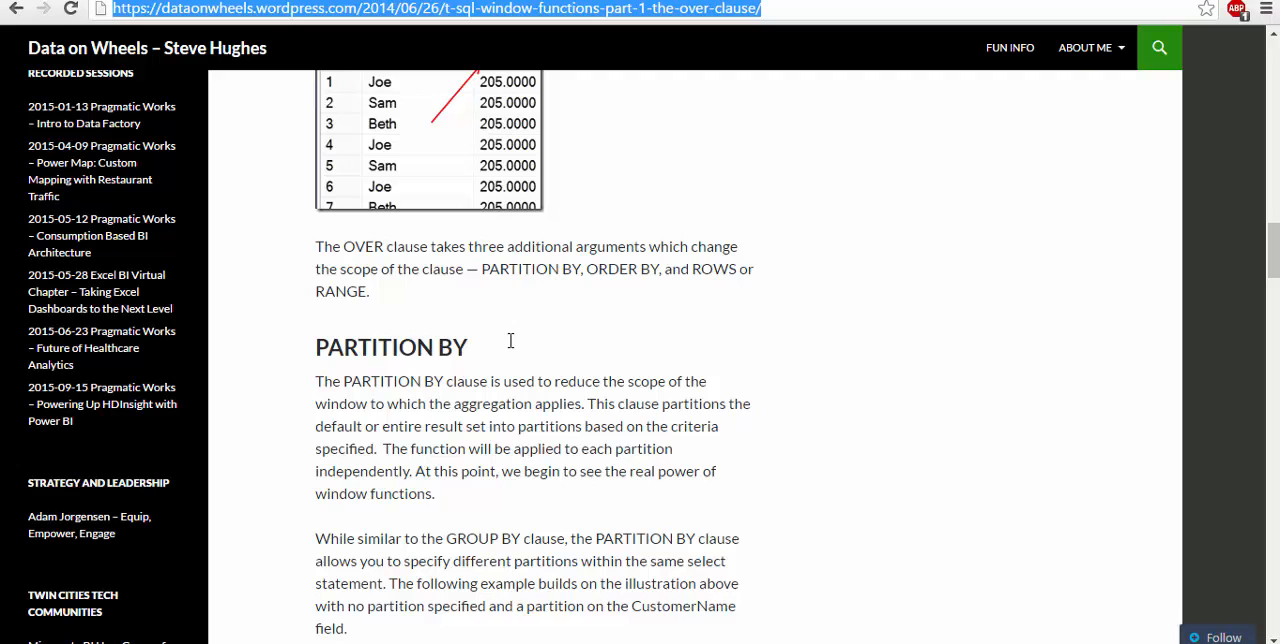
mouse_move(392, 308)
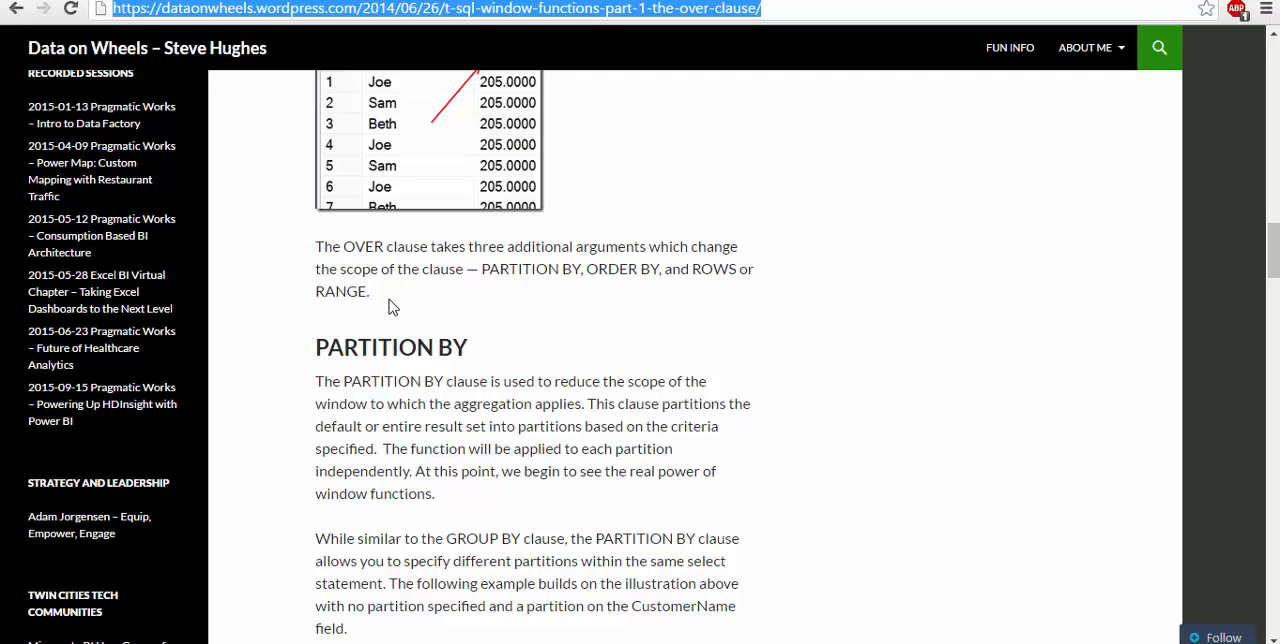
mouse_move(464, 404)
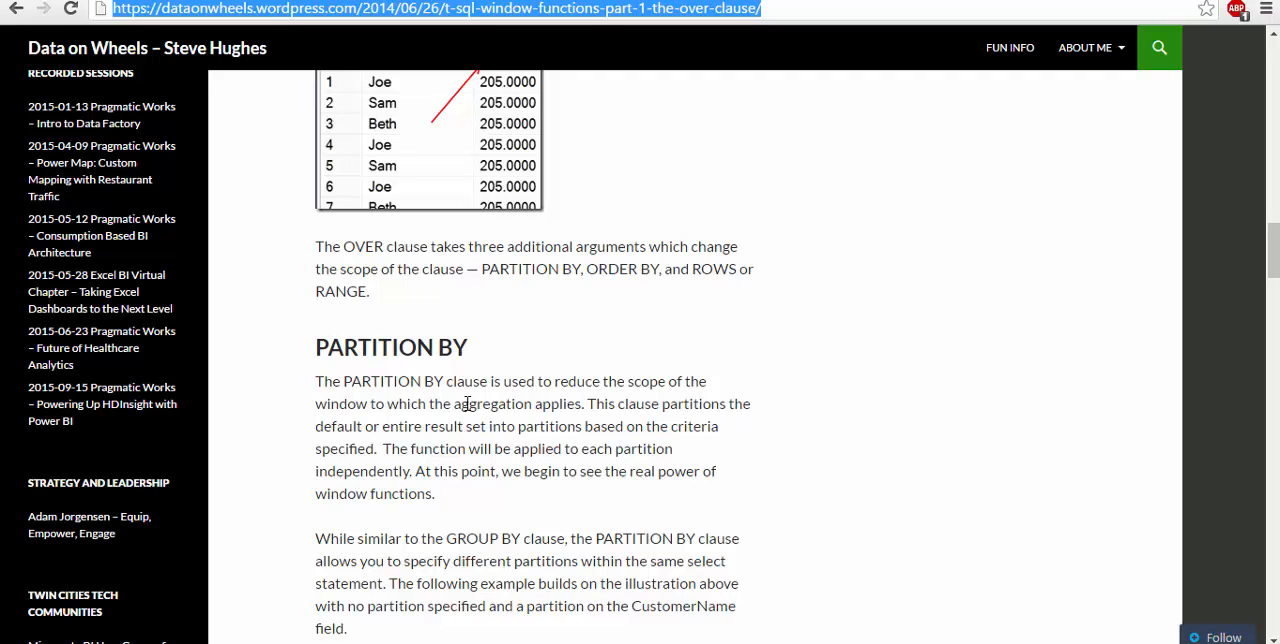
scroll("down", 3)
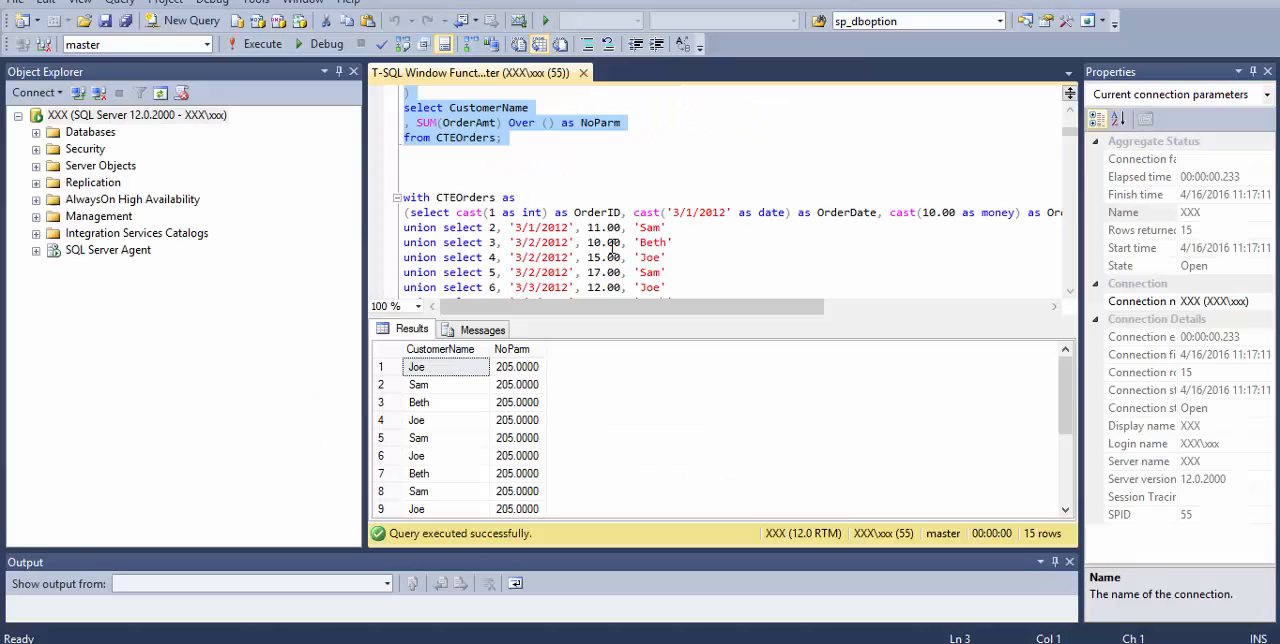
Step: Scroll the window functions script down to the CUME_DIST and PERCENT_RANK query
scroll("down", 3)
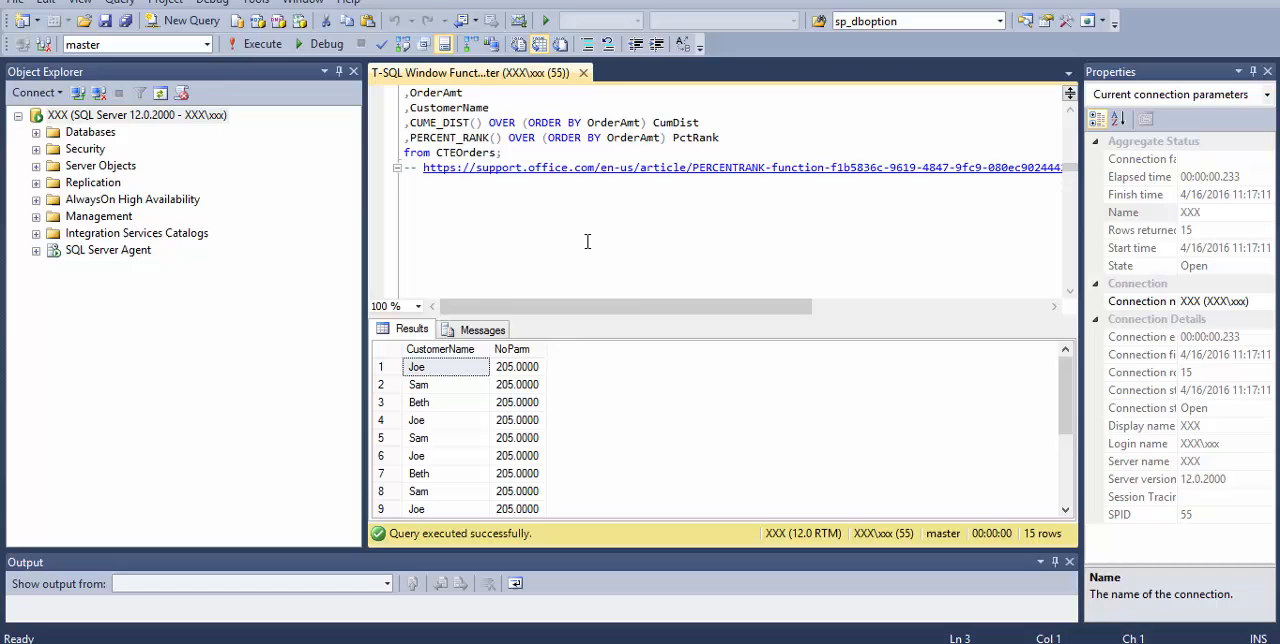
Step: Return to the blog article and scroll to its PARTITION BY CustomerName example code
left_click(748, 168)
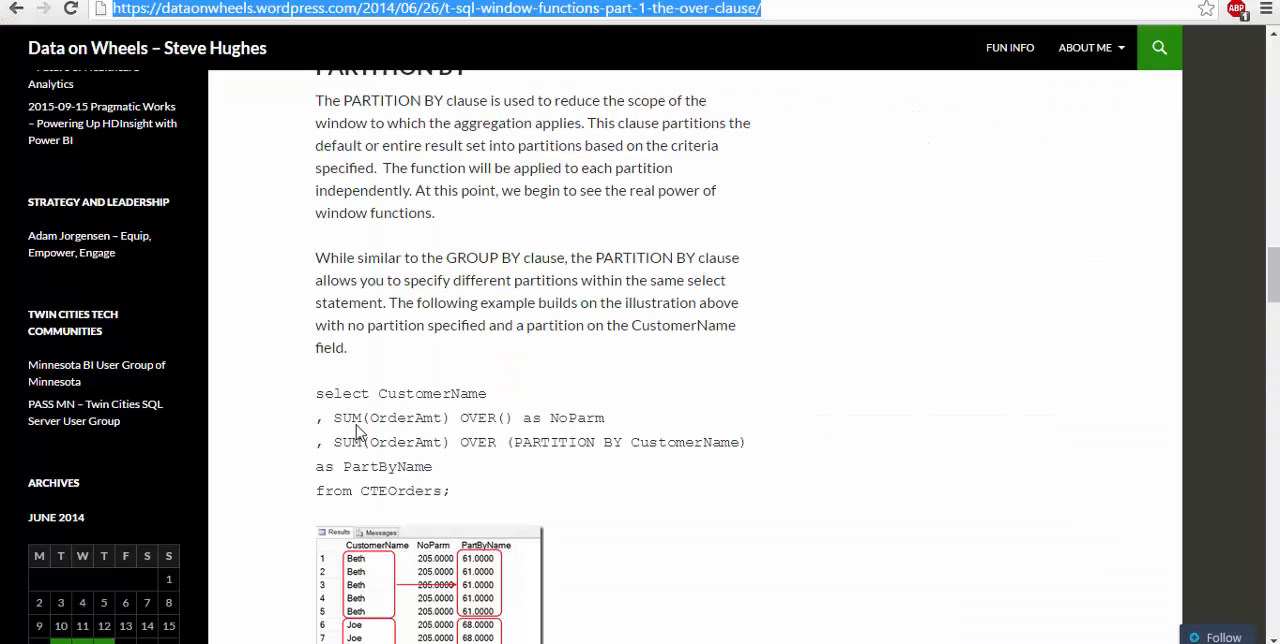
scroll("down", 3)
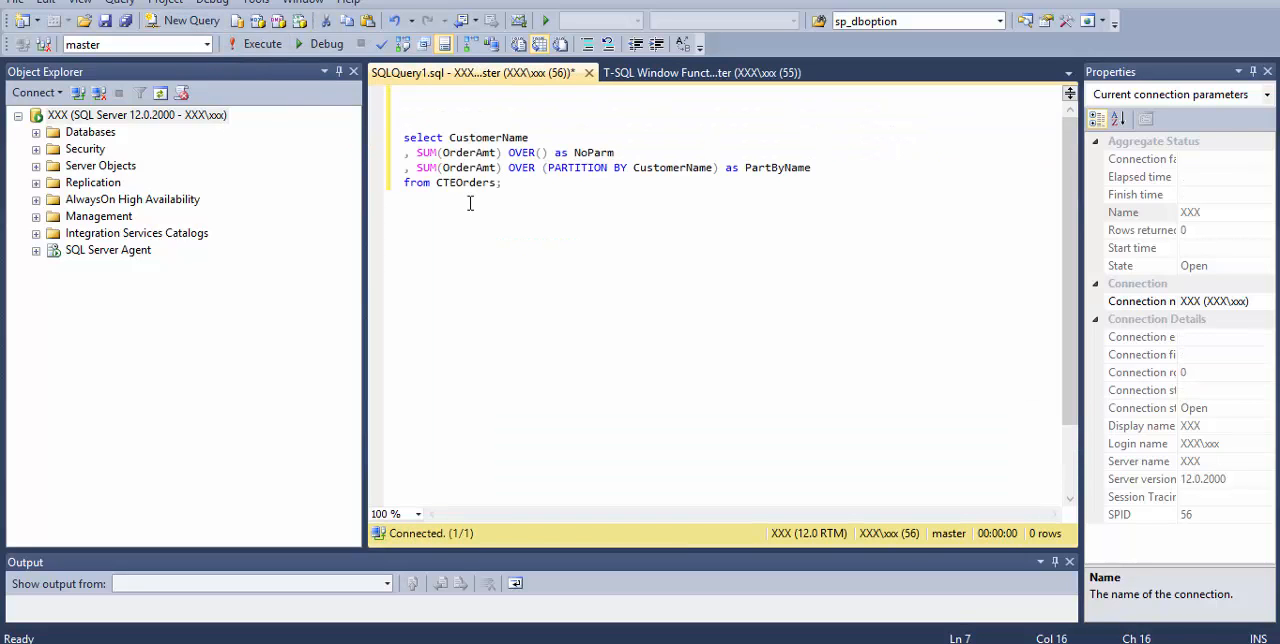
Step: Run the PARTITION BY CustomerName query over CTEOrders, returning 15 rows with PartByName totals like 61.0000 and 68.0000
left_click(710, 72)
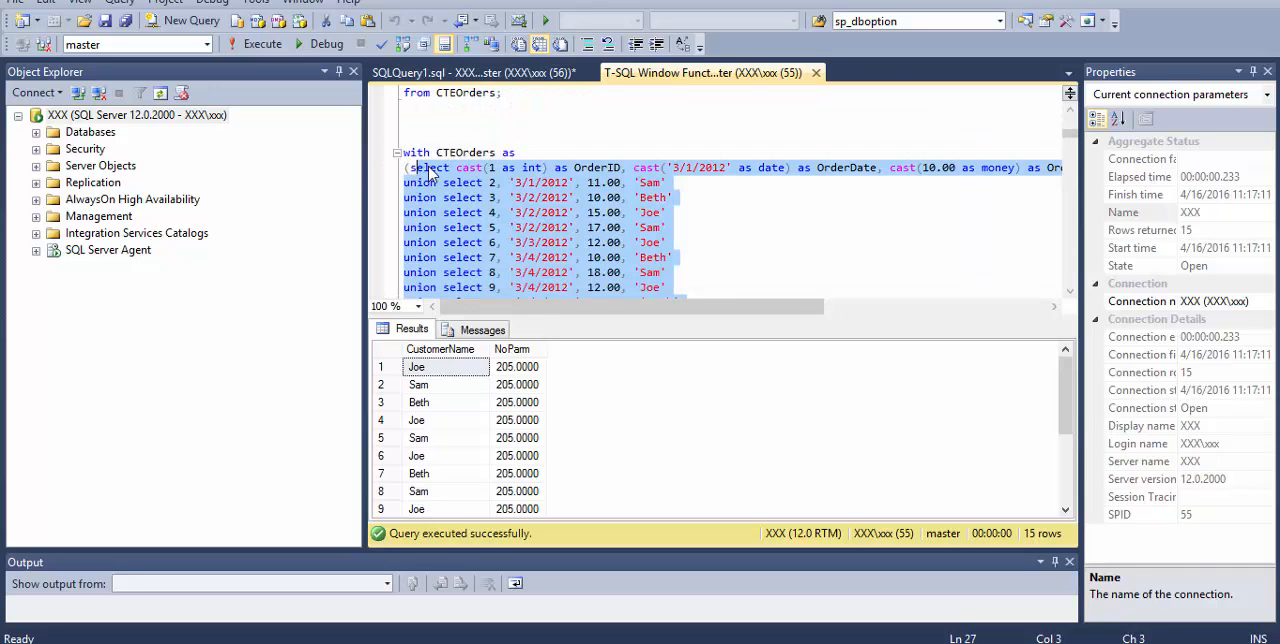
scroll("down", 3)
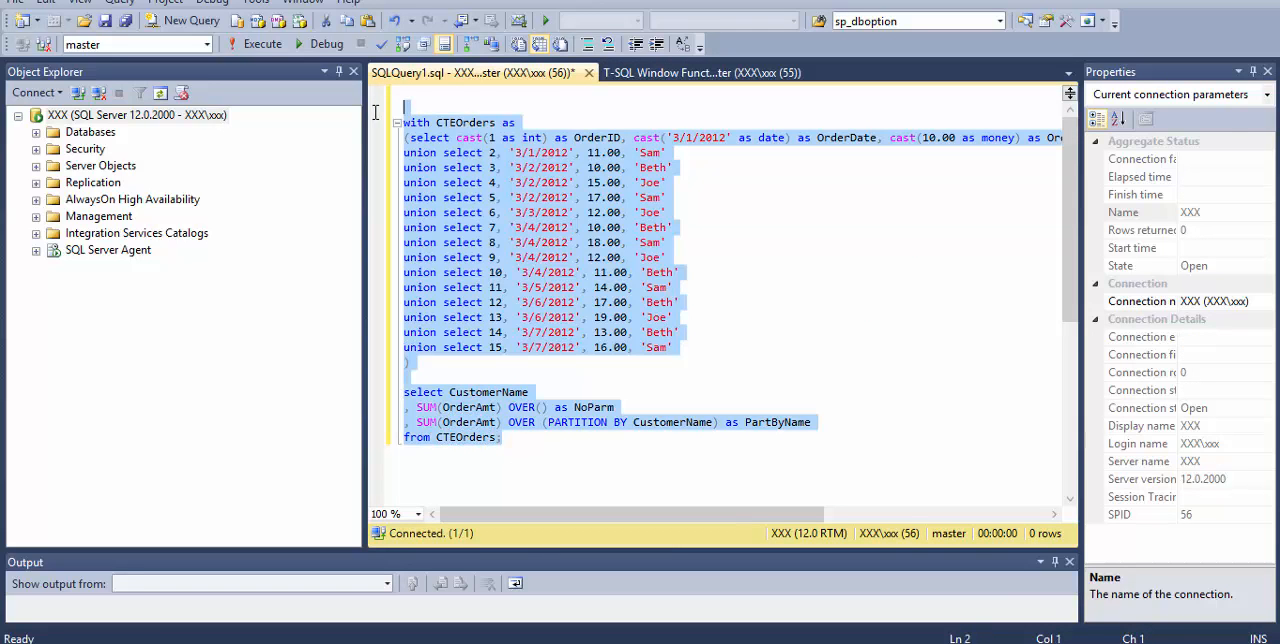
left_click(264, 44)
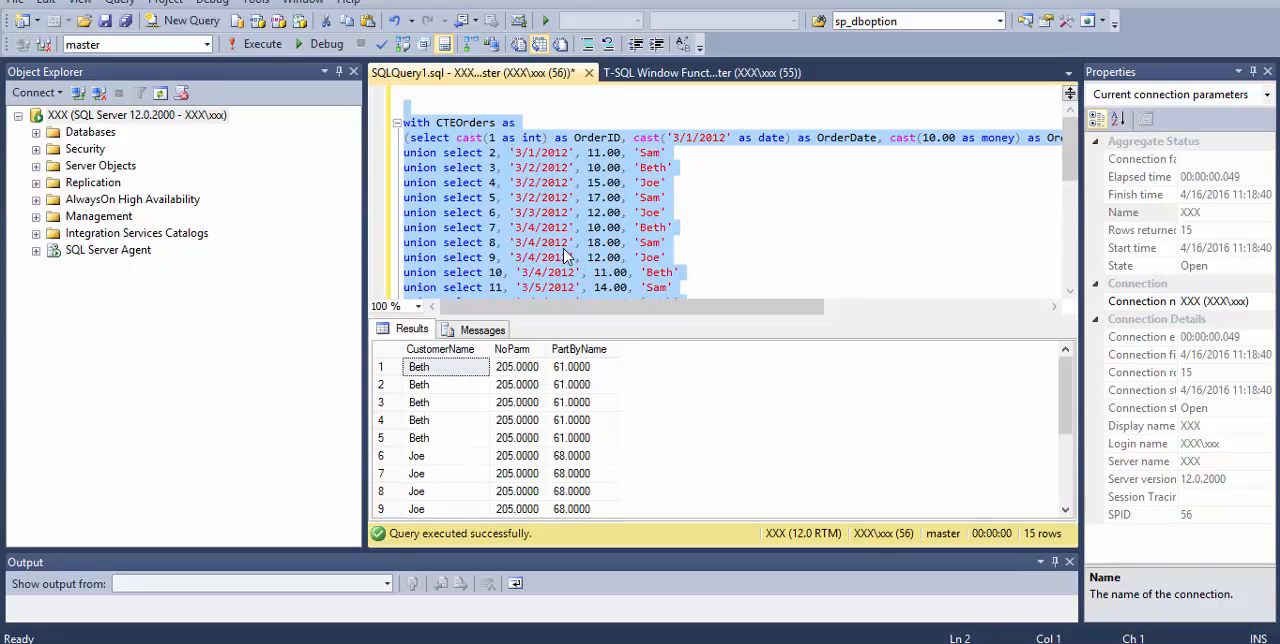
scroll("down", 3)
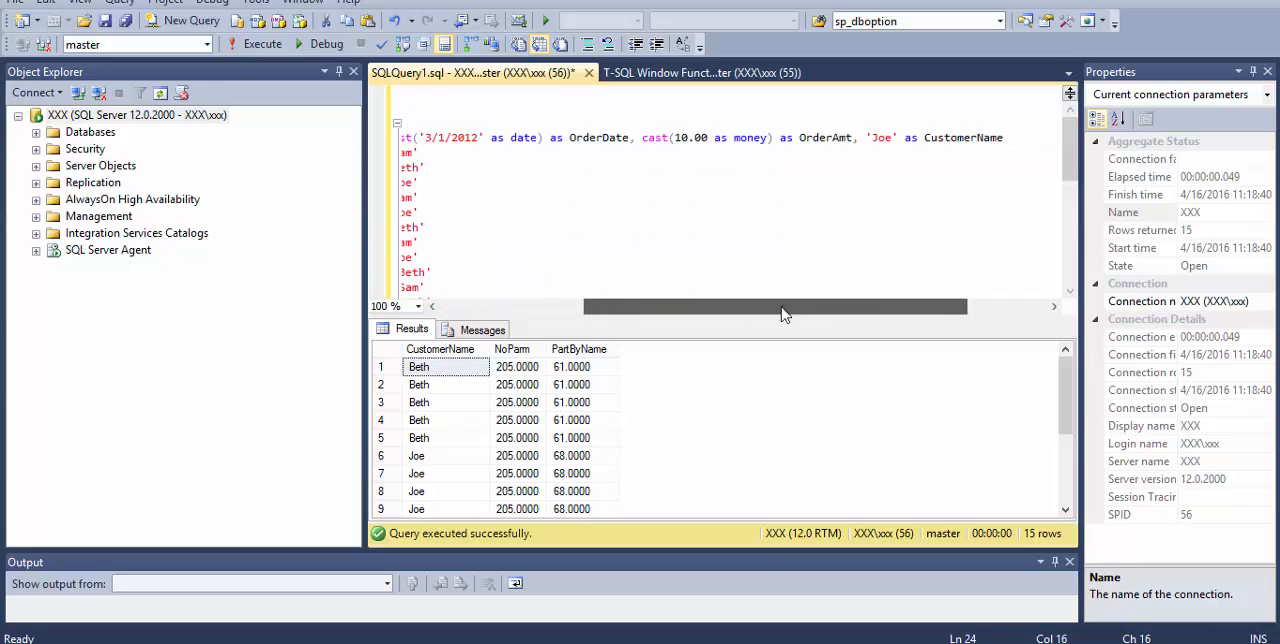
scroll("left", 3)
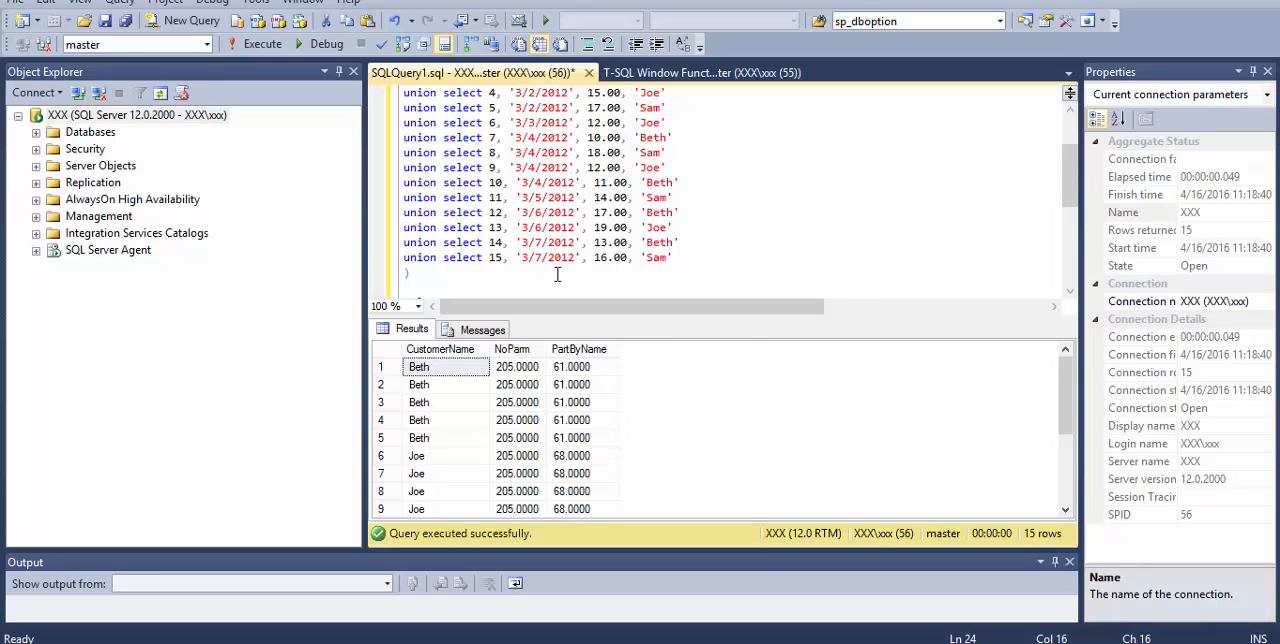
scroll("down", 3)
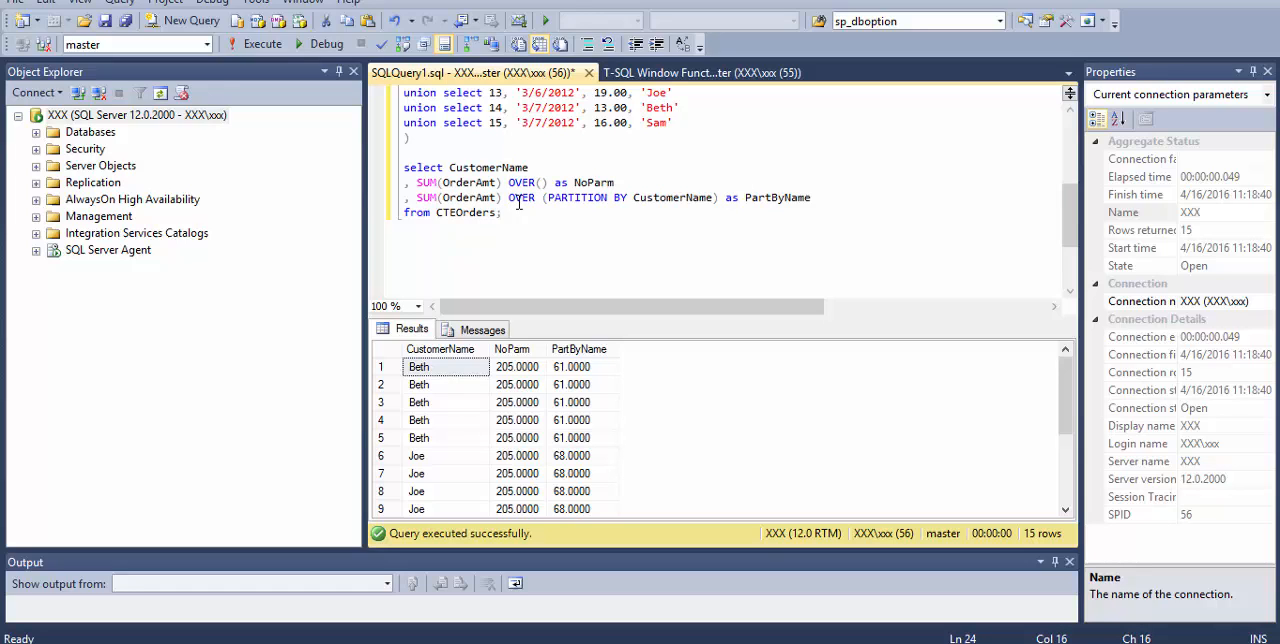
Step: Highlight CustomerName and the PartByName alias in the partition clause, then return to the blog
double_click(672, 196)
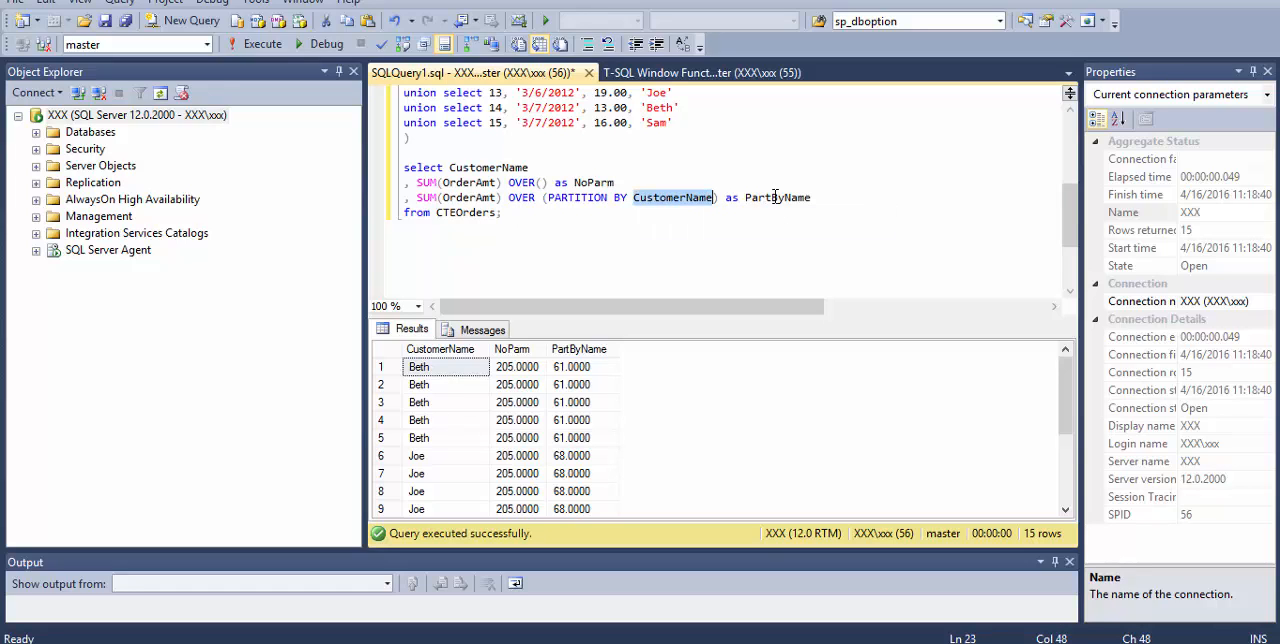
double_click(776, 196)
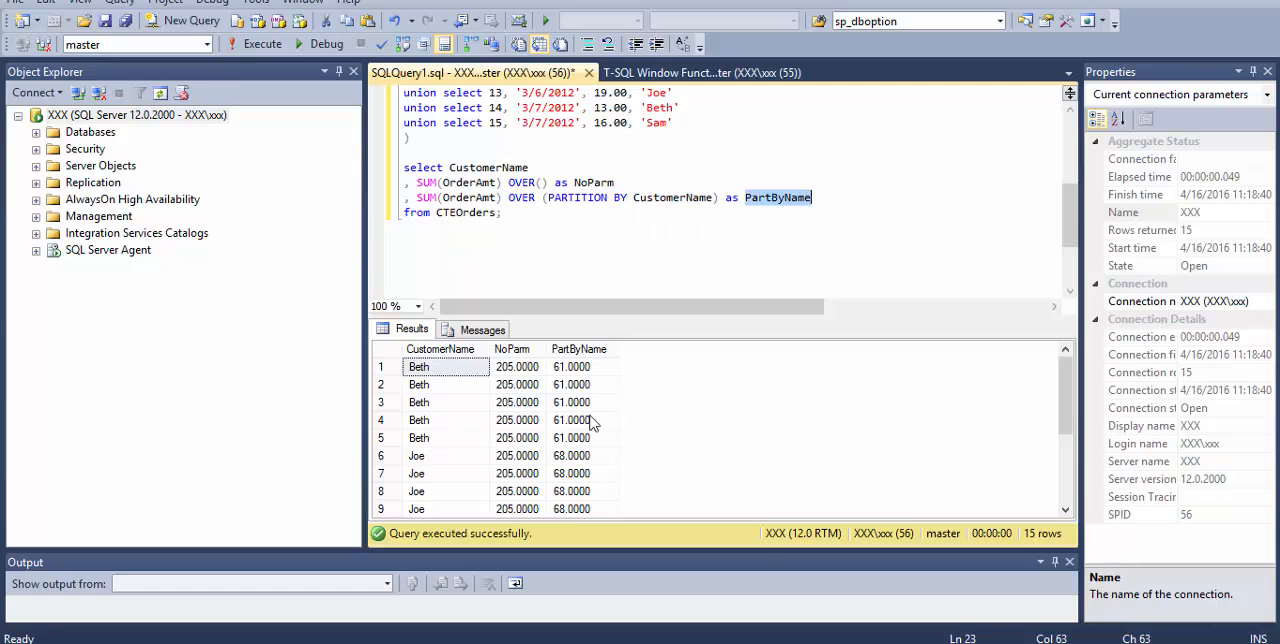
mouse_move(590, 370)
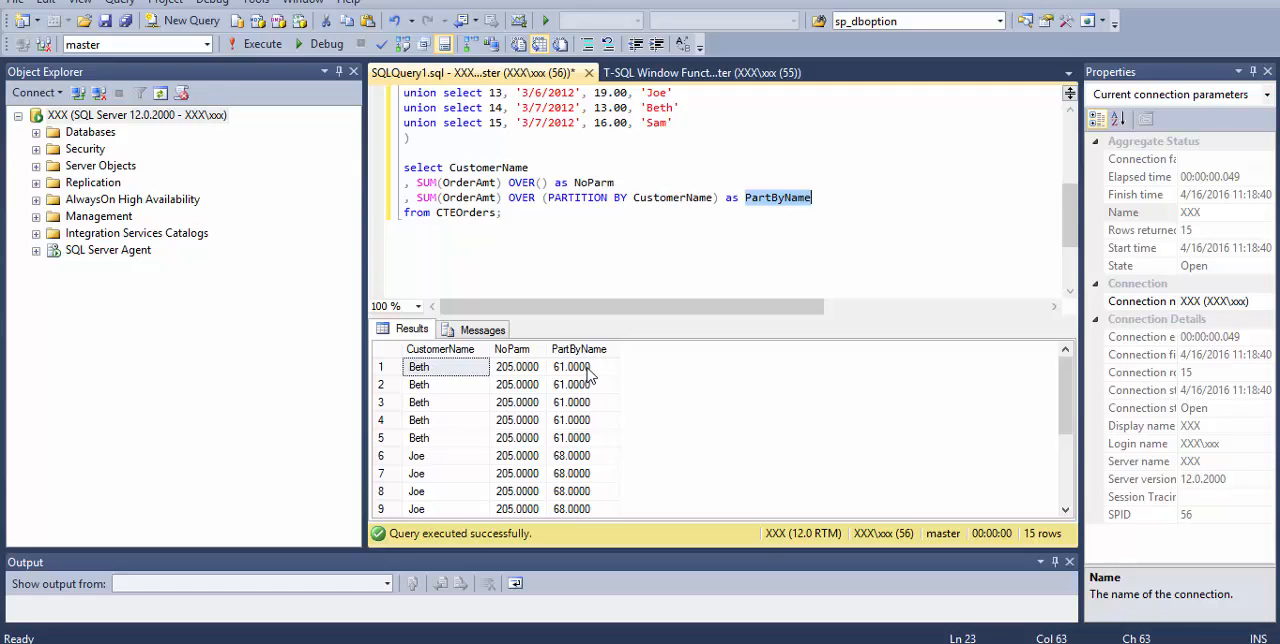
mouse_move(584, 388)
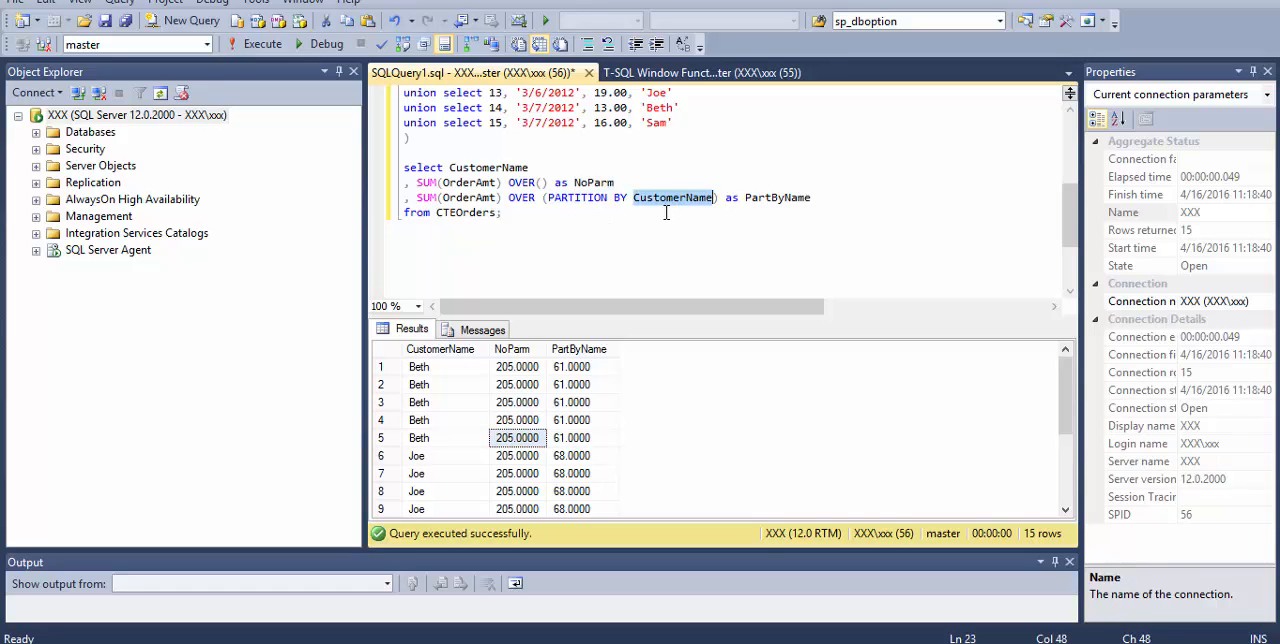
mouse_move(432, 402)
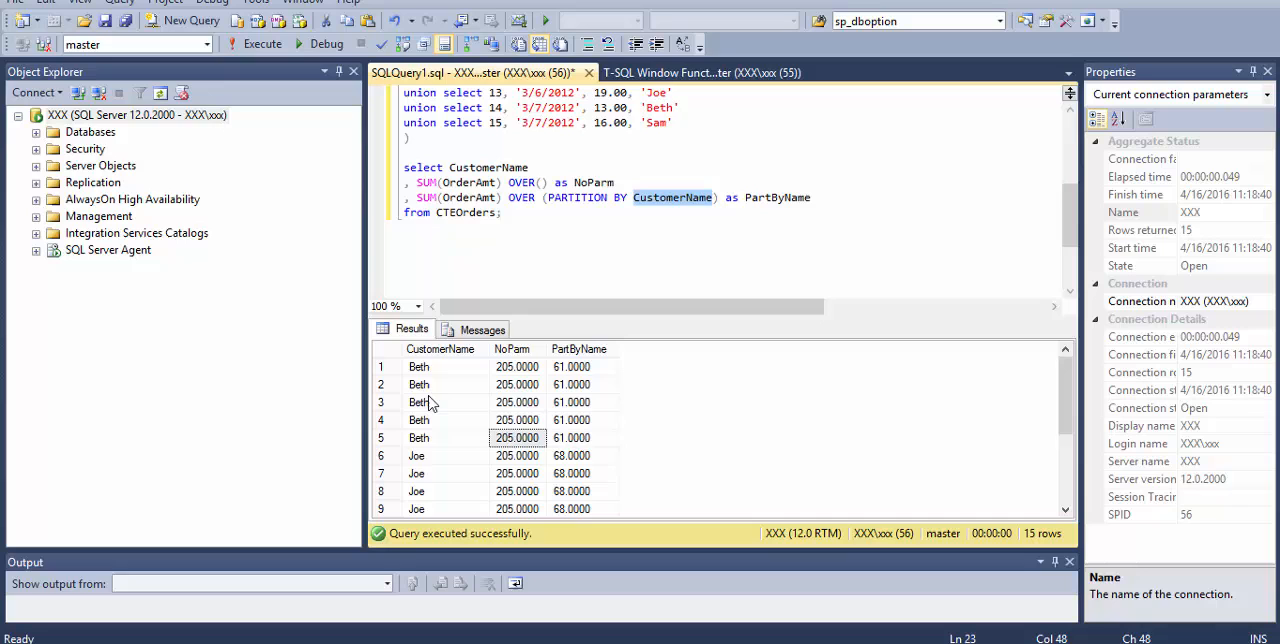
mouse_move(596, 432)
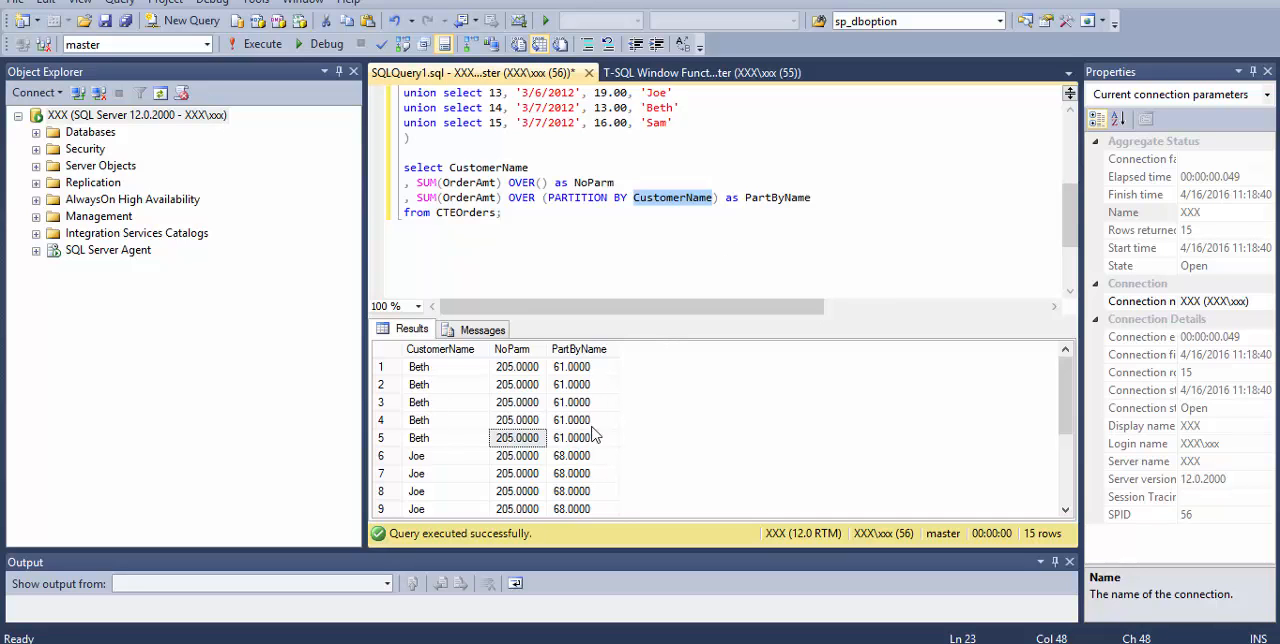
left_click(582, 436)
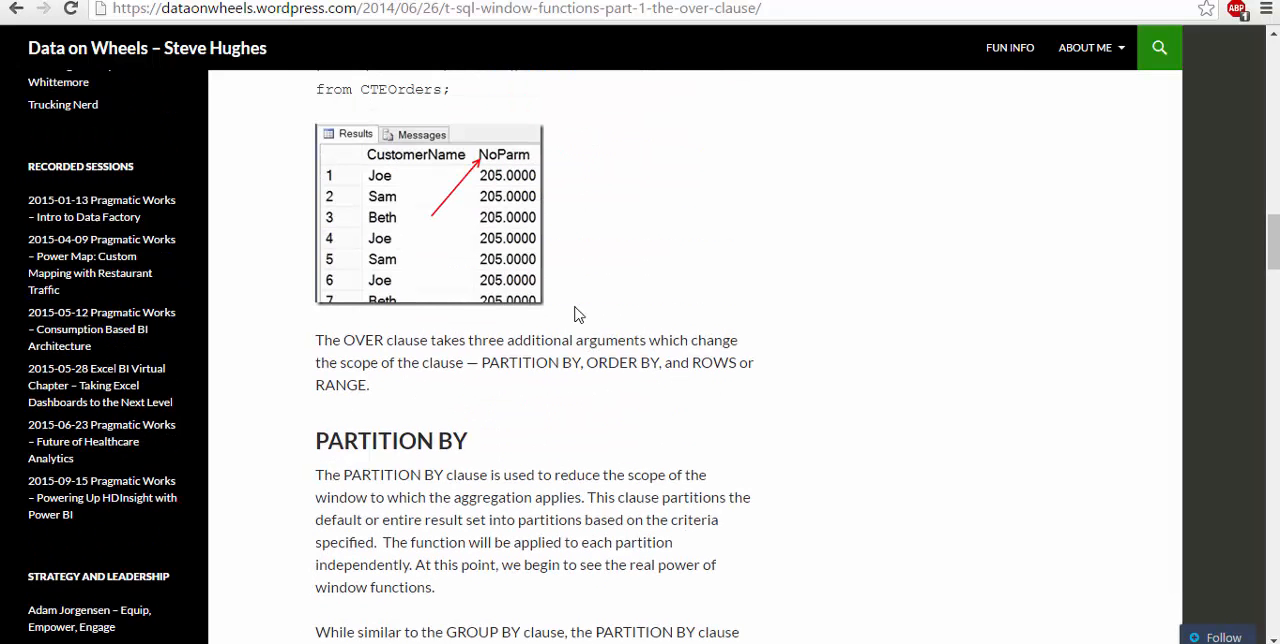
Step: Scroll the post past PARTITION BY to the ORDER BY section with OrderByName running totals like 129.0000
scroll("down", 3)
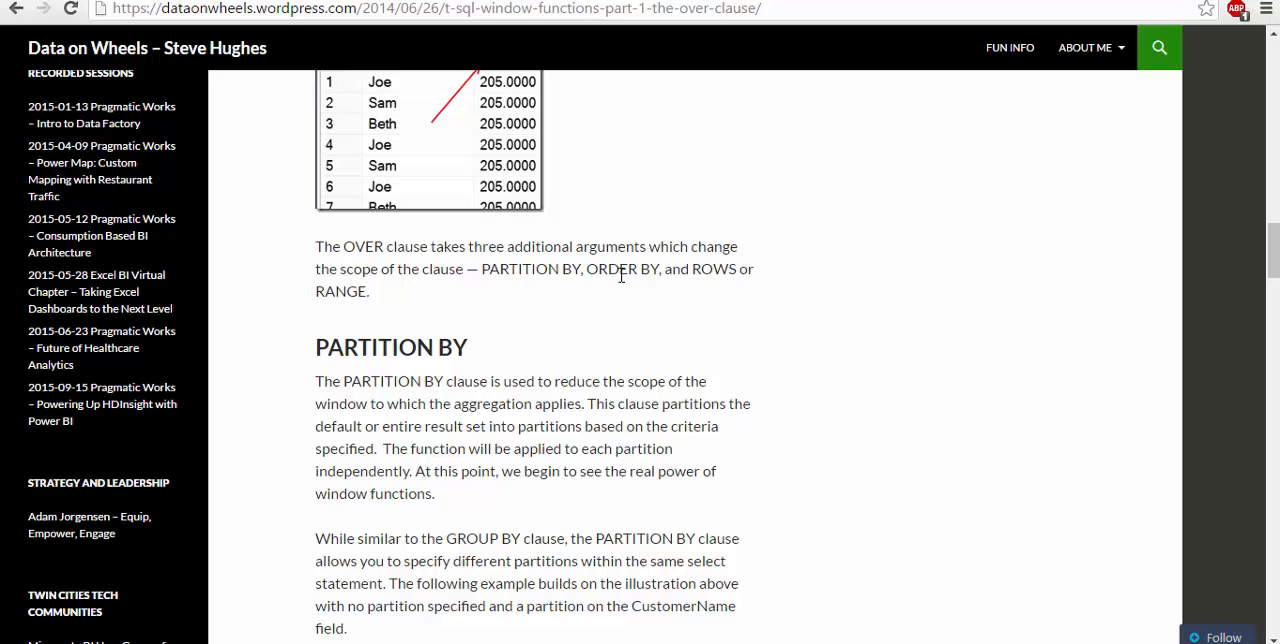
scroll("down", 3)
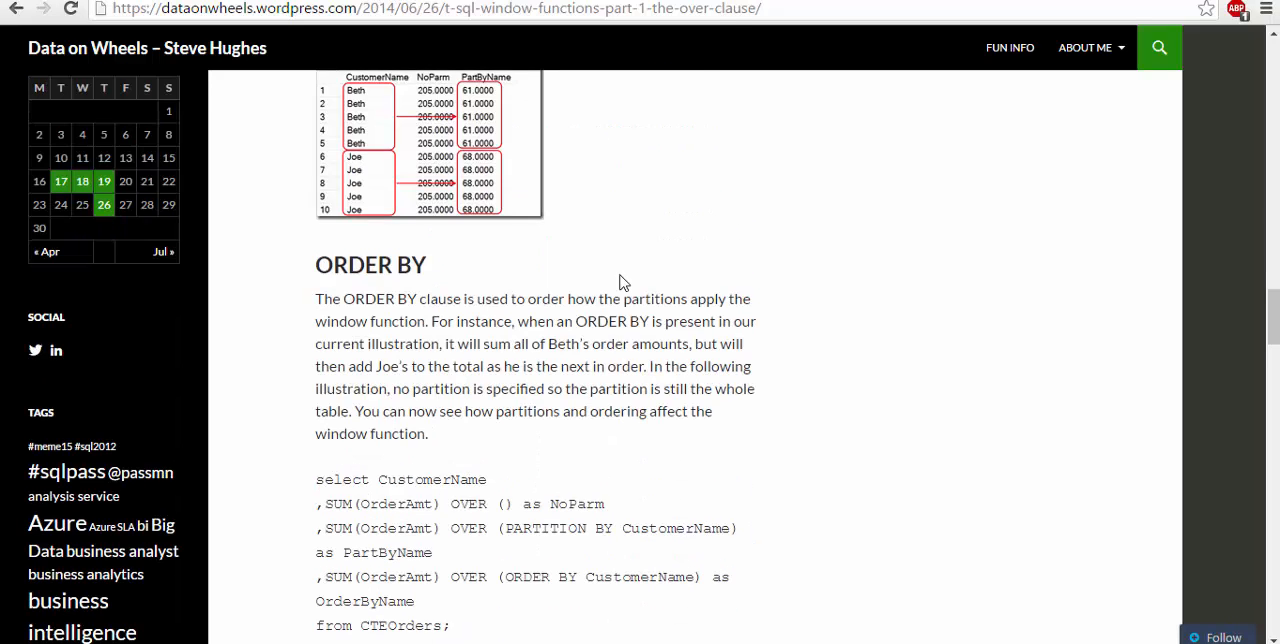
scroll("down", 3)
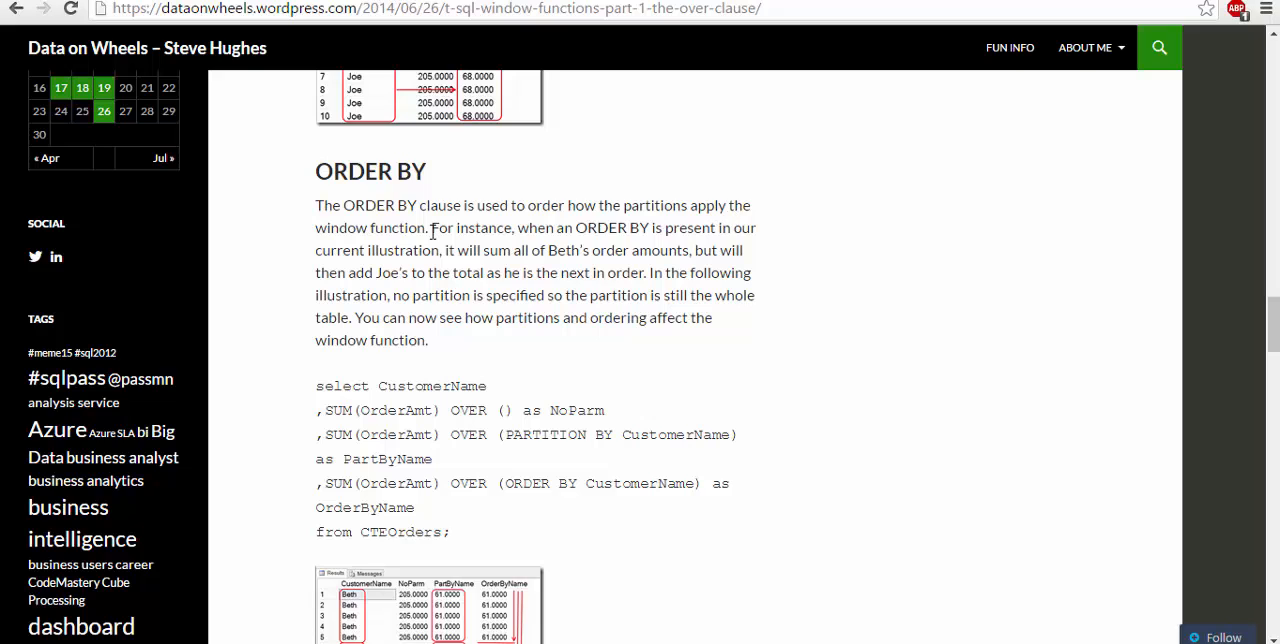
scroll("down", 3)
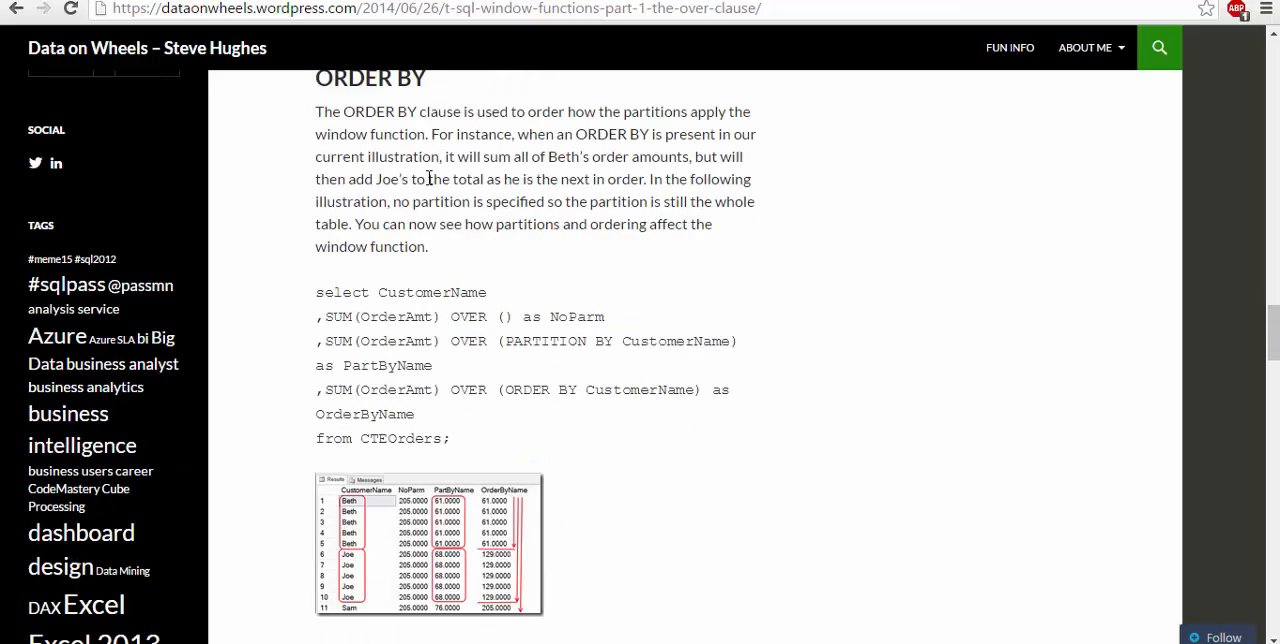
mouse_move(548, 266)
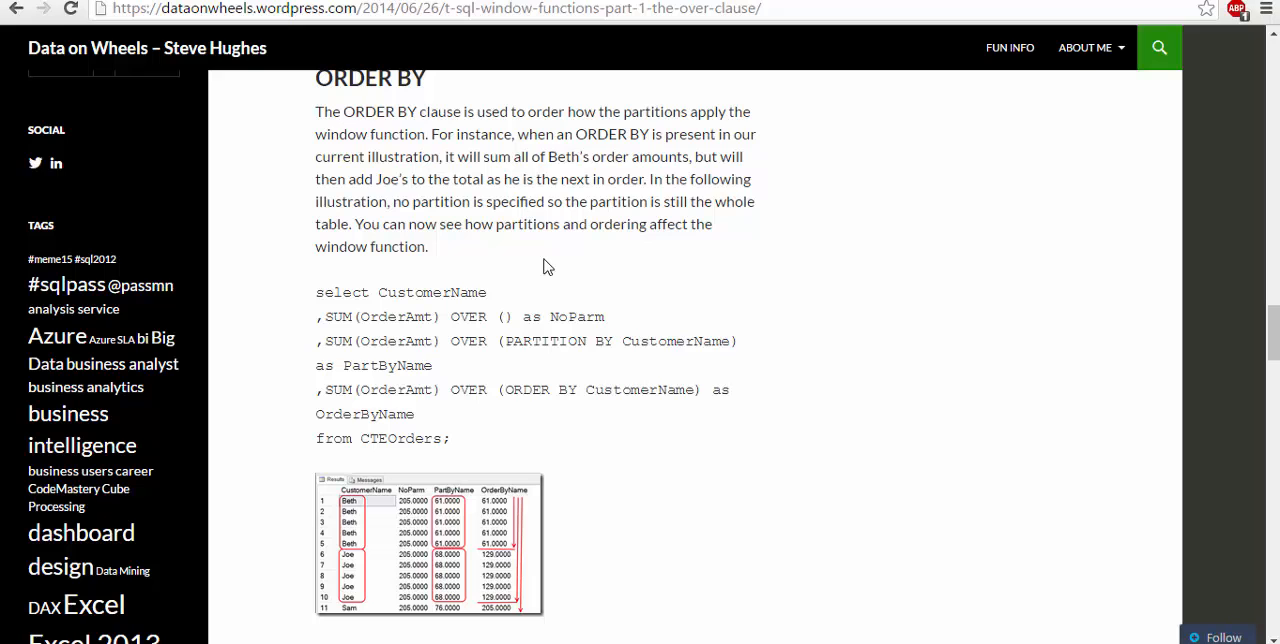
mouse_move(500, 260)
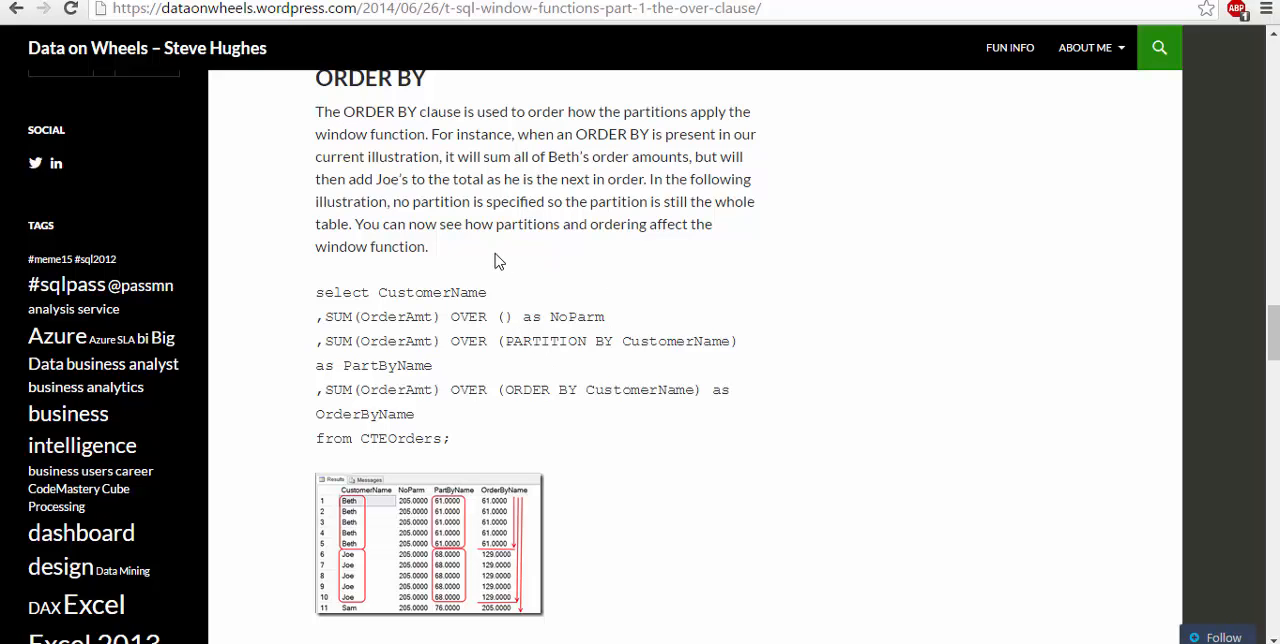
scroll("down", 3)
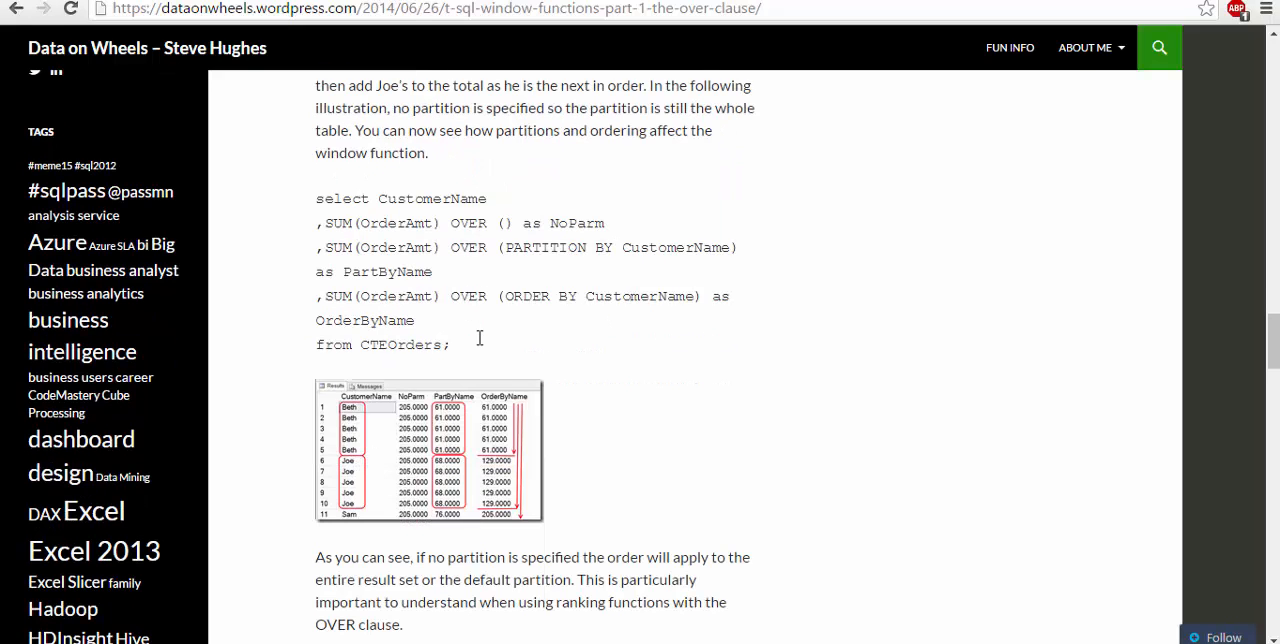
scroll("down", 3)
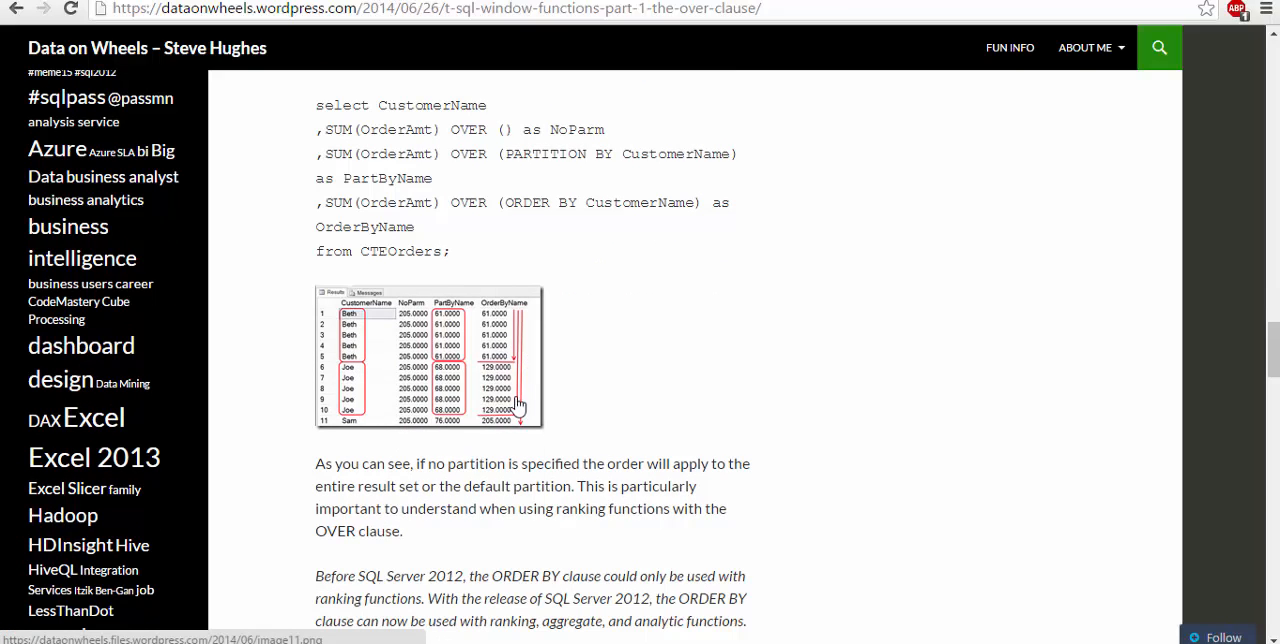
scroll("down", 3)
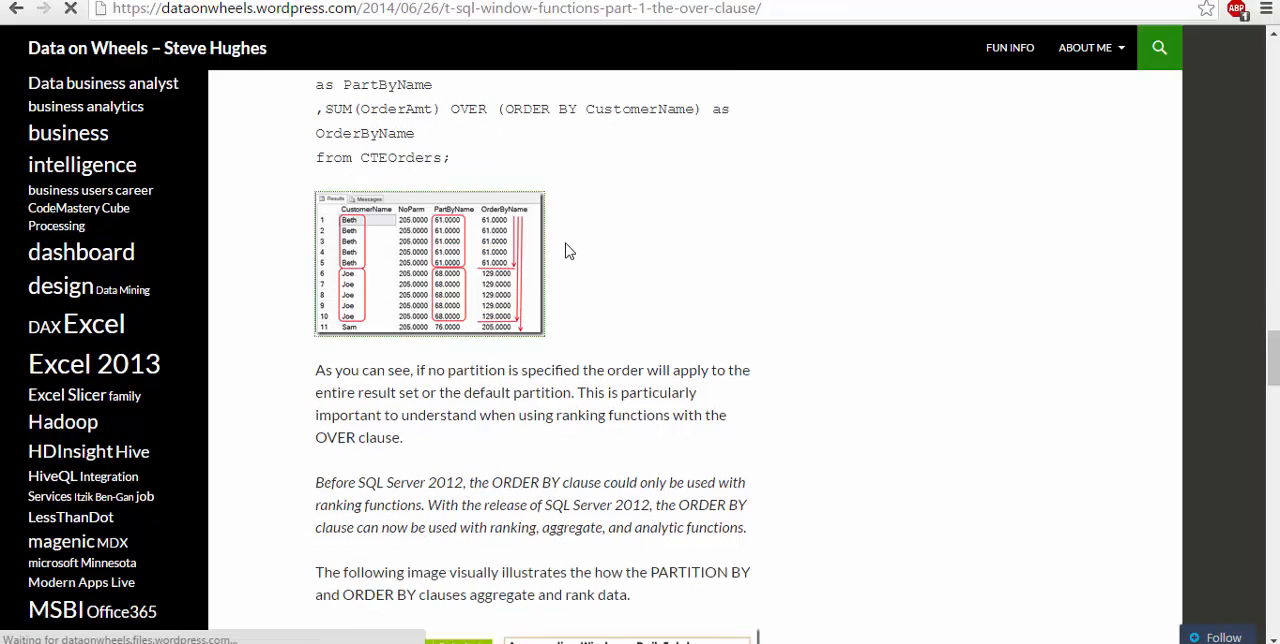
Step: View the OrderByName results image full size, then return to the blog post
left_click(428, 264)
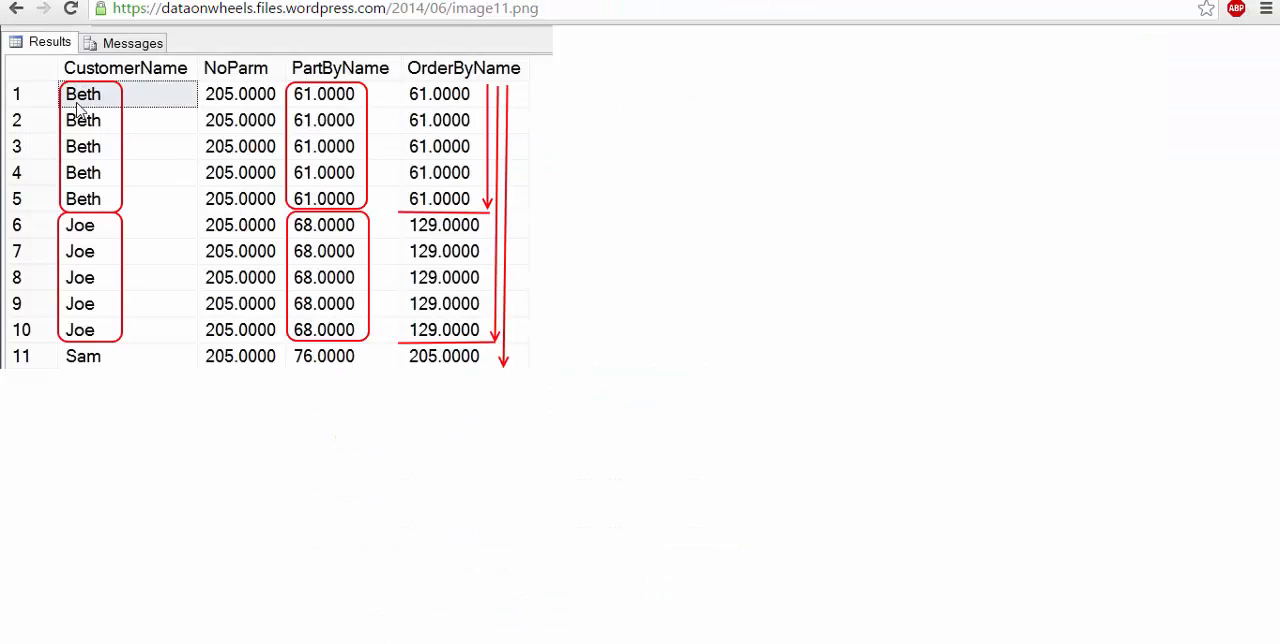
mouse_move(128, 338)
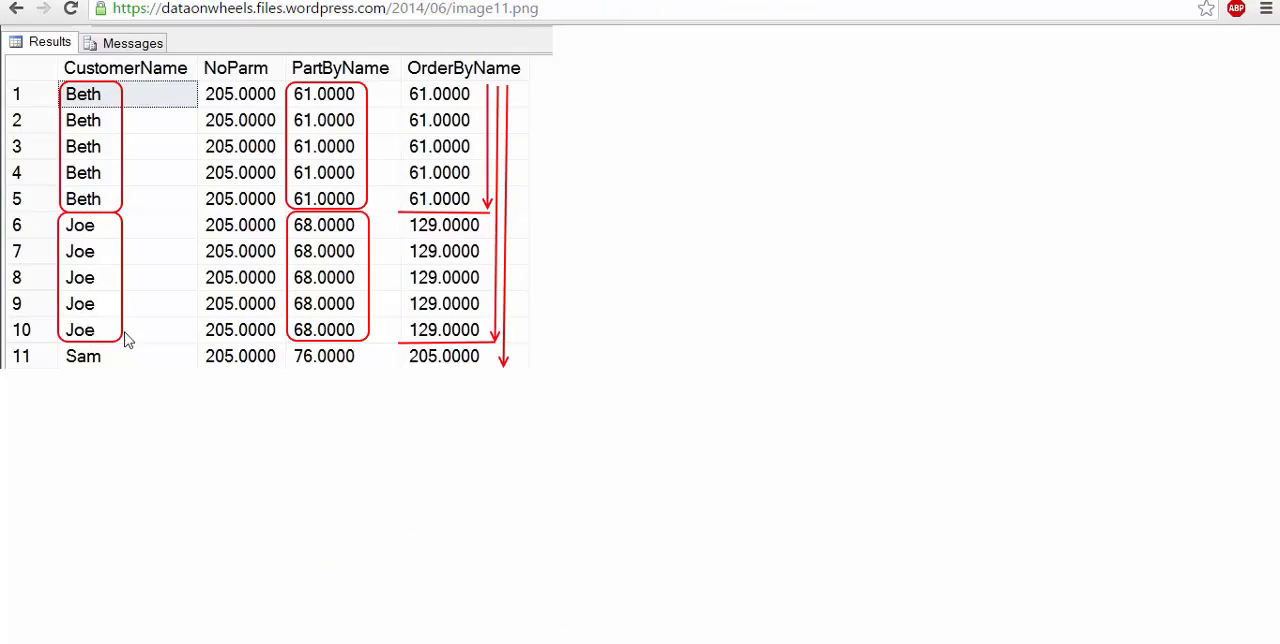
mouse_move(416, 224)
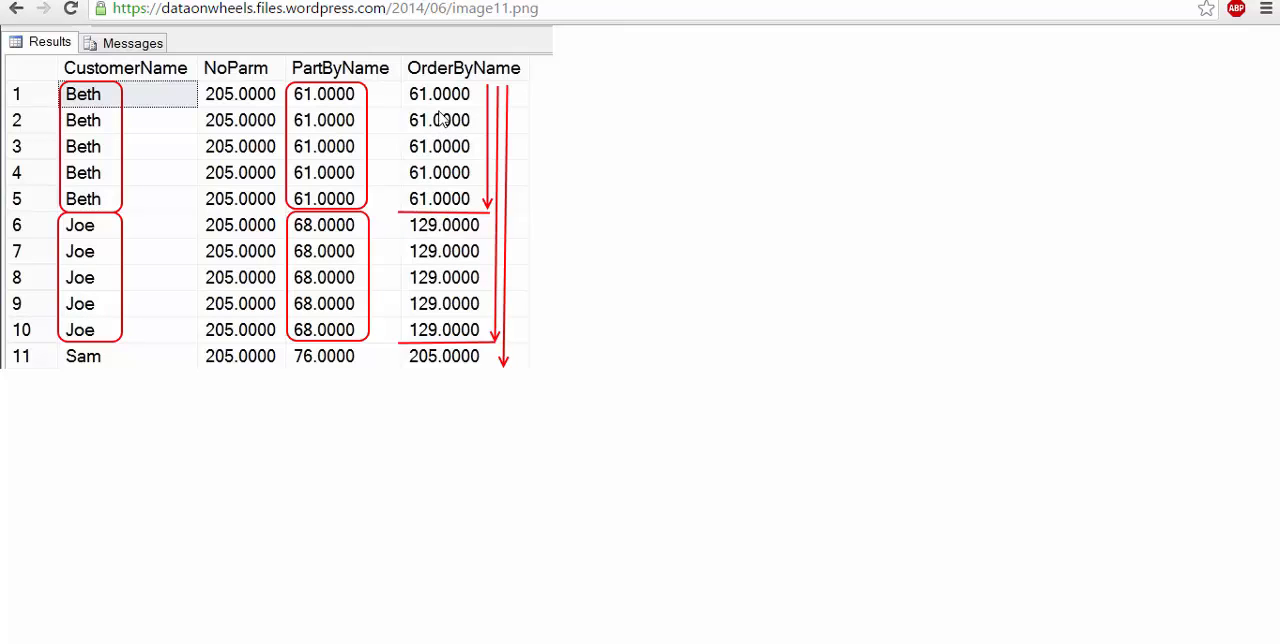
mouse_move(498, 78)
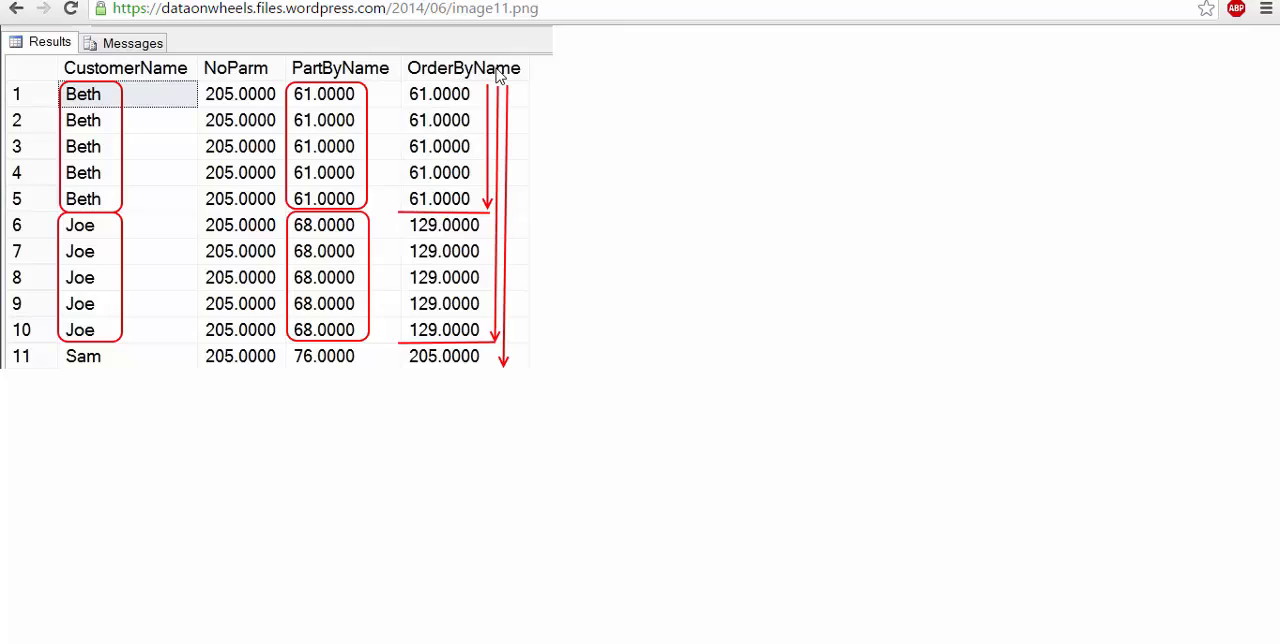
mouse_move(460, 204)
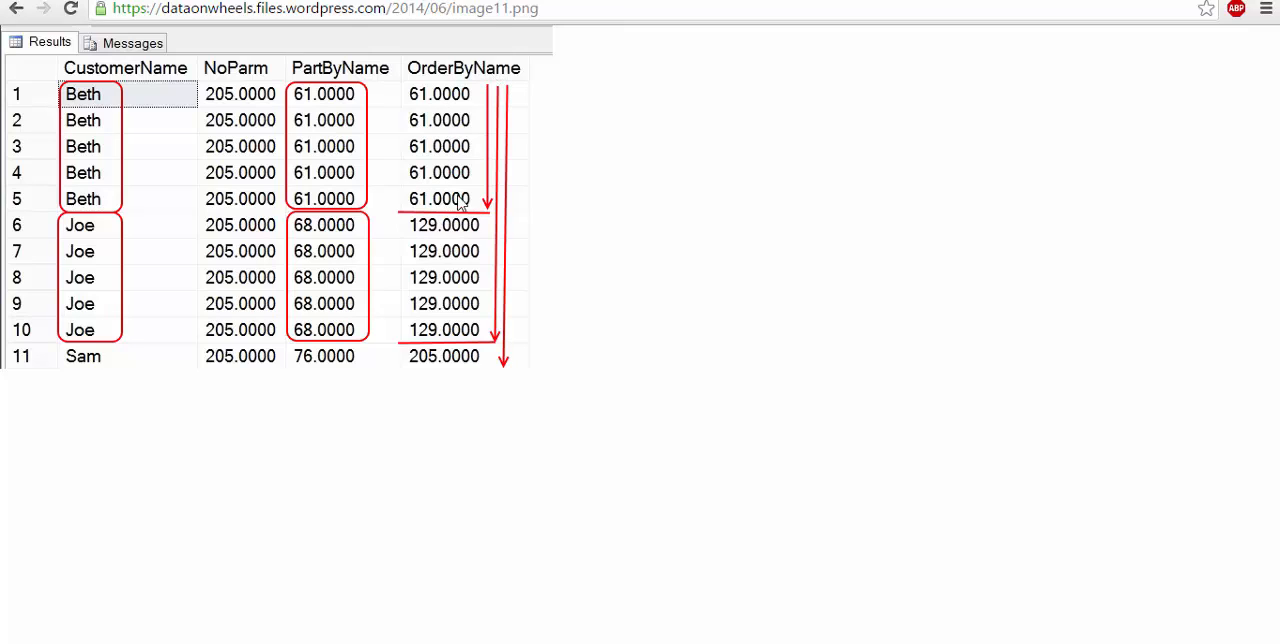
mouse_move(444, 212)
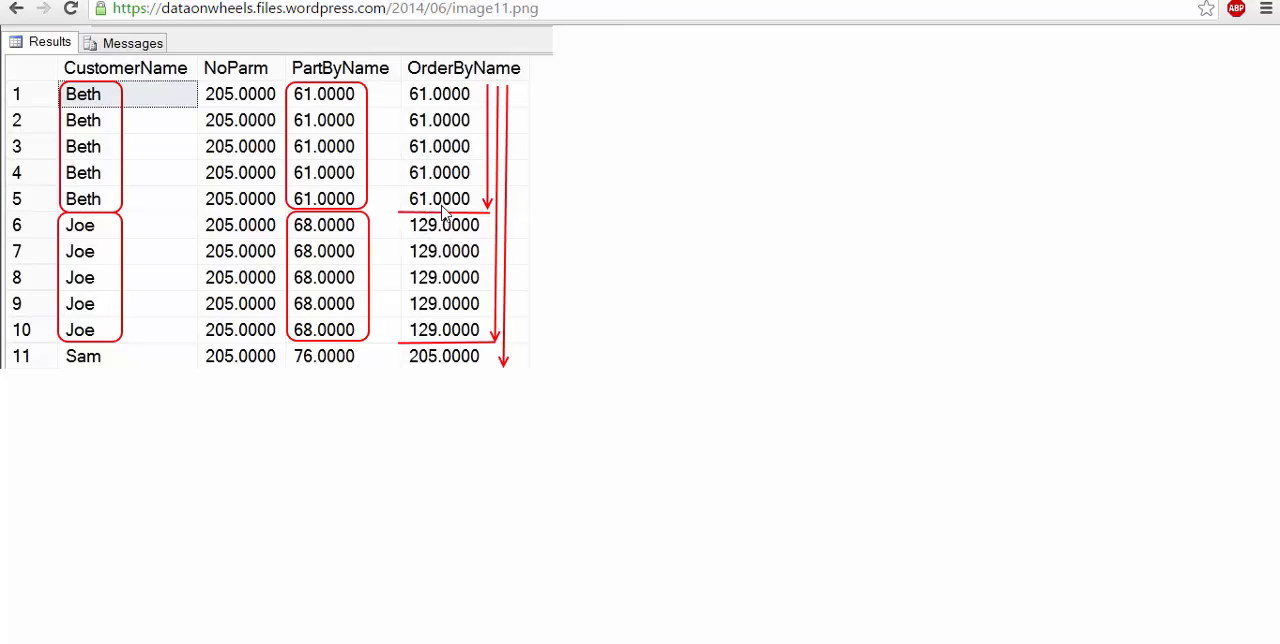
mouse_move(436, 218)
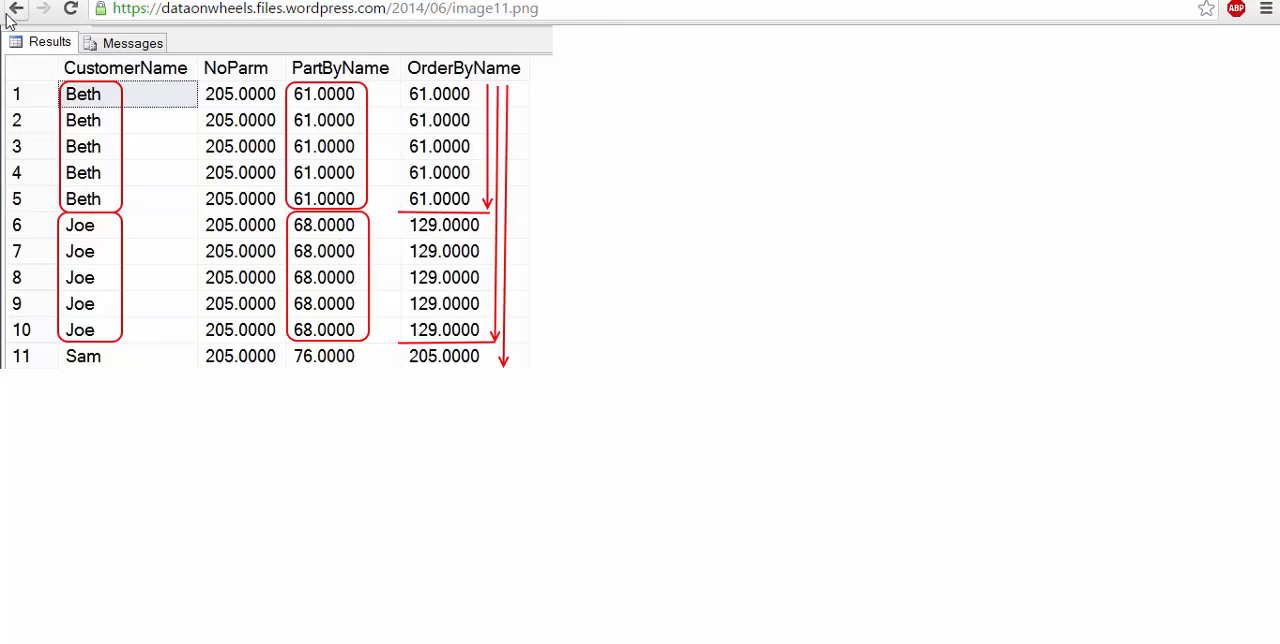
left_click(12, 22)
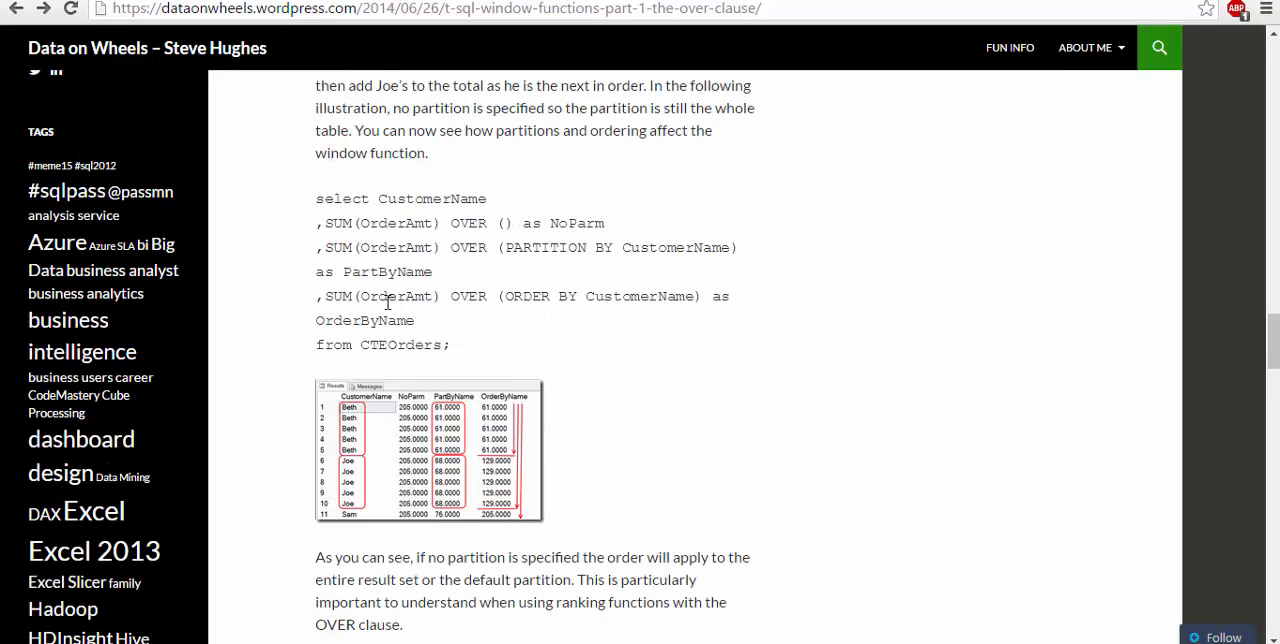
Step: Highlight the ORDER BY CustomerName clause and bring the explanation below its results image into view
double_click(396, 296)
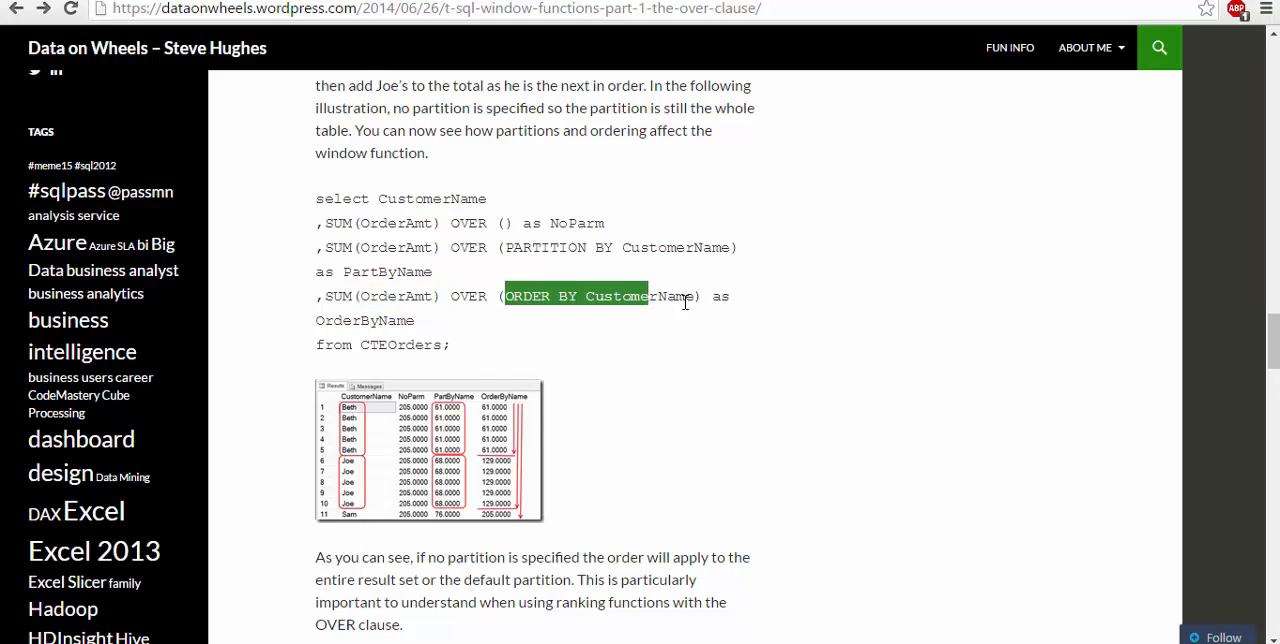
left_click(448, 344)
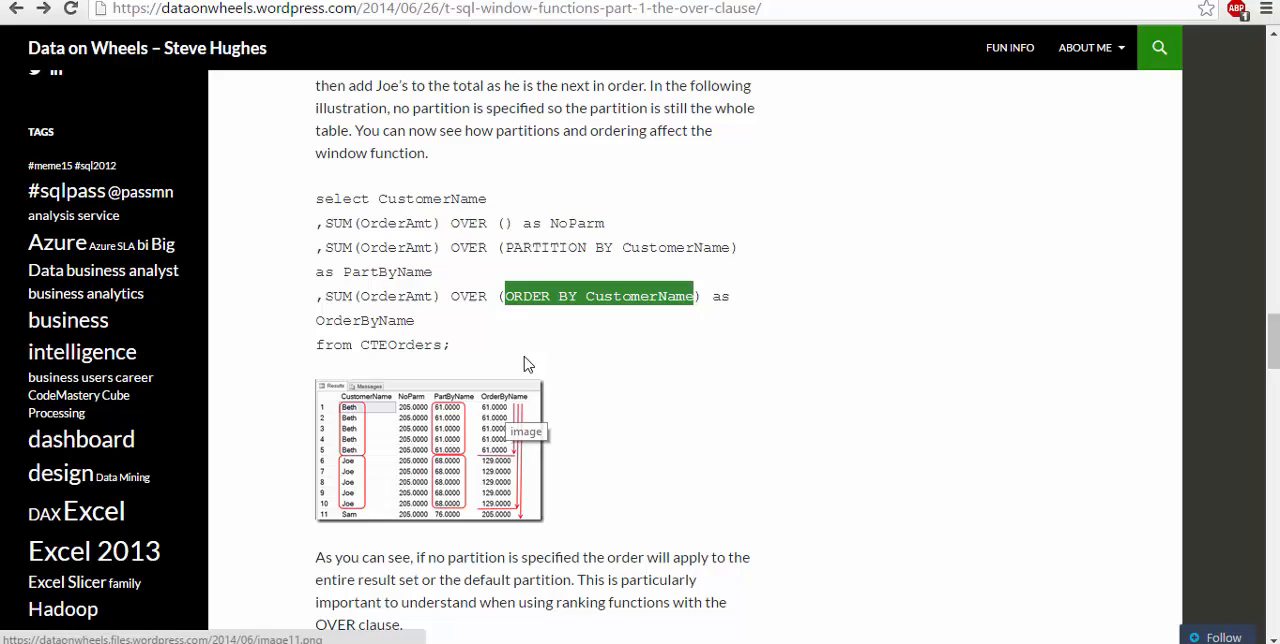
scroll("down", 3)
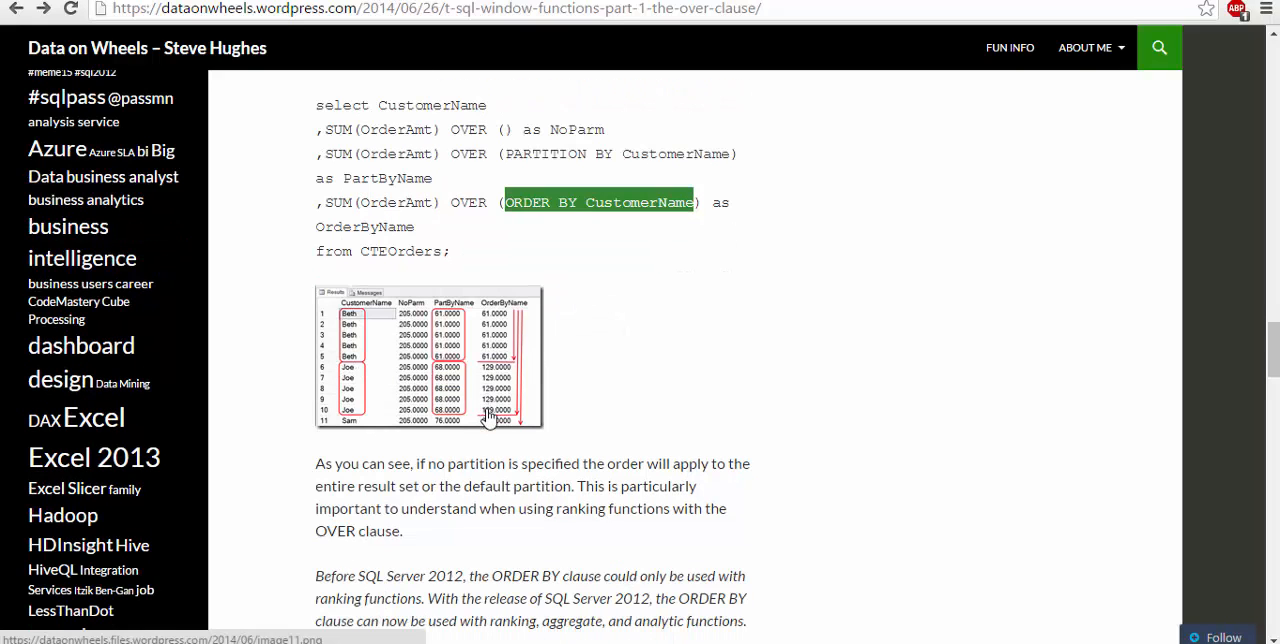
mouse_move(636, 468)
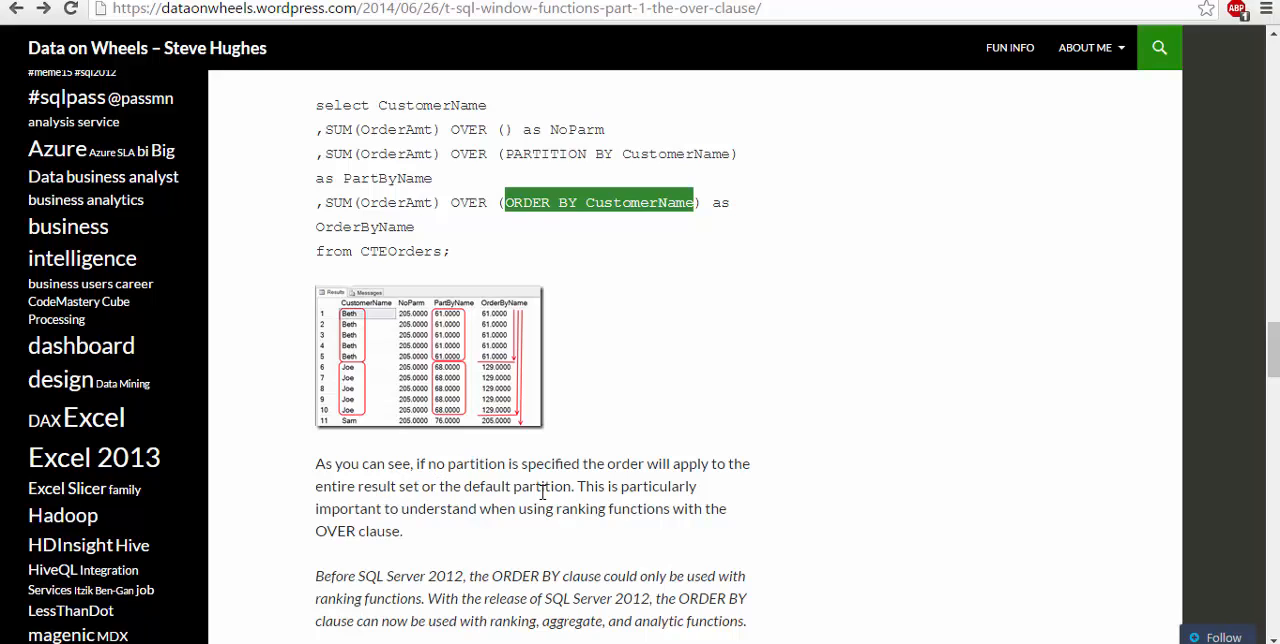
mouse_move(384, 508)
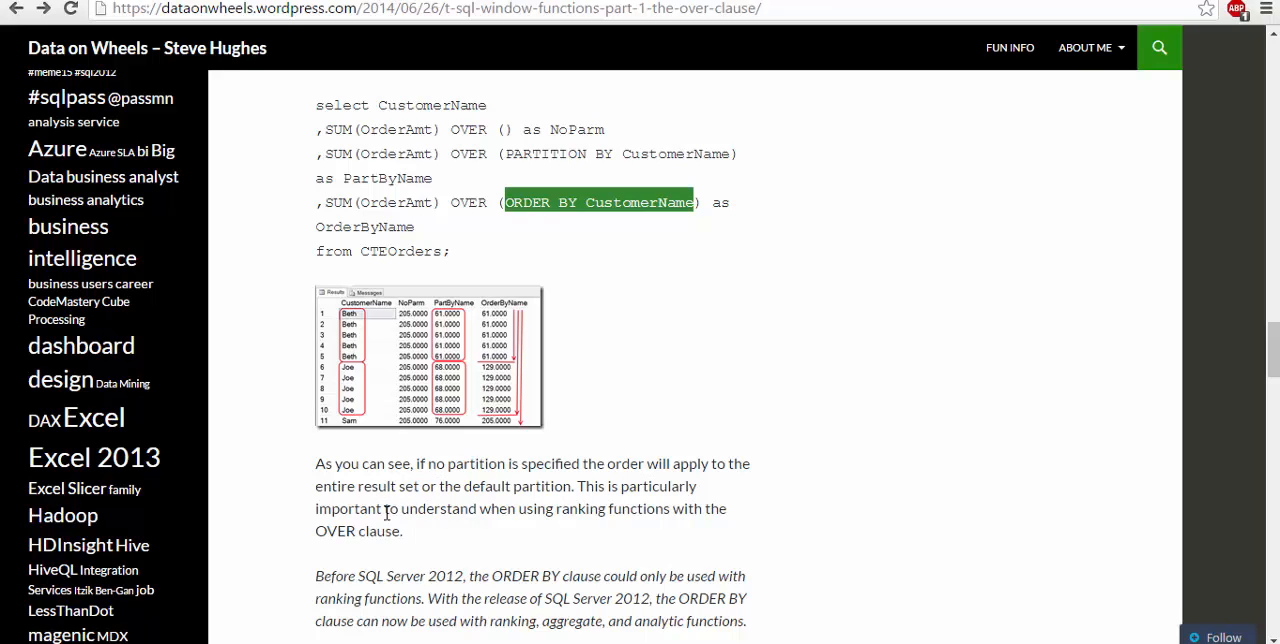
mouse_move(420, 356)
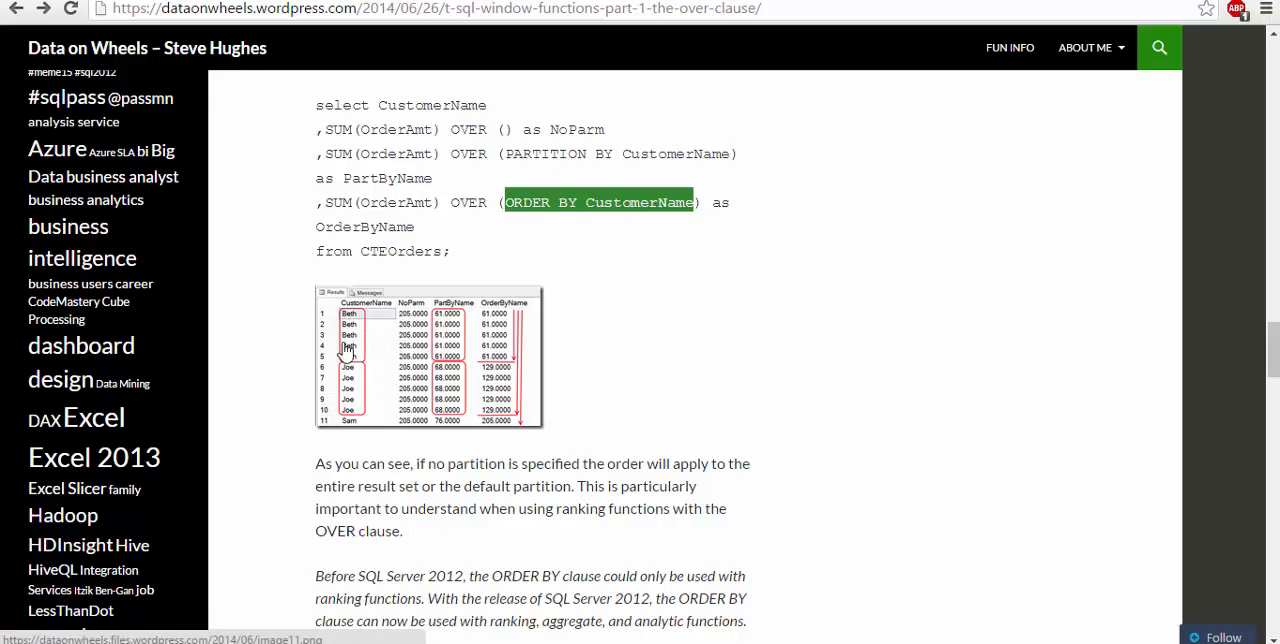
mouse_move(356, 416)
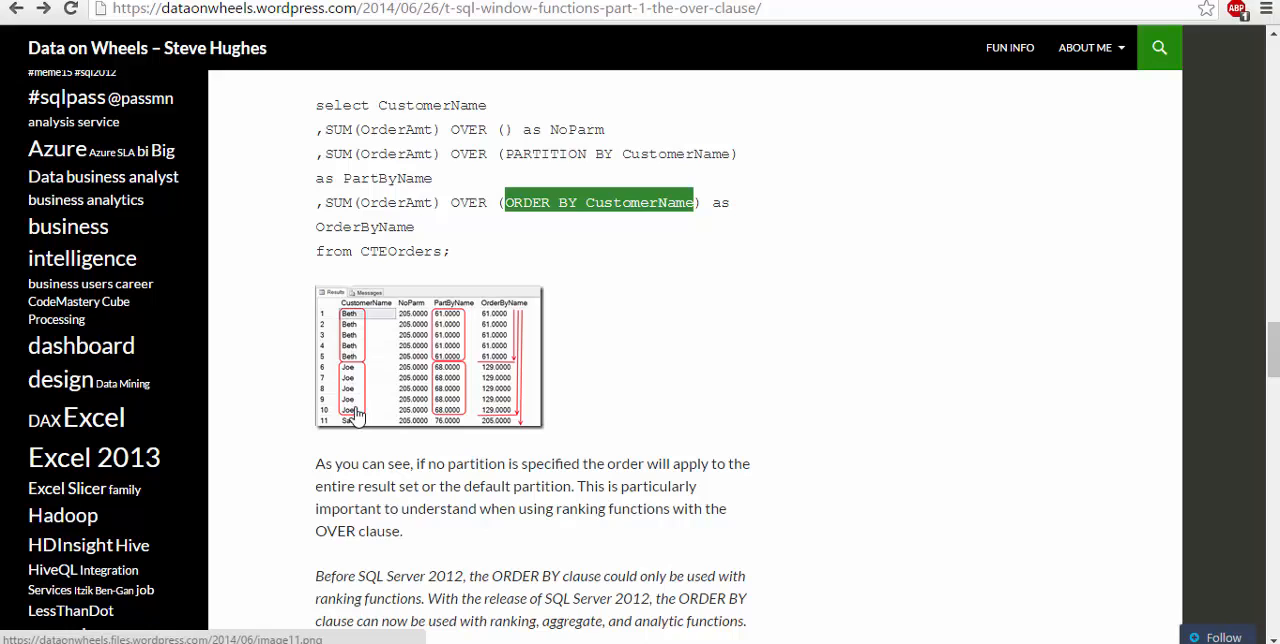
mouse_move(660, 244)
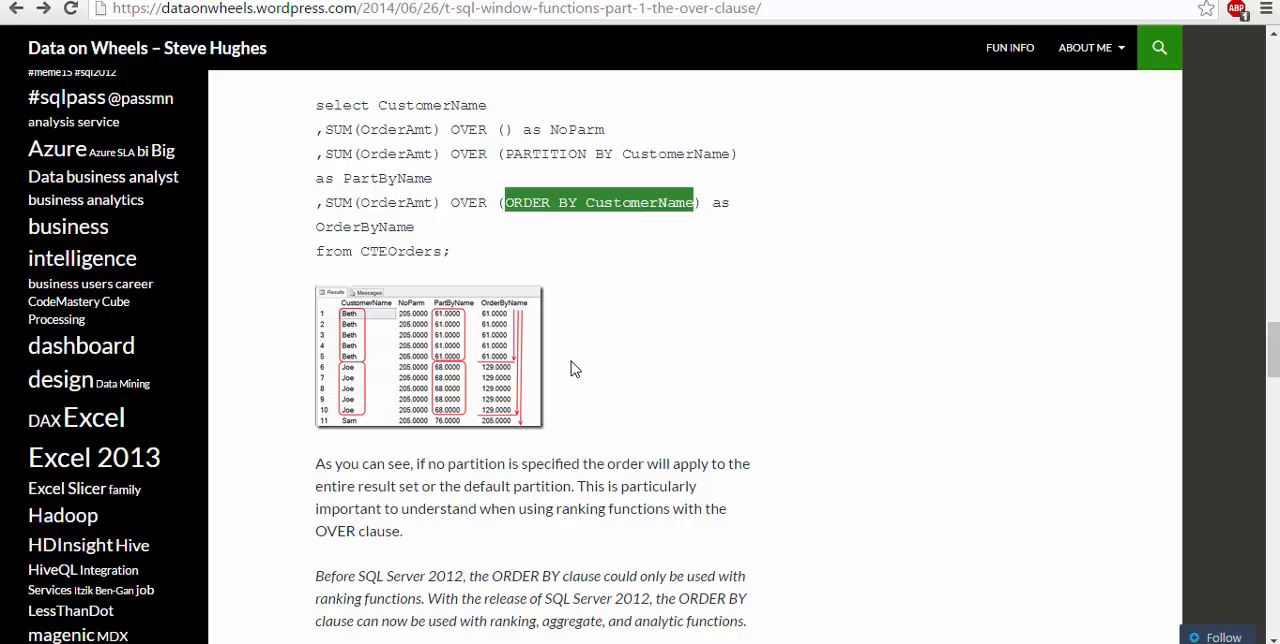
Step: Scroll the post past the PARTITION BY/ORDER BY illustration down to the ROWS or RANGE example query
scroll("down", 3)
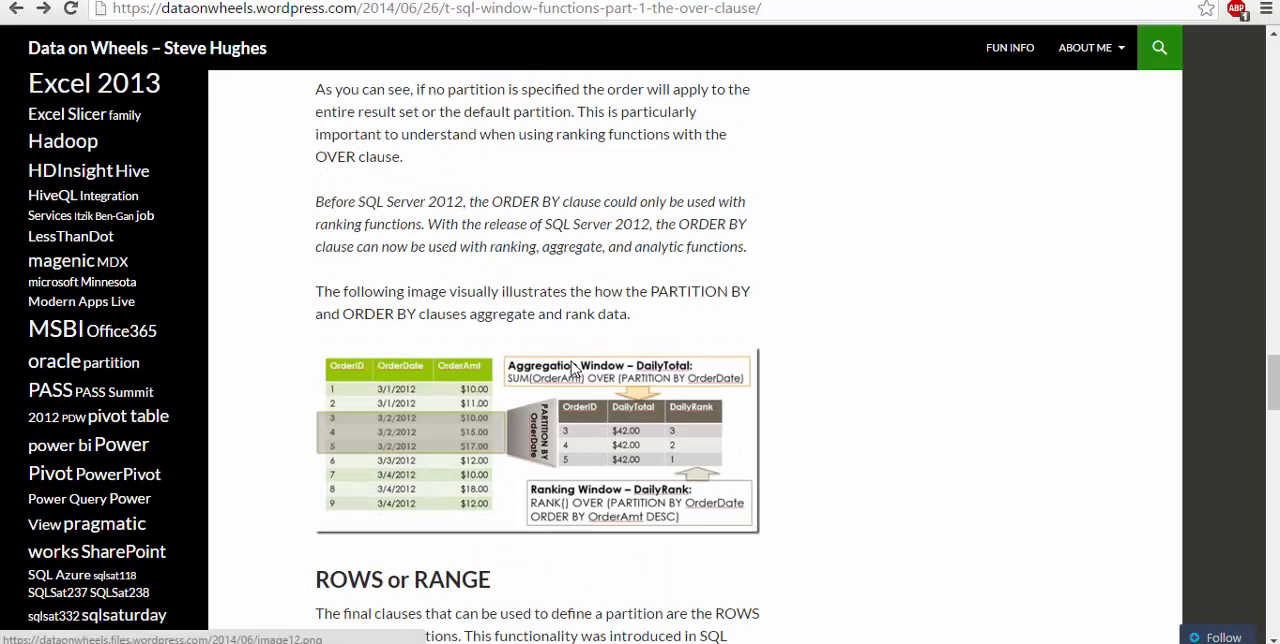
mouse_move(564, 440)
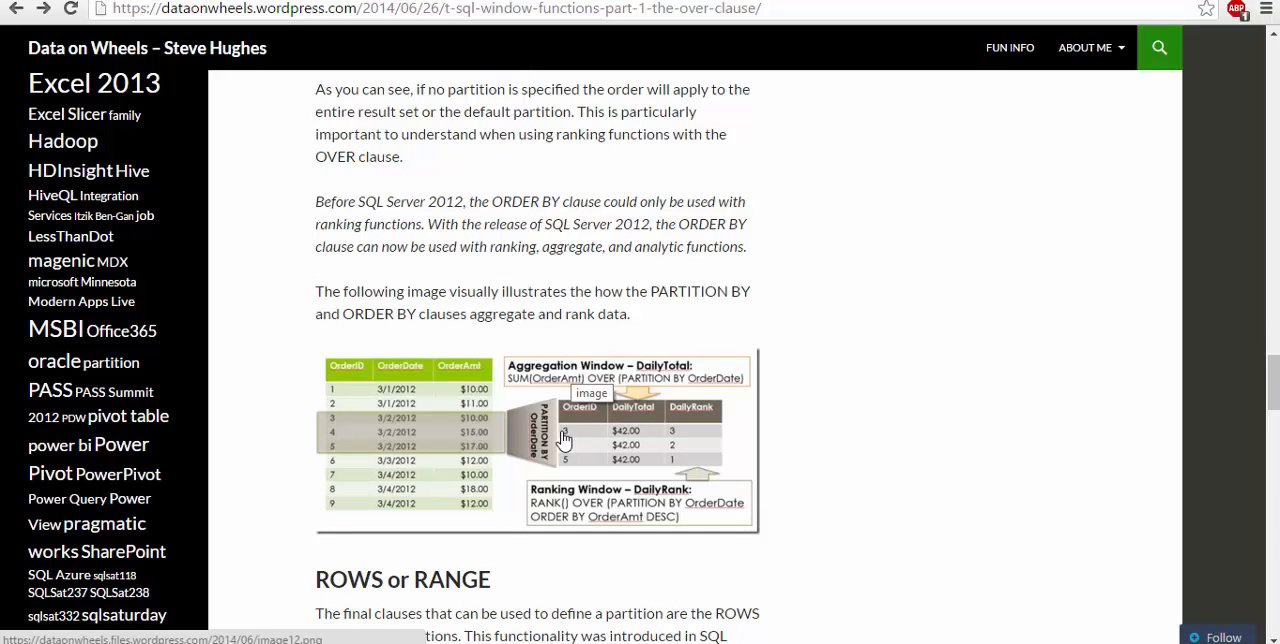
mouse_move(570, 380)
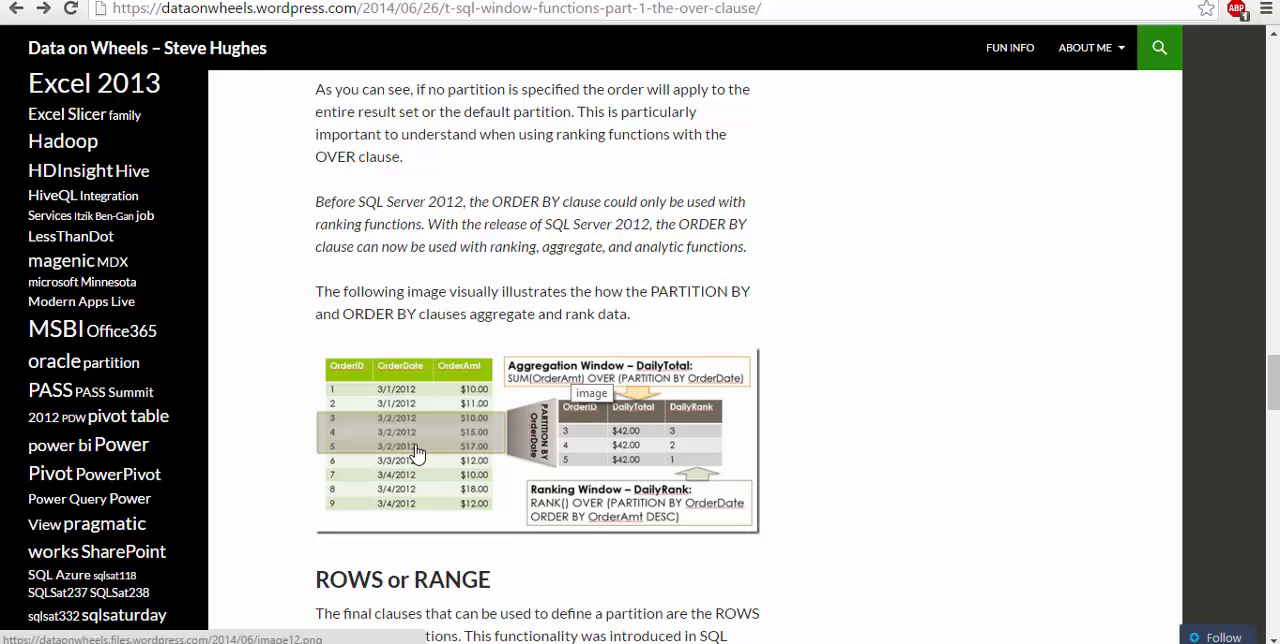
mouse_move(624, 516)
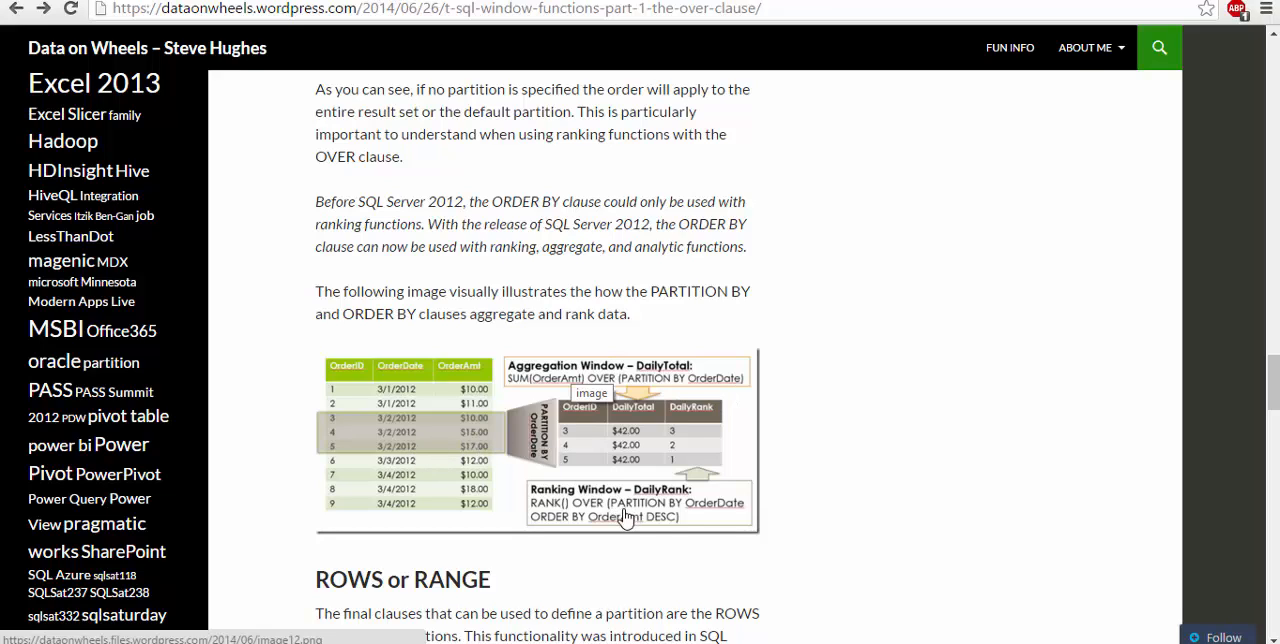
mouse_move(670, 510)
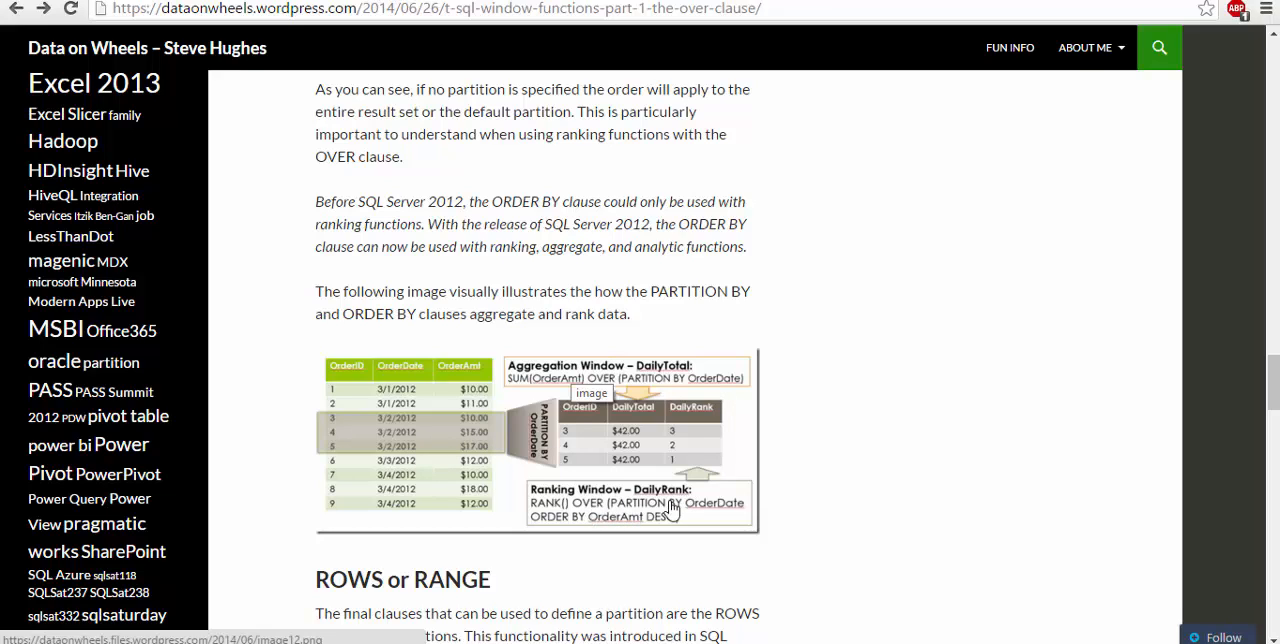
mouse_move(668, 532)
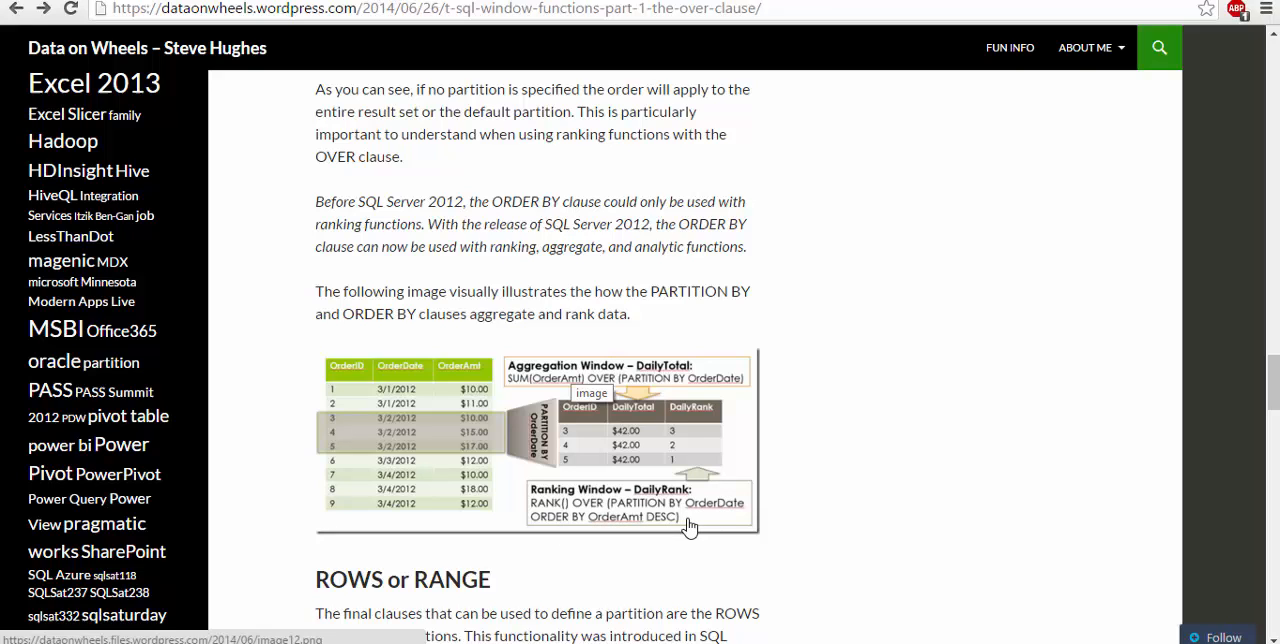
scroll("down", 3)
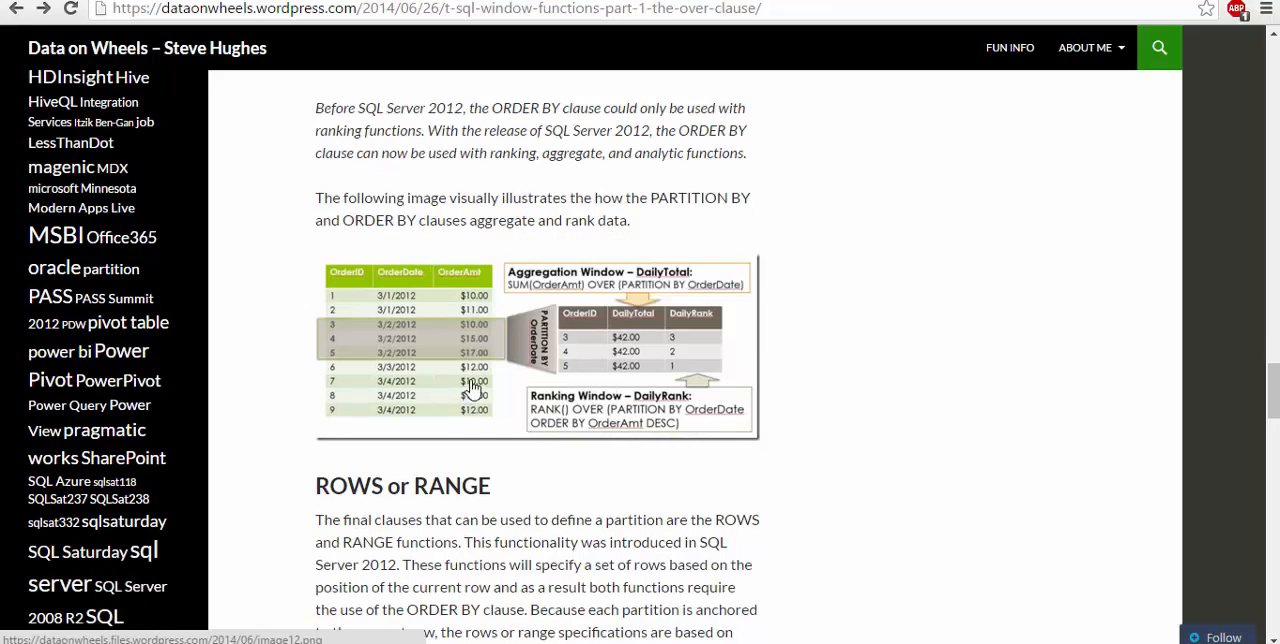
mouse_move(710, 430)
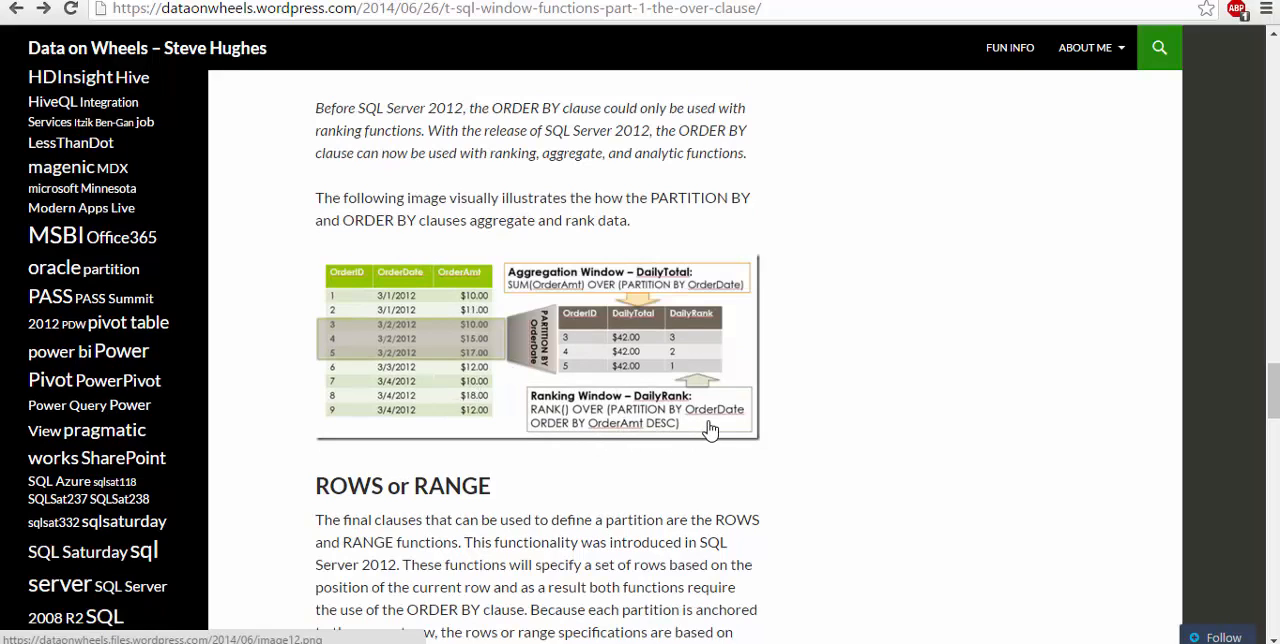
mouse_move(424, 292)
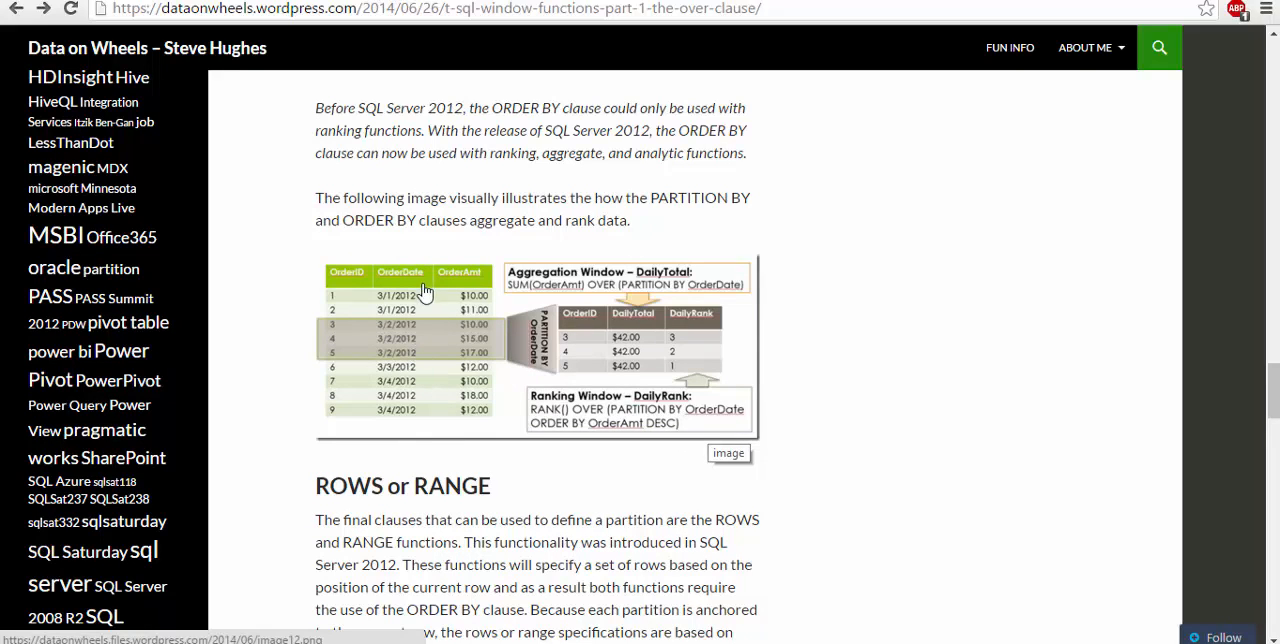
mouse_move(402, 336)
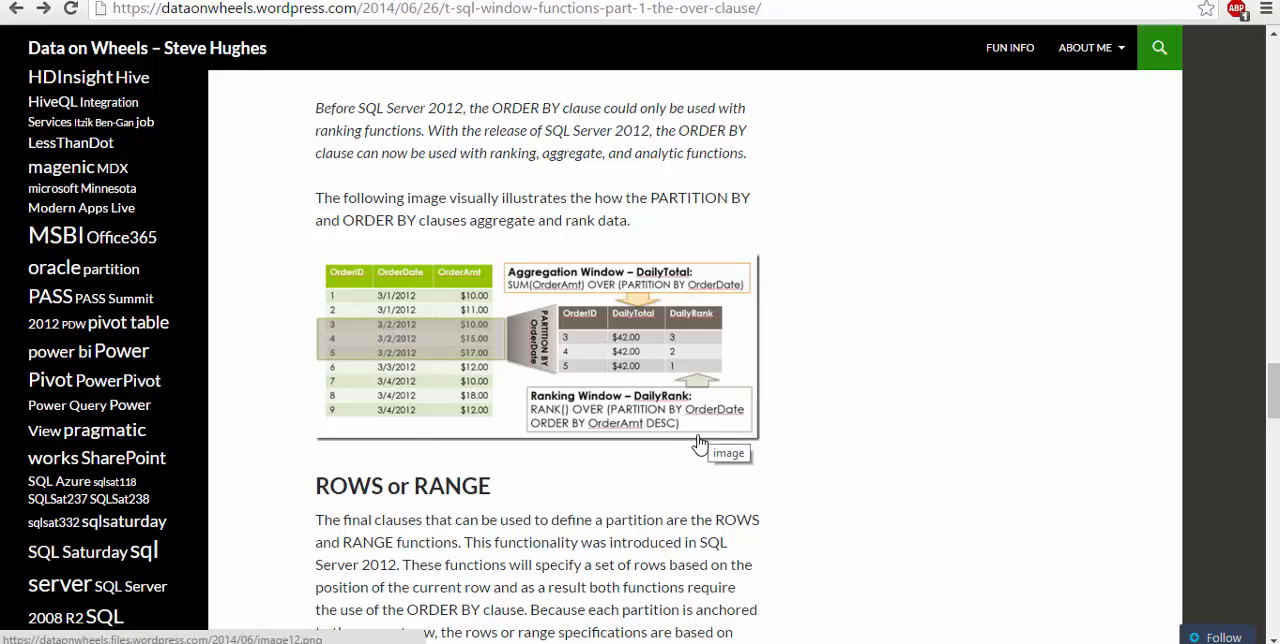
mouse_move(612, 432)
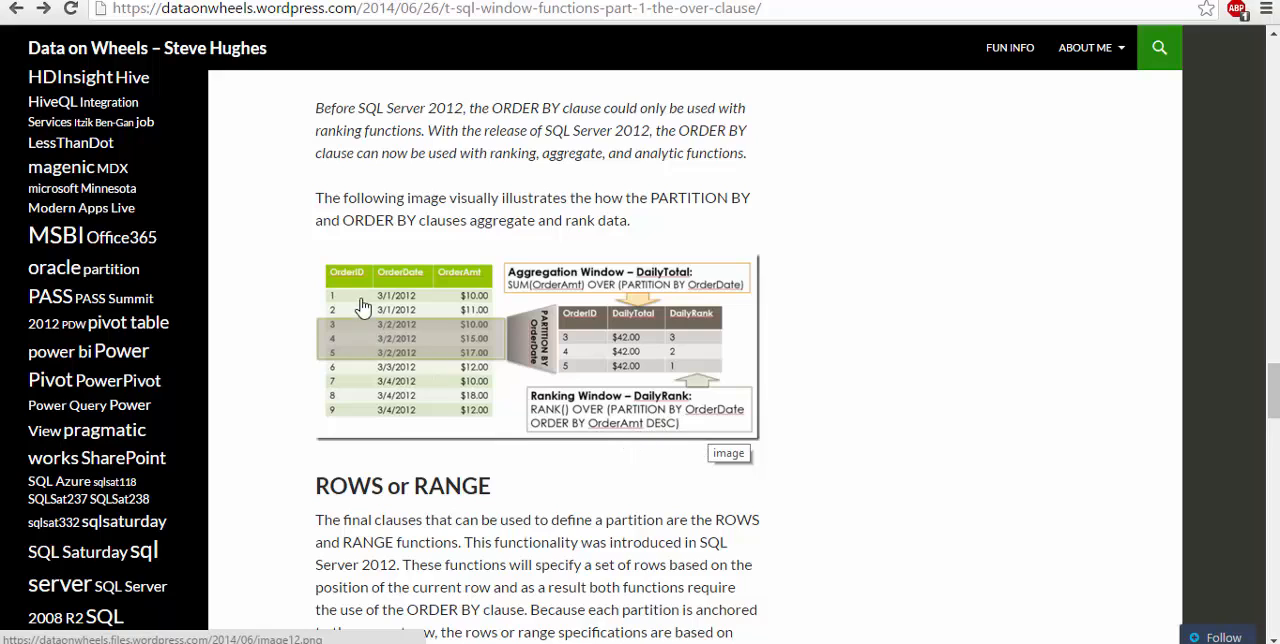
mouse_move(582, 406)
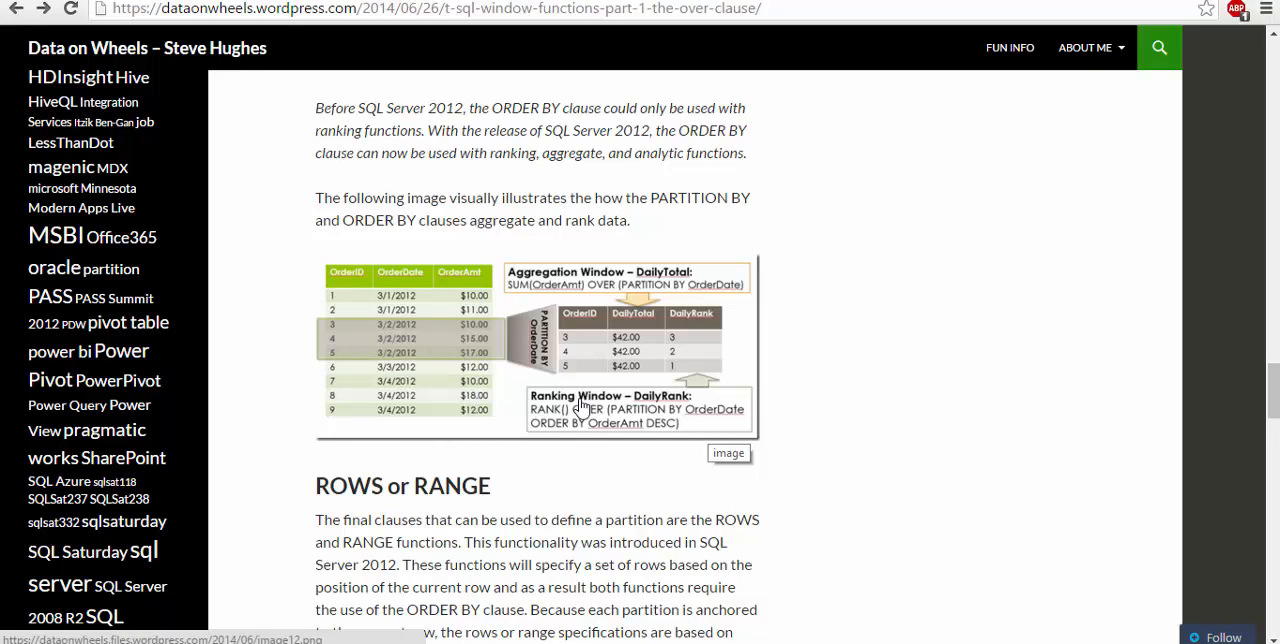
mouse_move(474, 418)
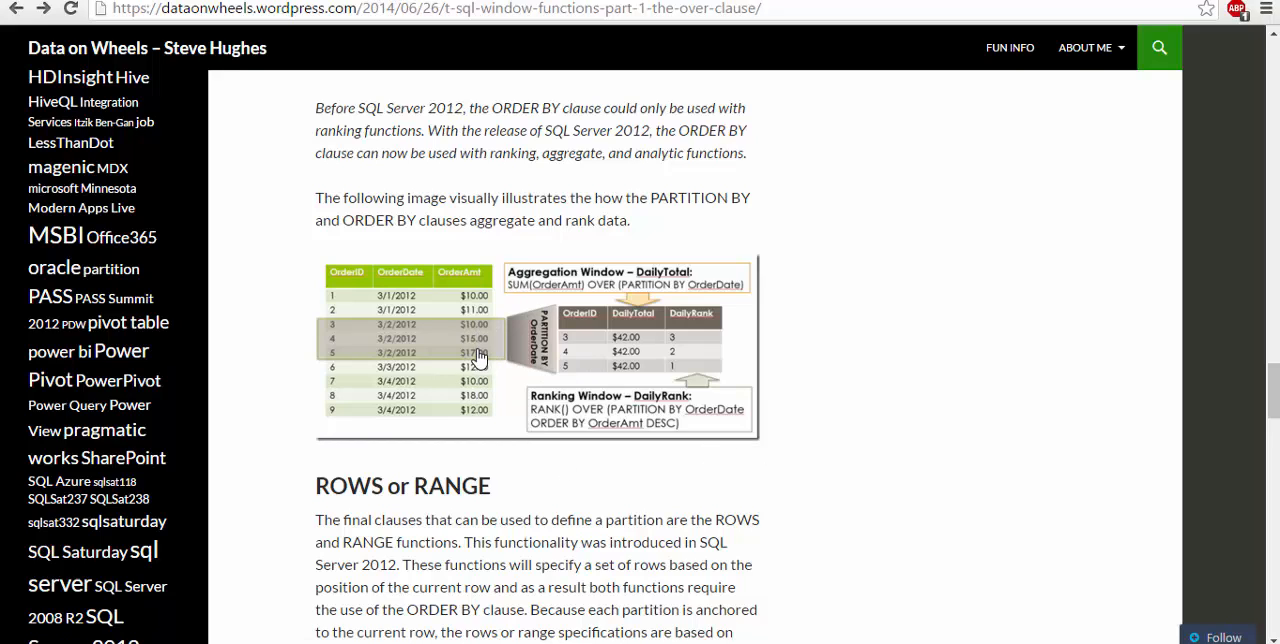
mouse_move(480, 368)
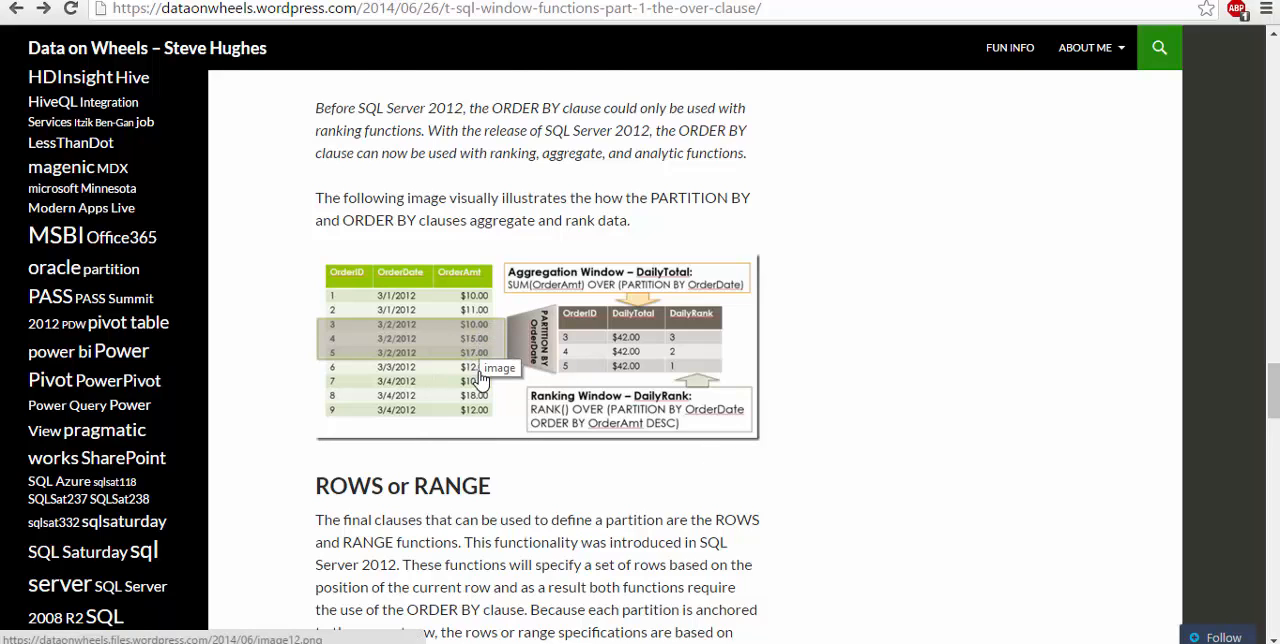
scroll("down", 3)
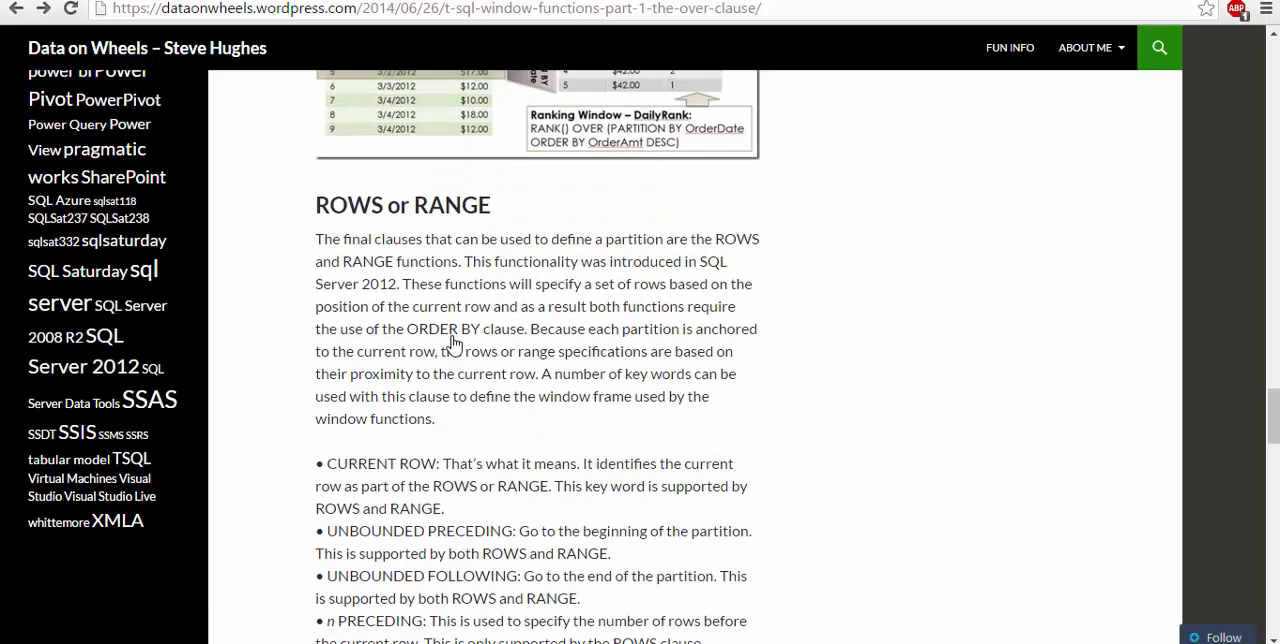
scroll("down", 3)
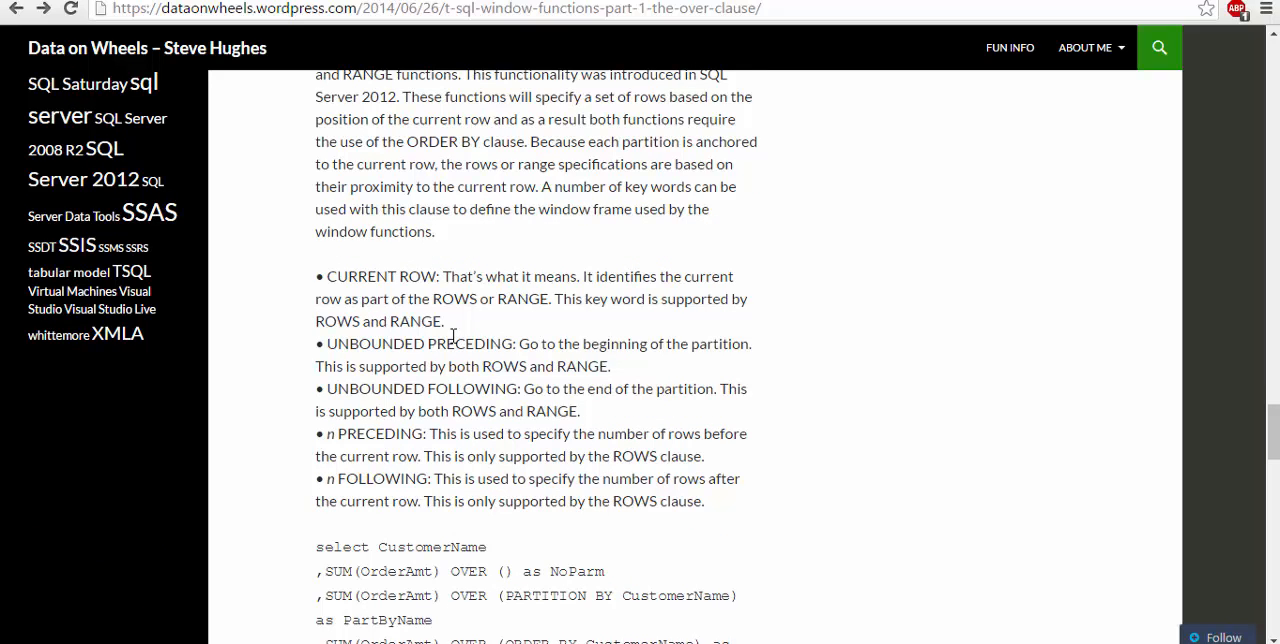
scroll("down", 3)
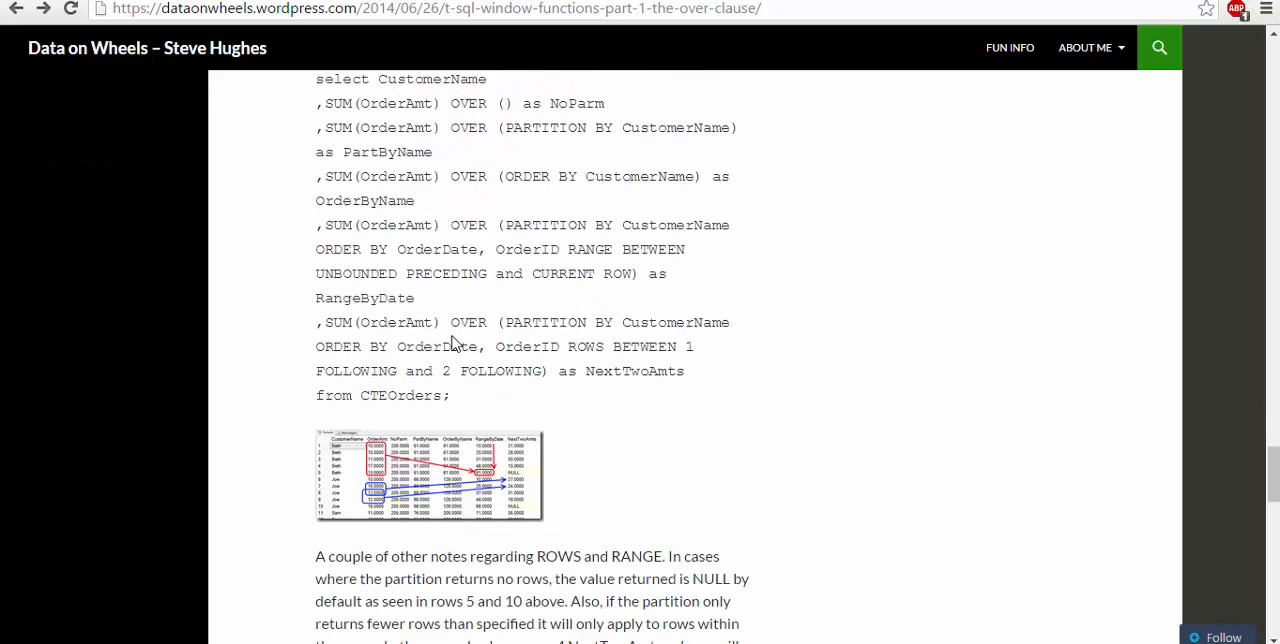
scroll("down", 3)
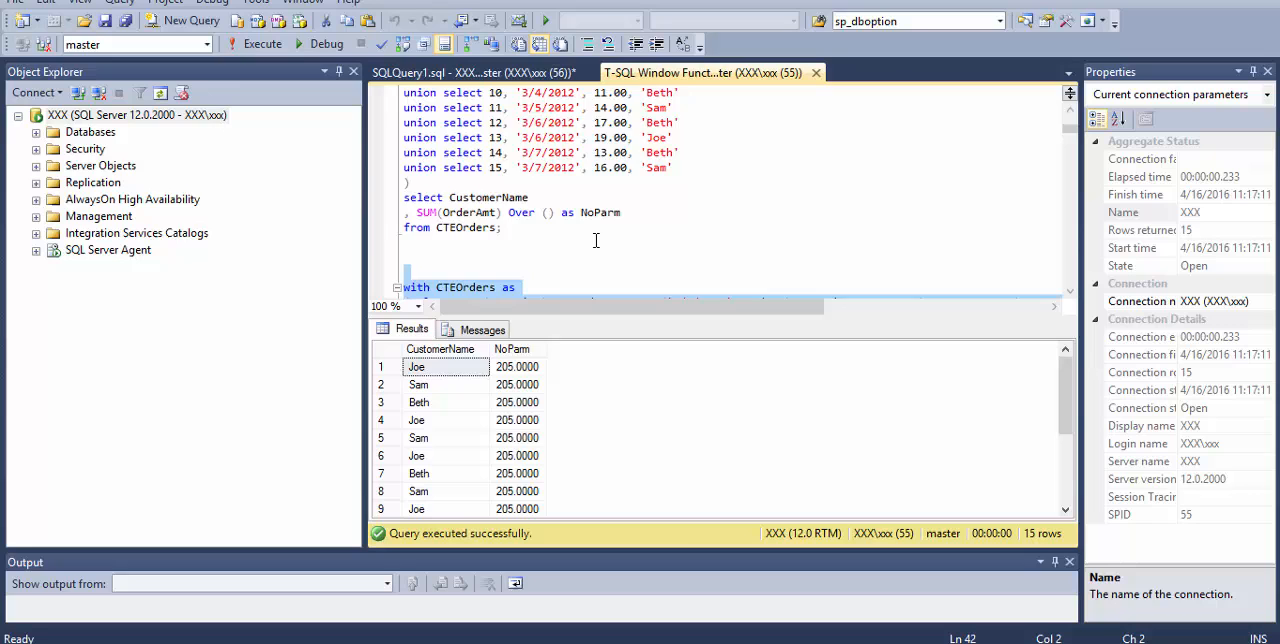
Step: Scroll to the full RangeByDate and NextTwoAmts example query after the ROWS keyword list
scroll("down", 3)
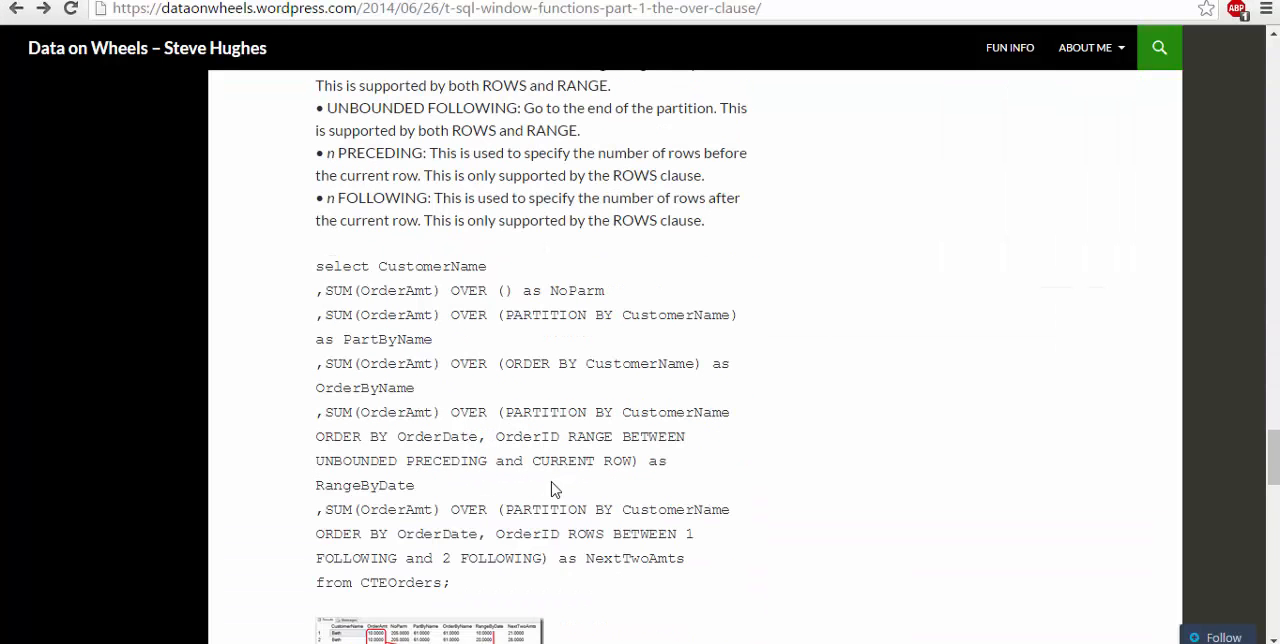
Step: Scroll through the blog's ORDER BY example and results before returning to SSMS
scroll("down", 3)
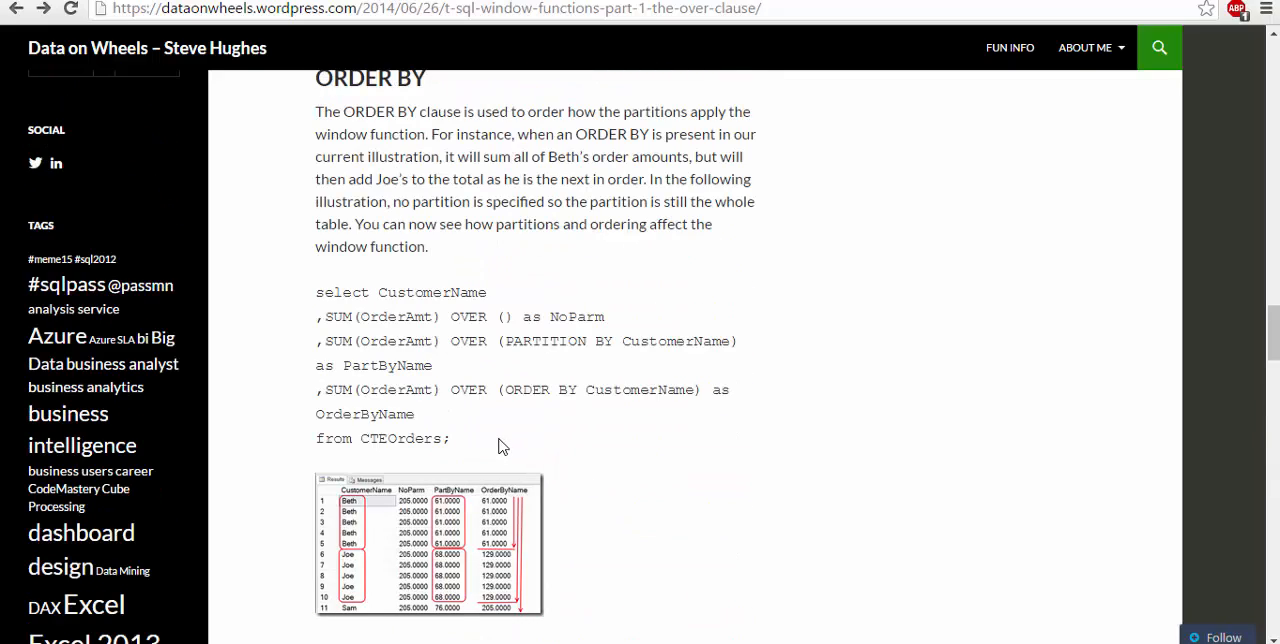
scroll("down", 3)
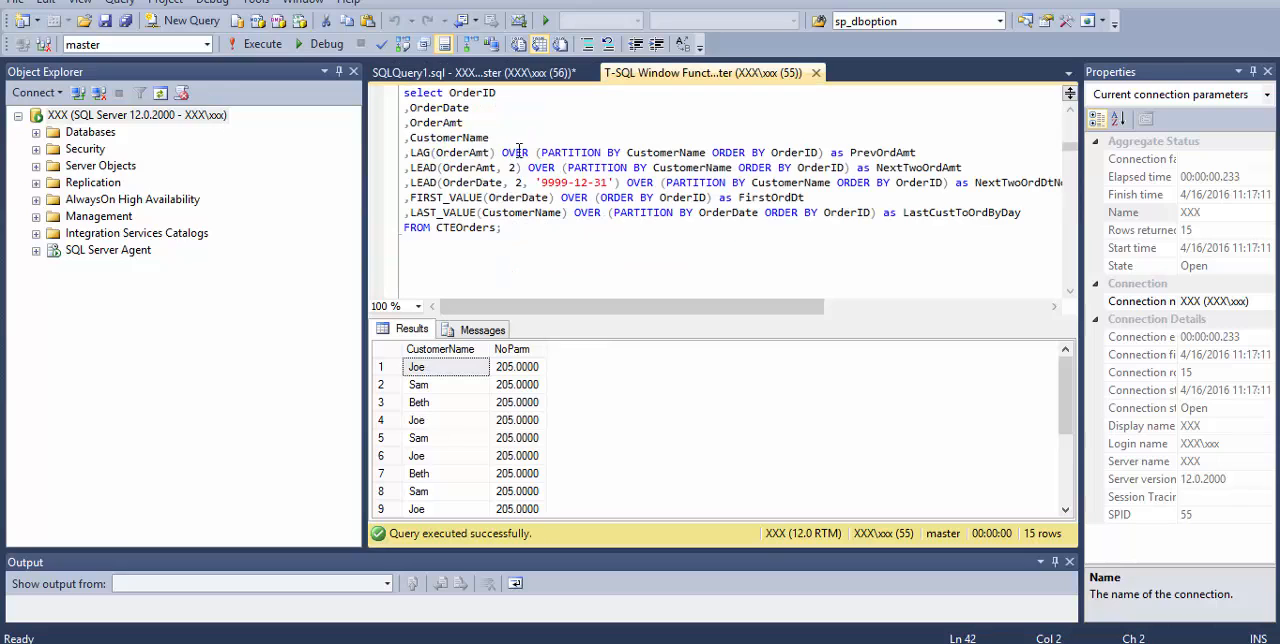
mouse_move(572, 246)
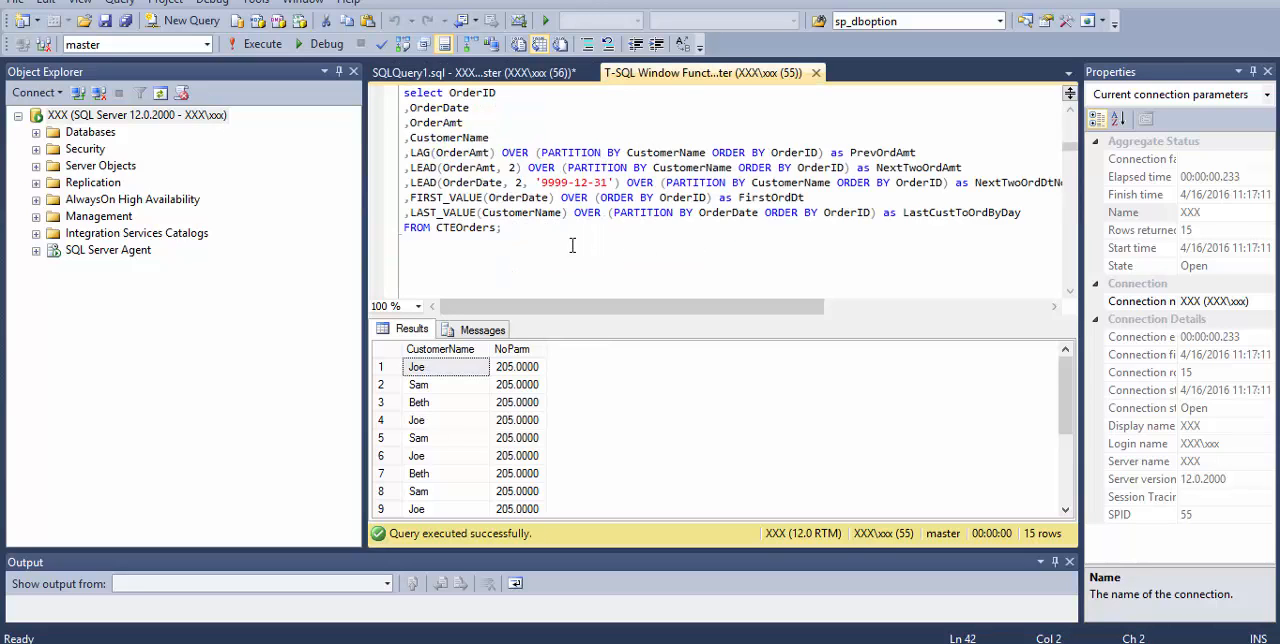
Step: Execute the CTEOrders LAG, LEAD, FIRST_VALUE and LAST_VALUE query, returning 15 rows with PrevOrdAmt, NextTwoOrdAmt and FirstOrdDt
scroll("down", 3)
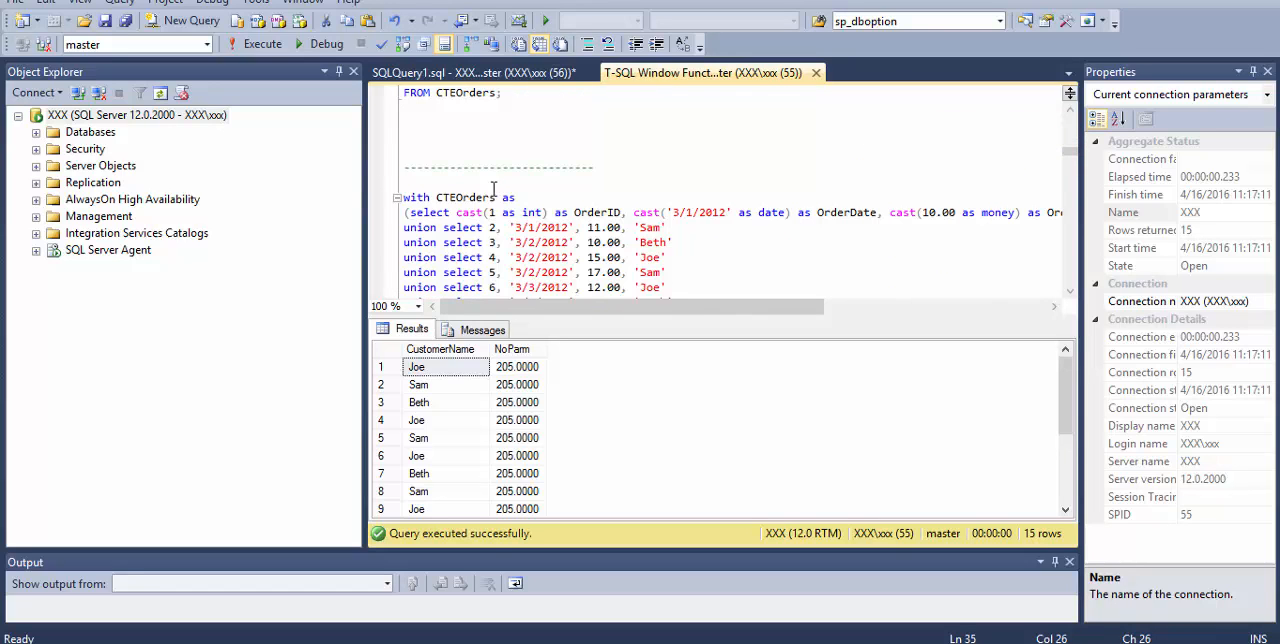
scroll("down", 3)
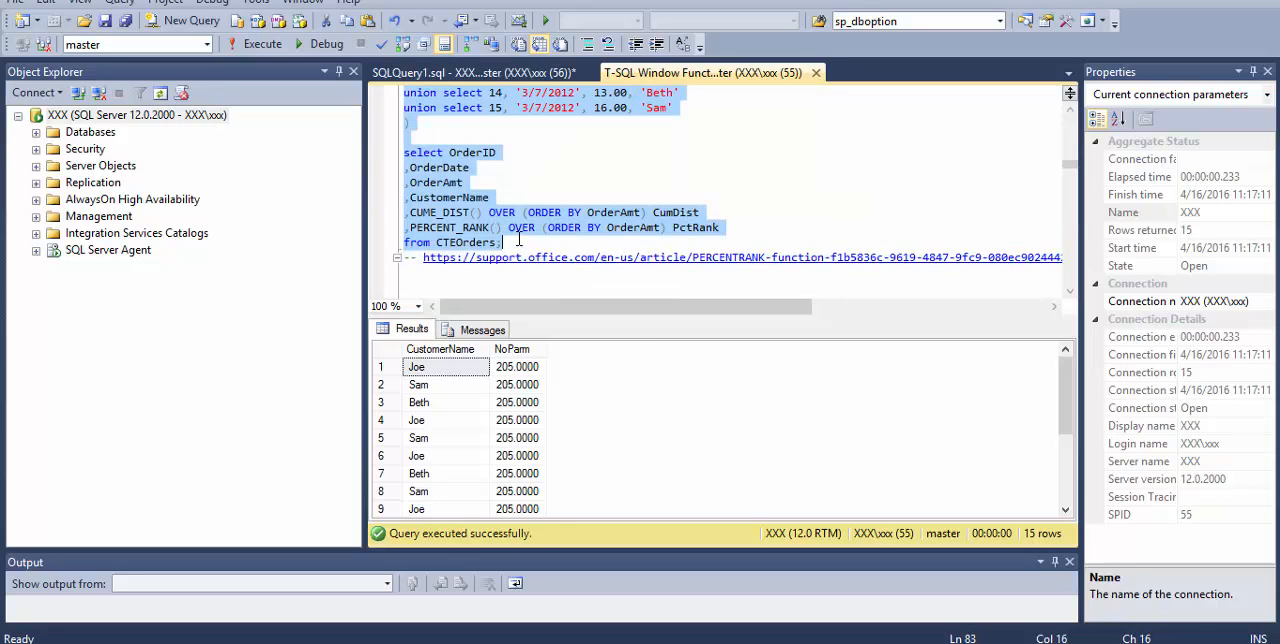
left_click(256, 44)
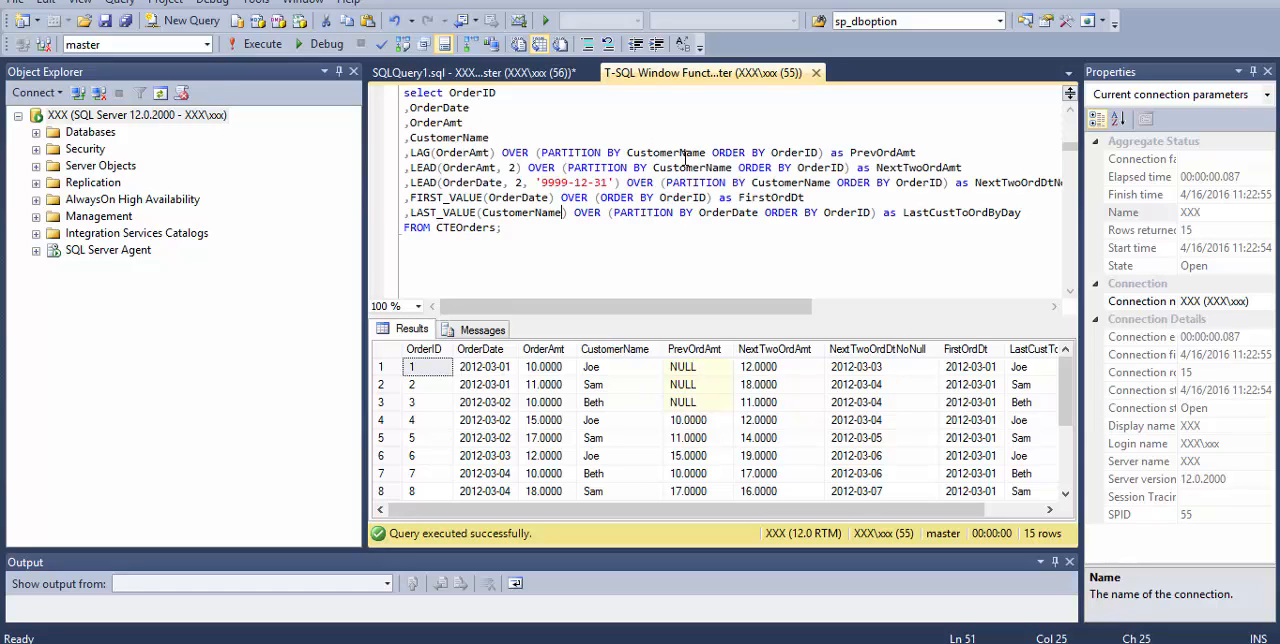
mouse_move(618, 402)
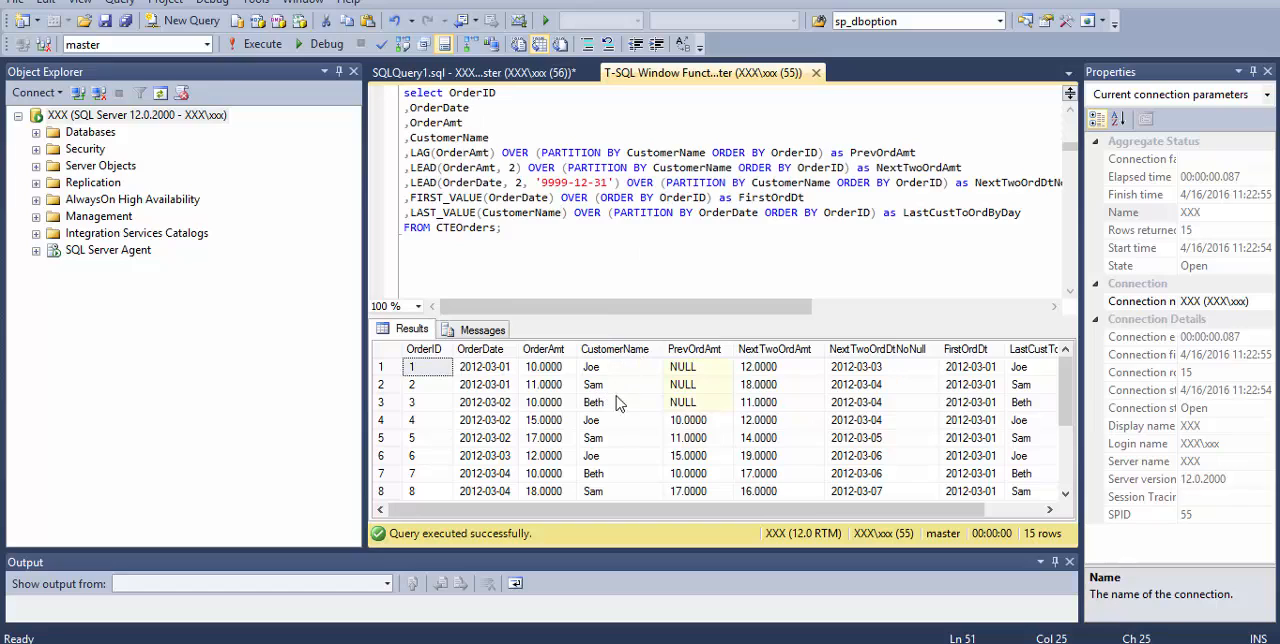
mouse_move(620, 412)
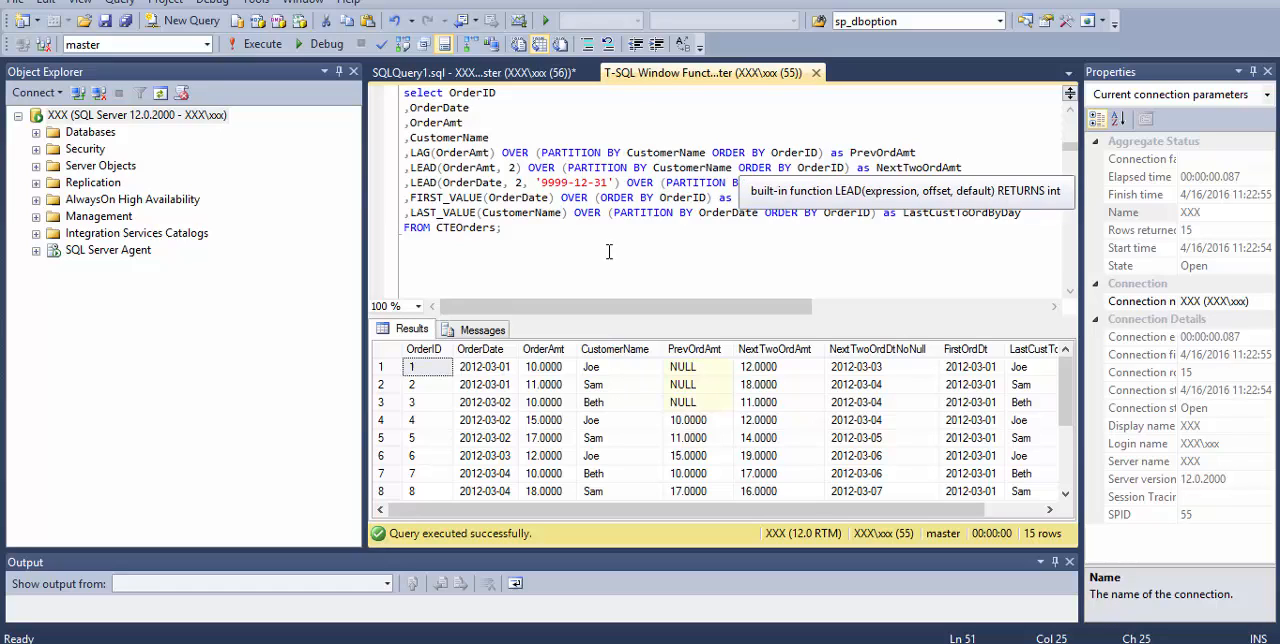
mouse_move(428, 416)
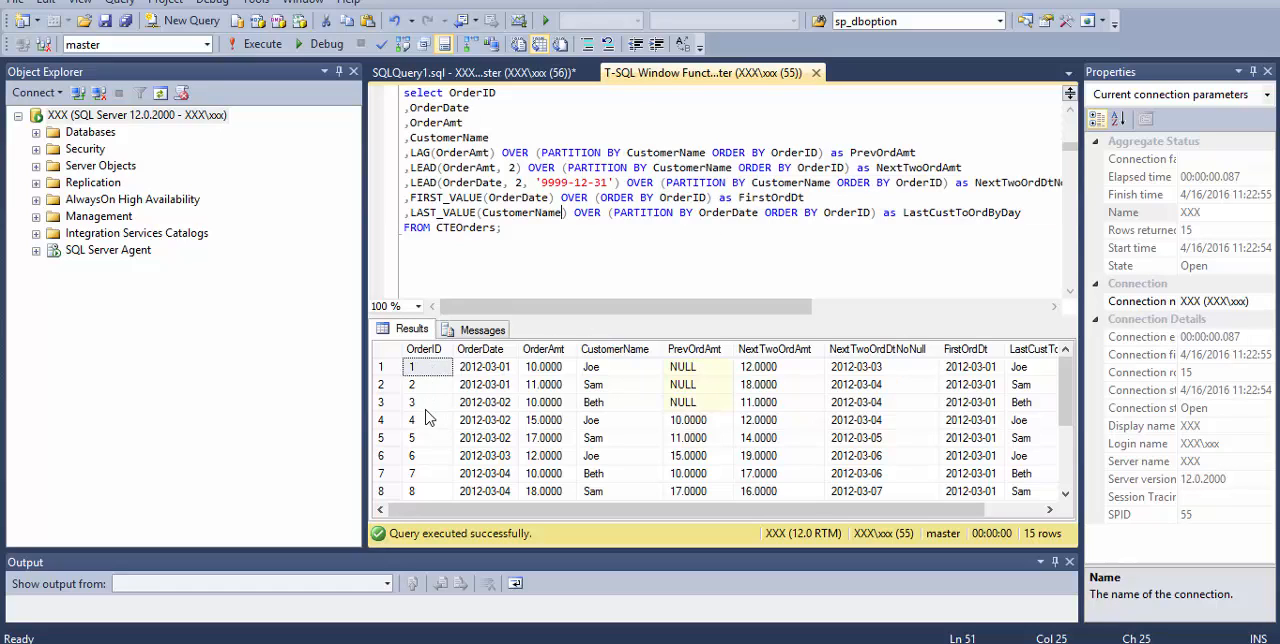
mouse_move(874, 152)
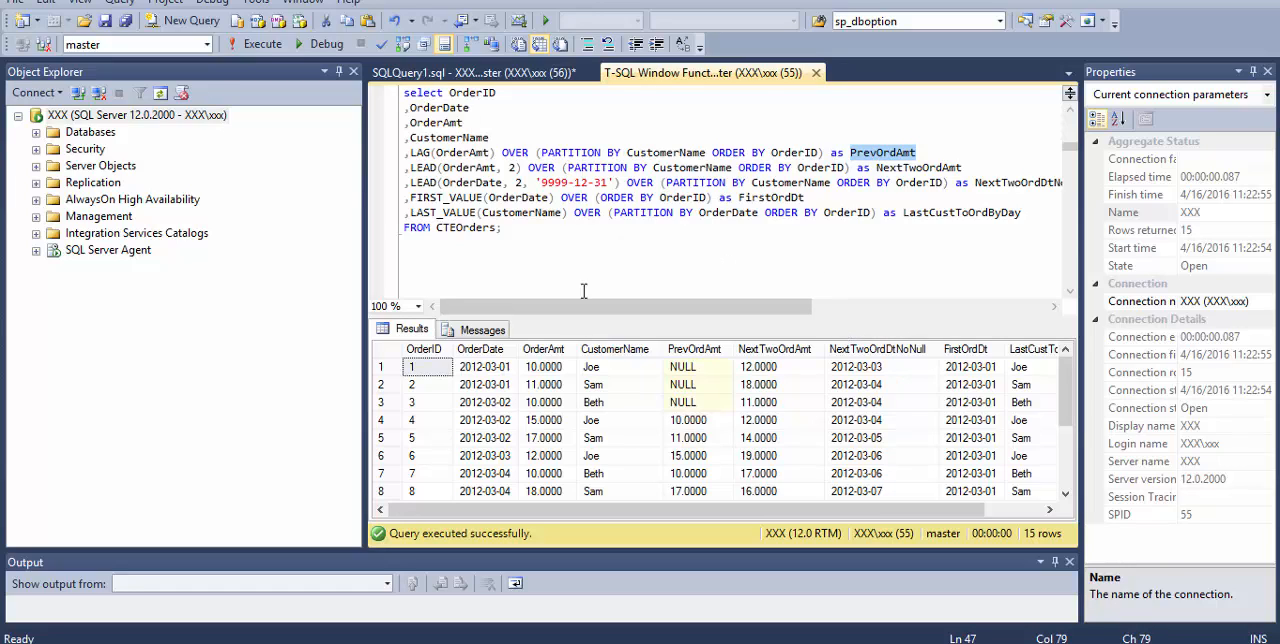
left_click(616, 366)
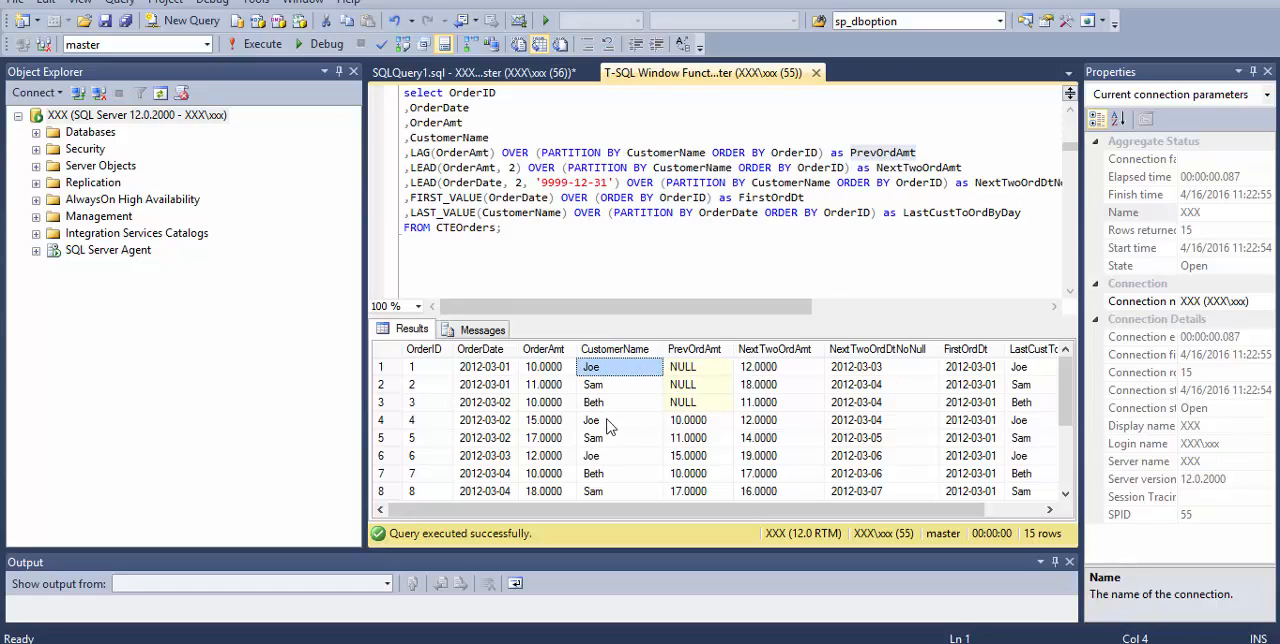
left_click(616, 420)
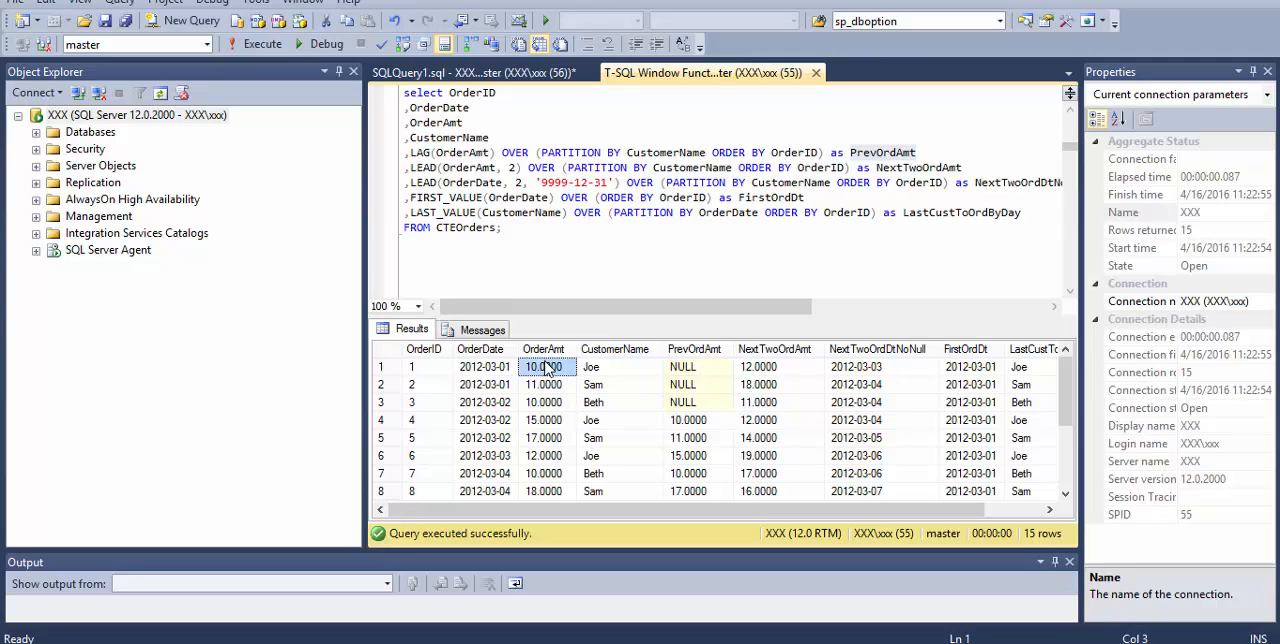
scroll("down", 3)
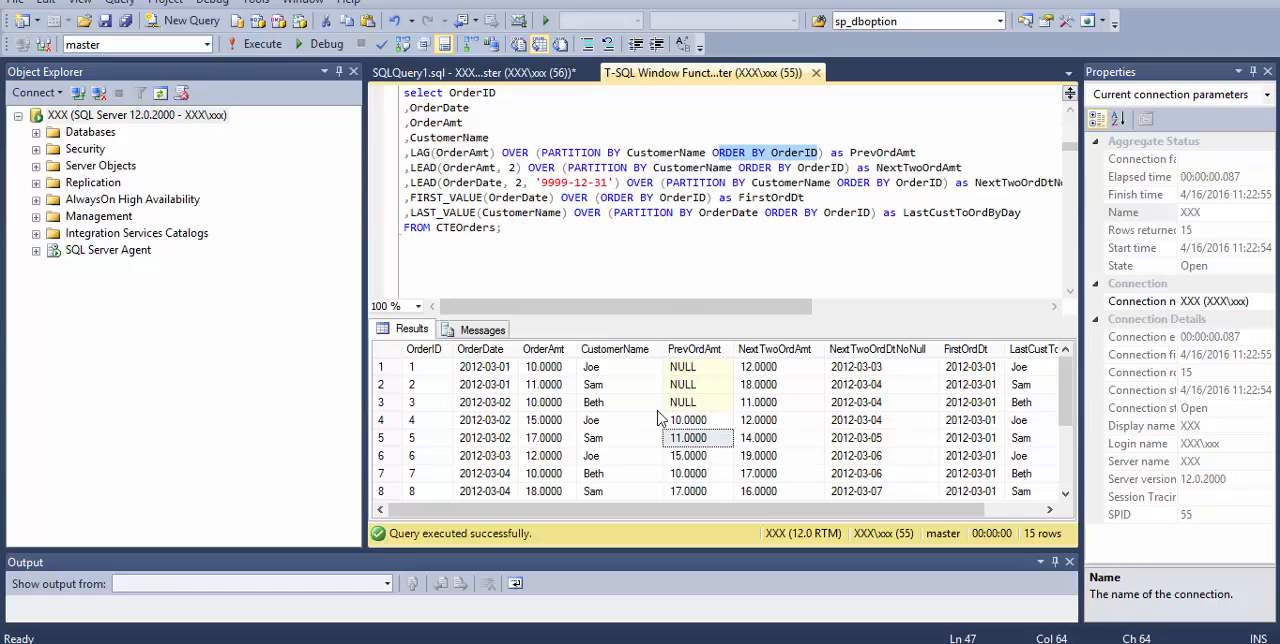
mouse_move(430, 460)
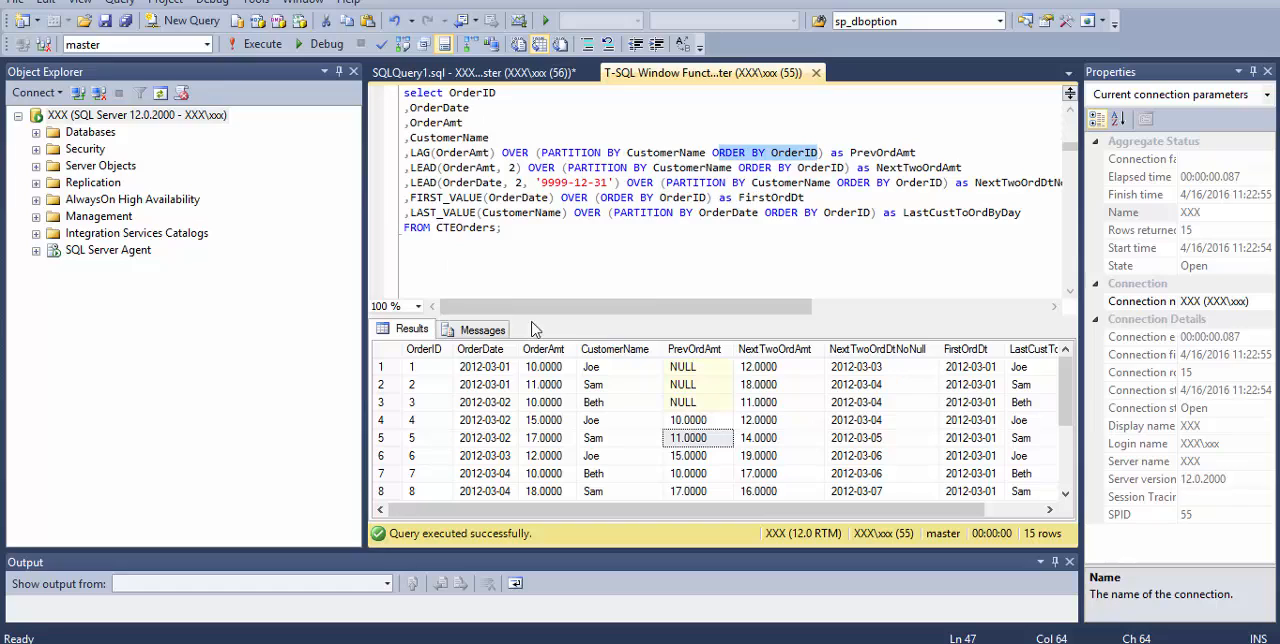
mouse_move(616, 392)
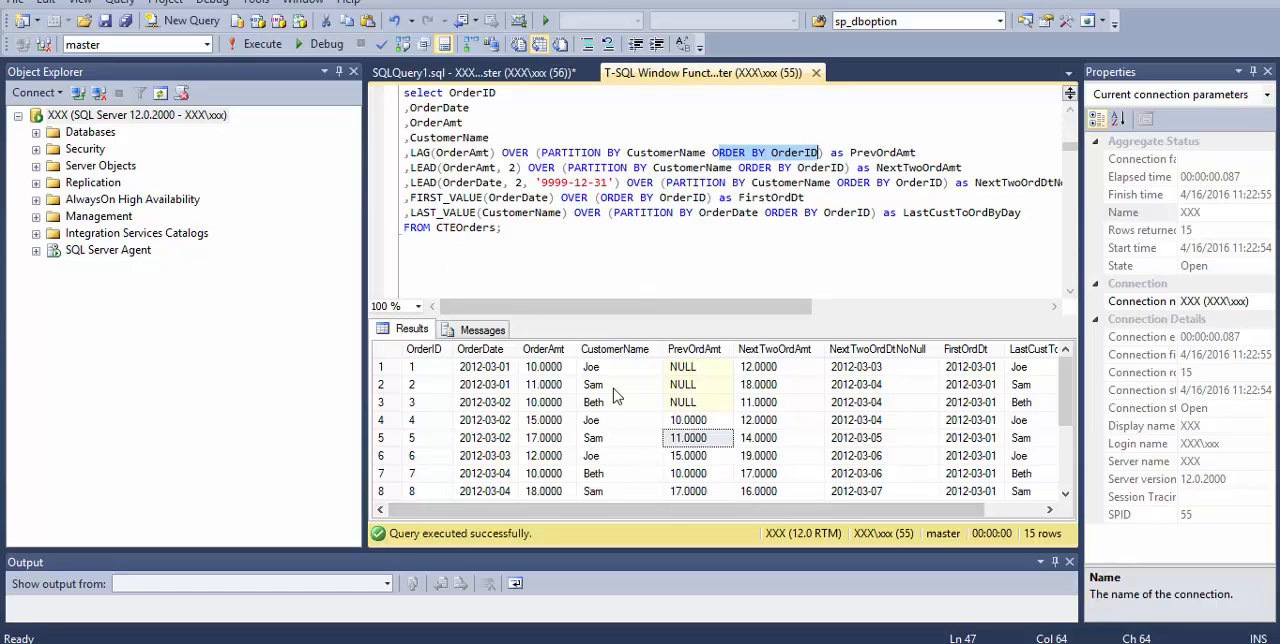
mouse_move(614, 438)
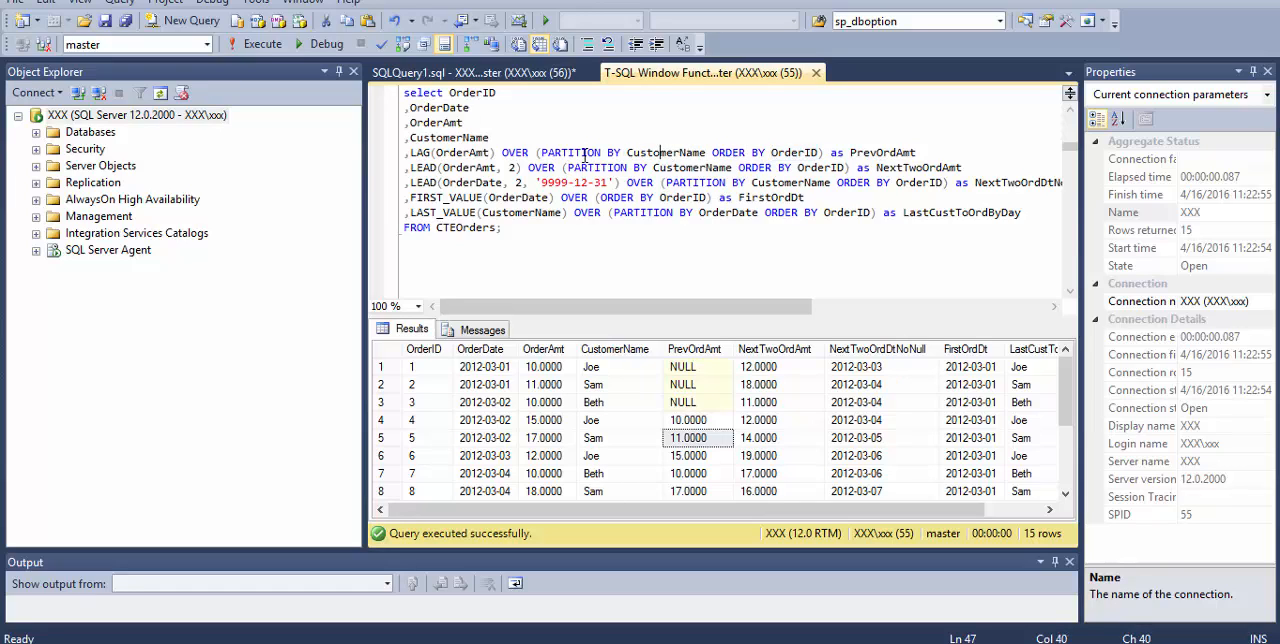
double_click(728, 152)
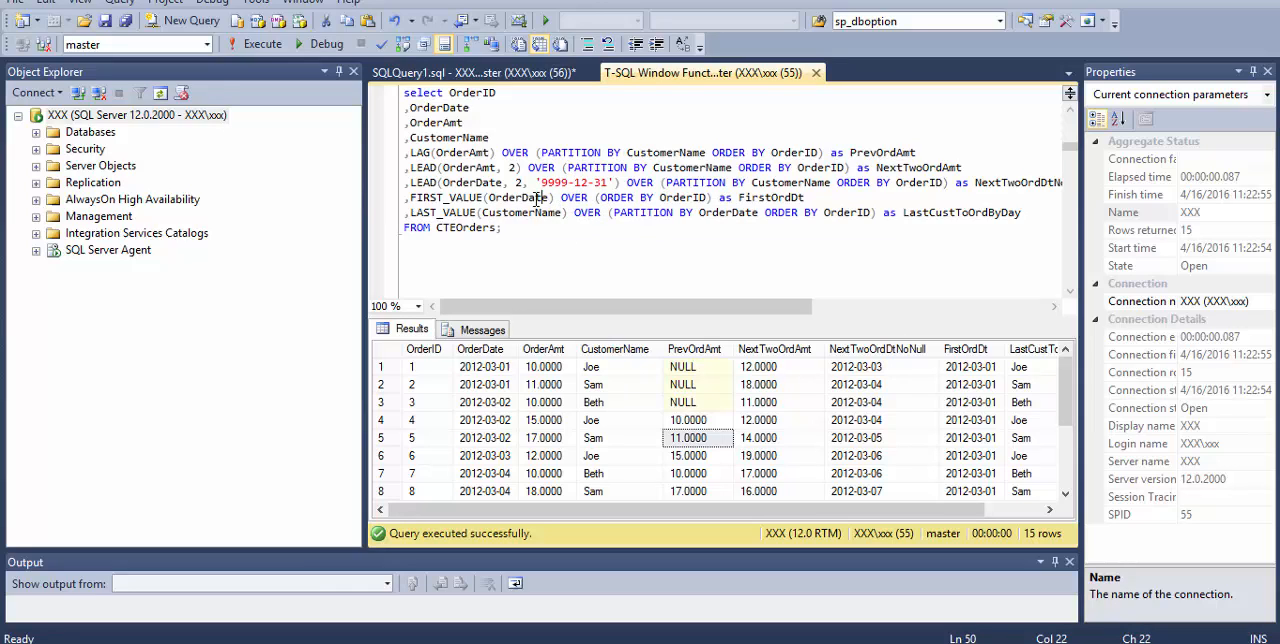
mouse_move(528, 196)
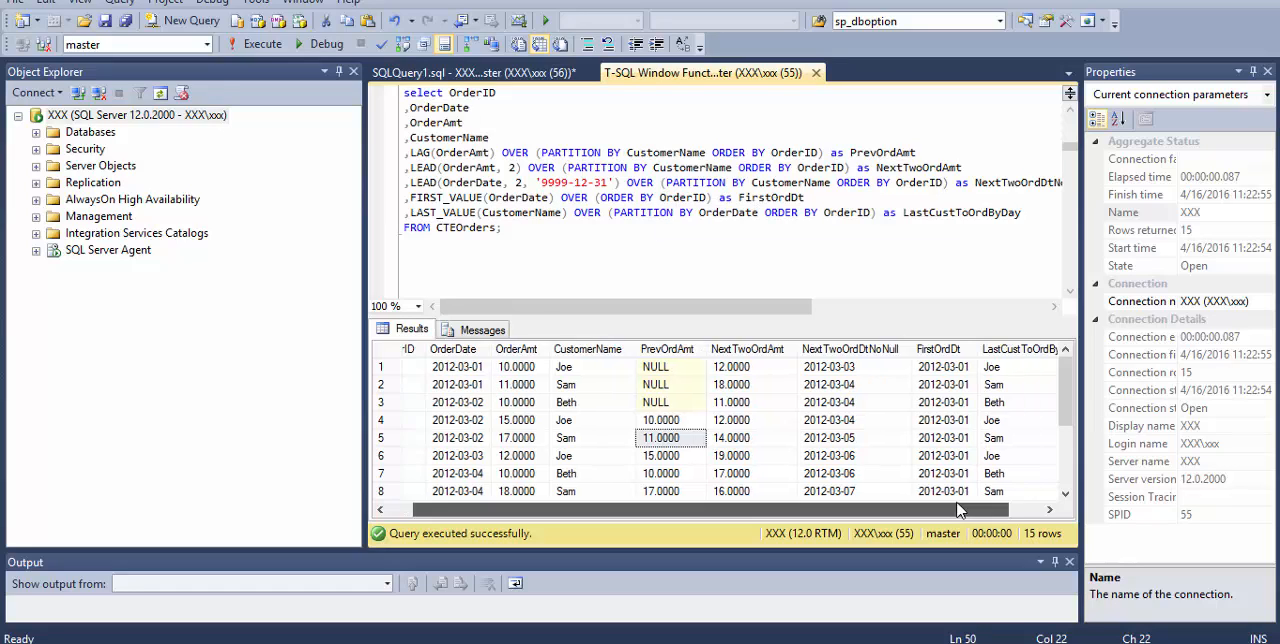
scroll("down", 3)
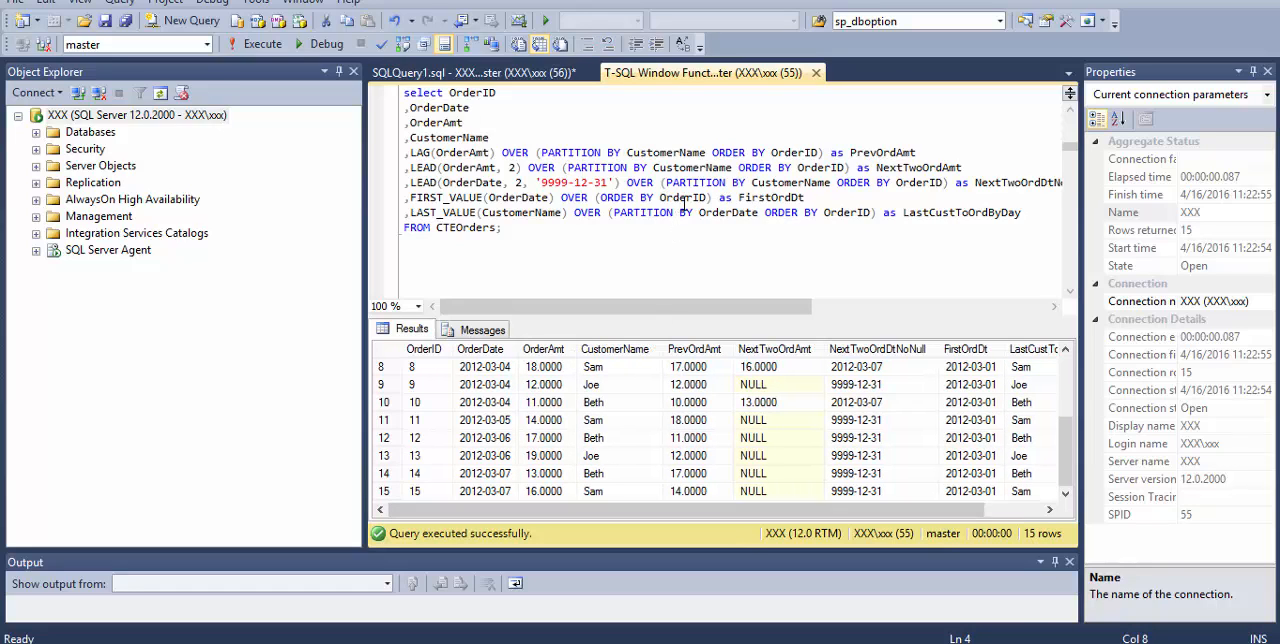
mouse_move(396, 366)
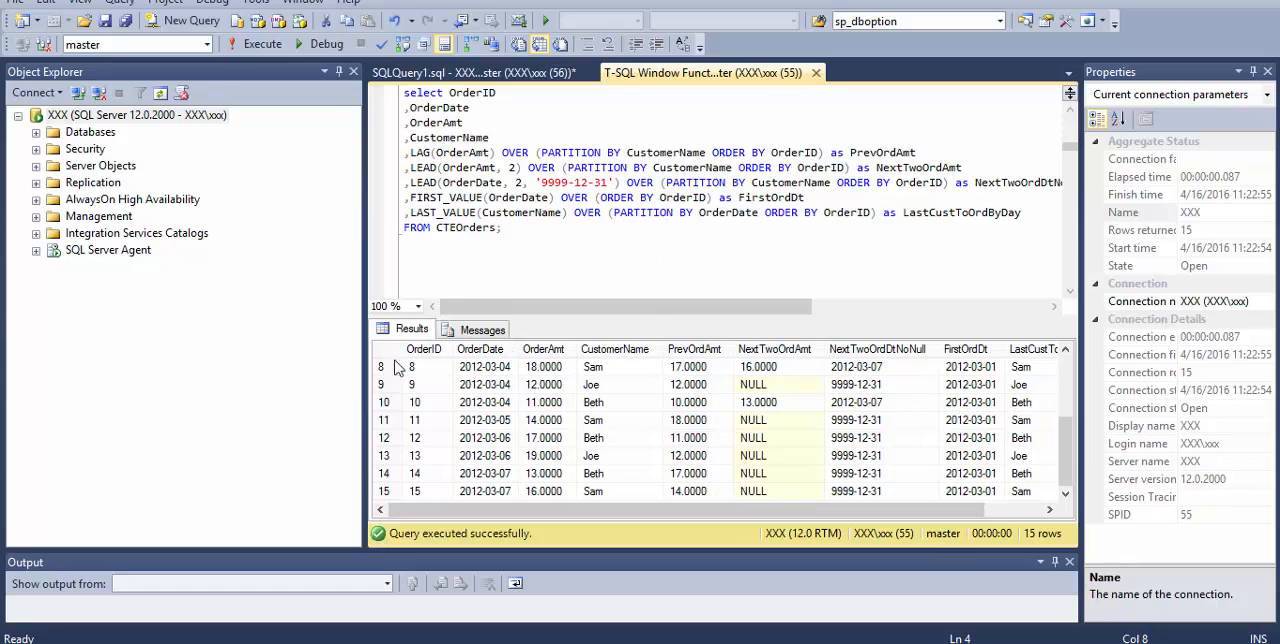
mouse_move(452, 496)
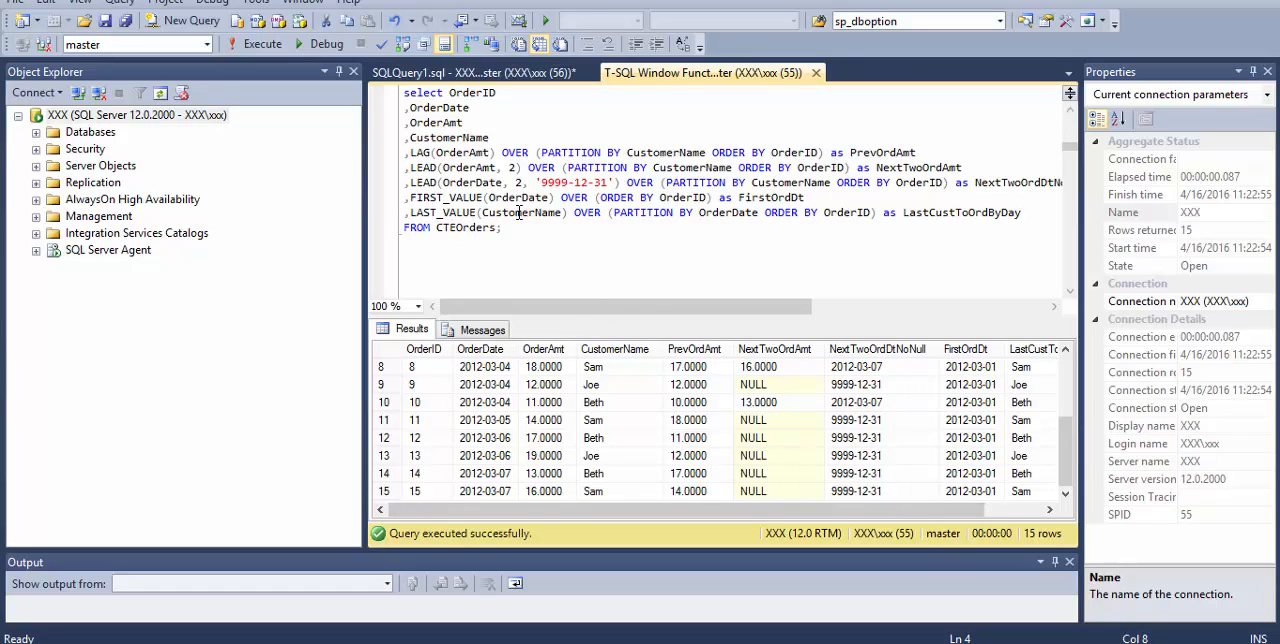
mouse_move(760, 212)
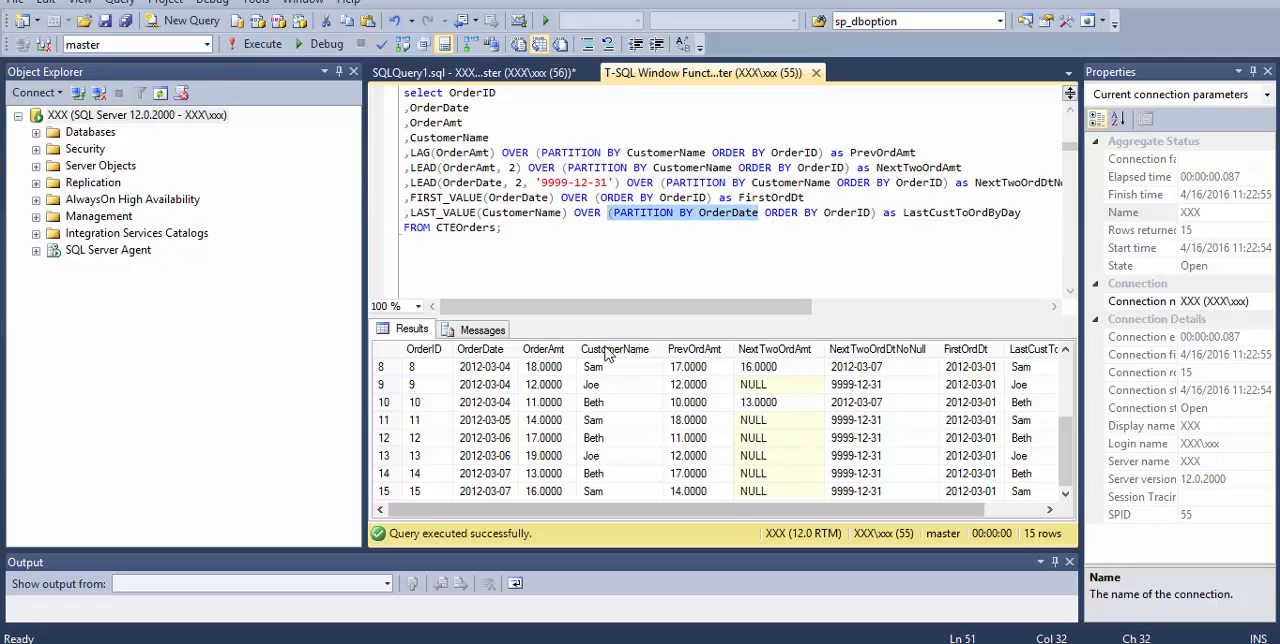
mouse_move(976, 506)
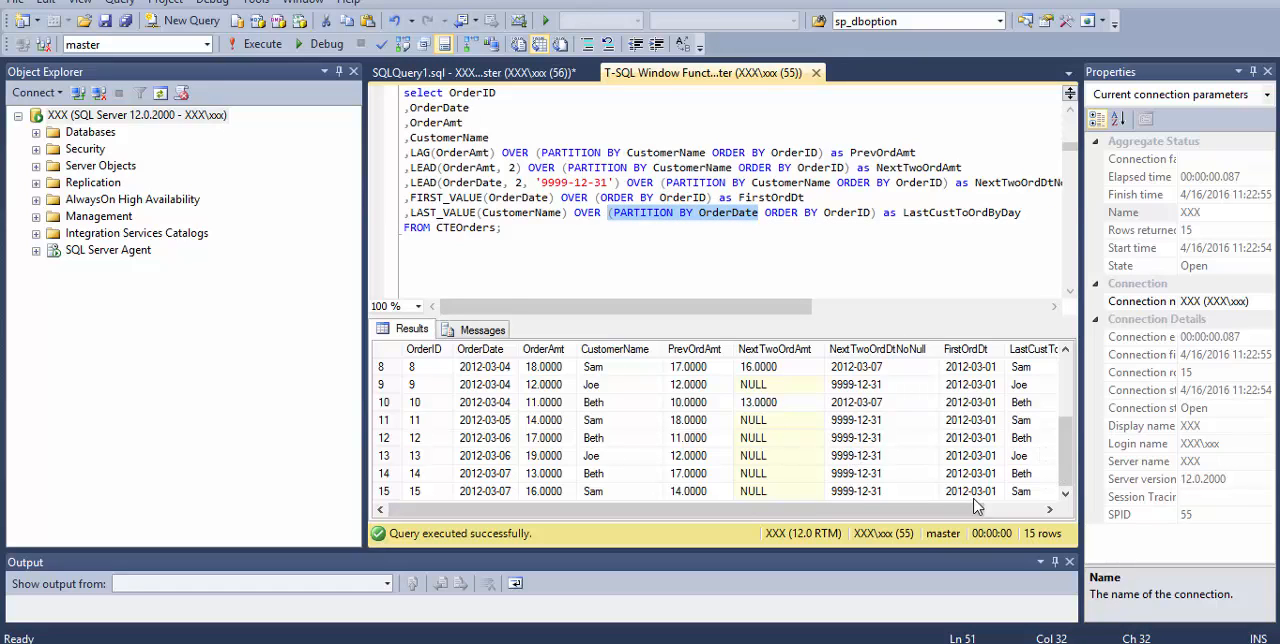
scroll("right", 3)
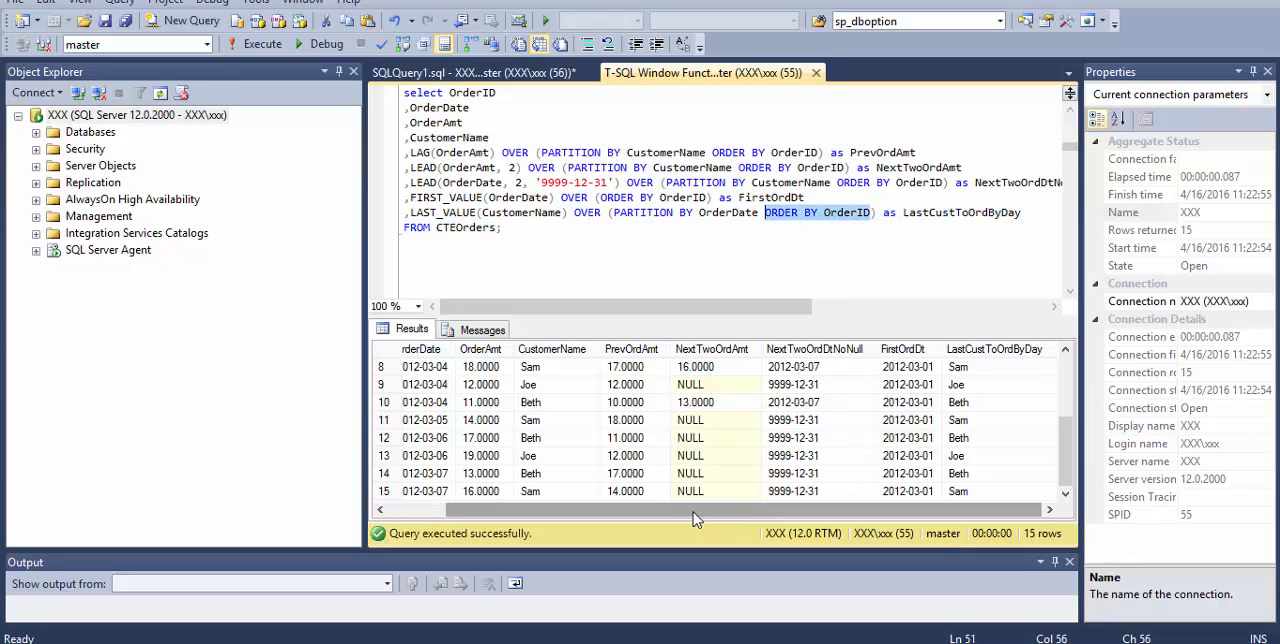
scroll("left", 3)
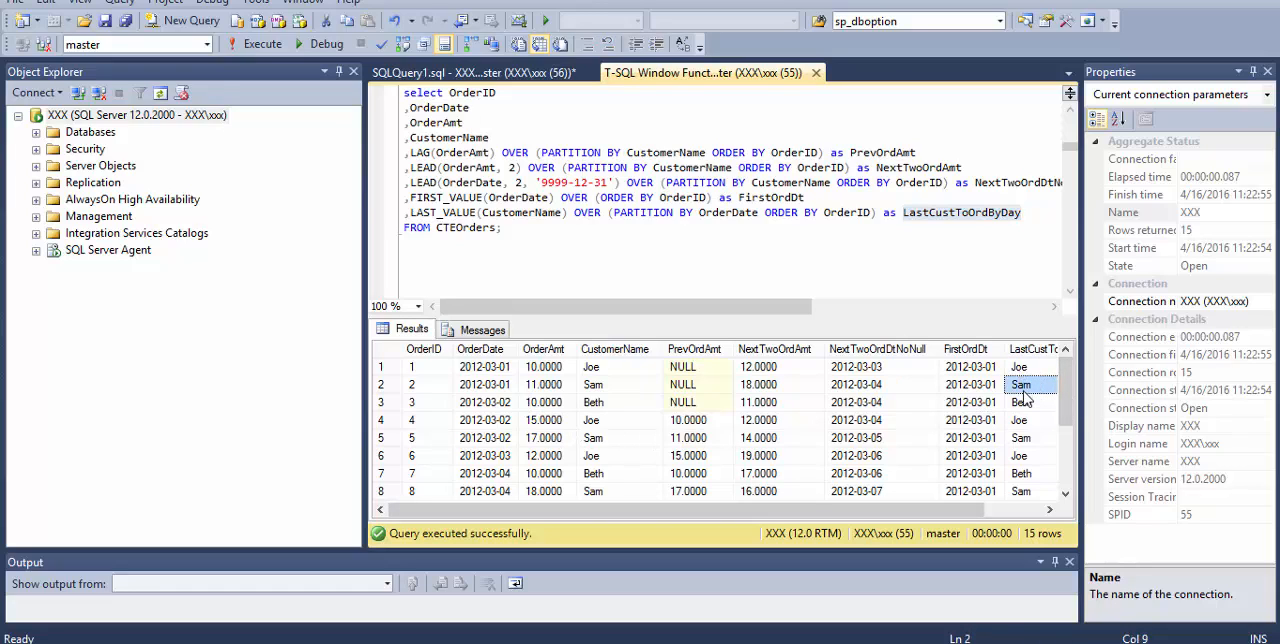
mouse_move(1020, 384)
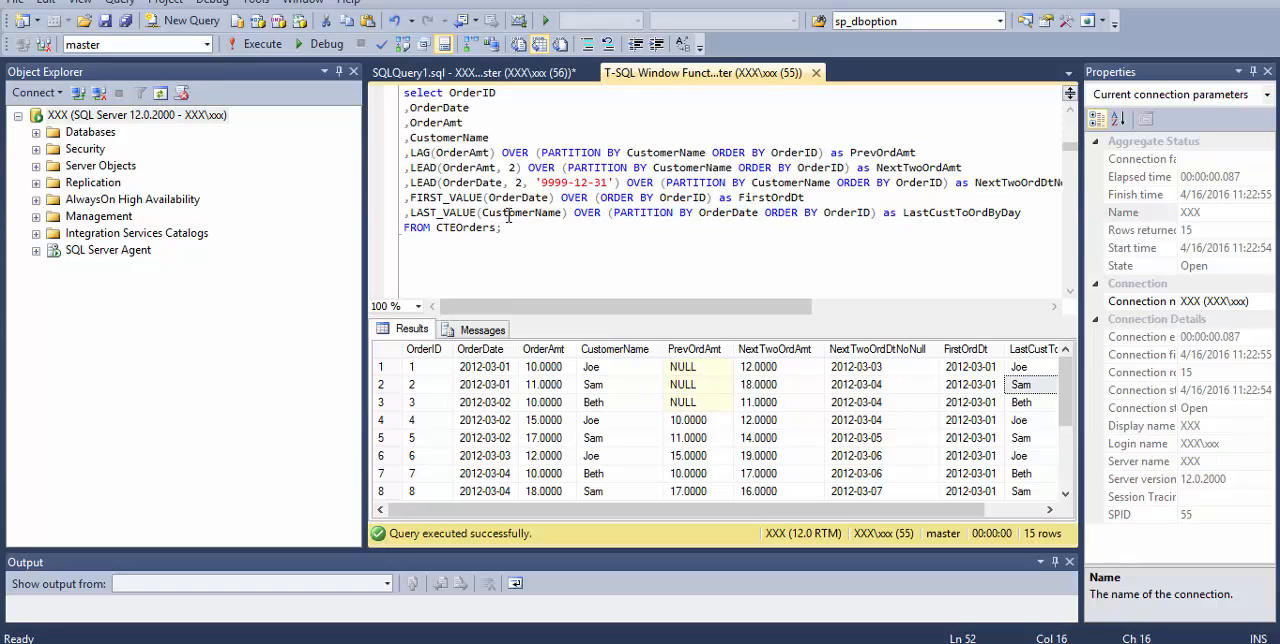
double_click(520, 212)
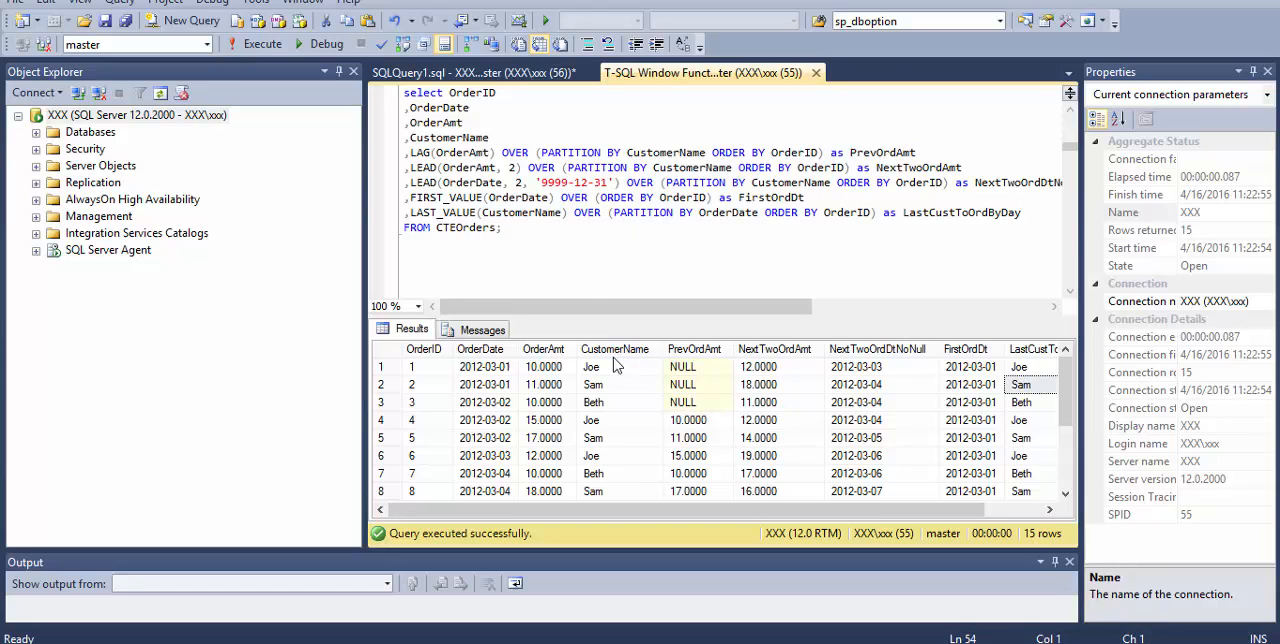
mouse_move(620, 384)
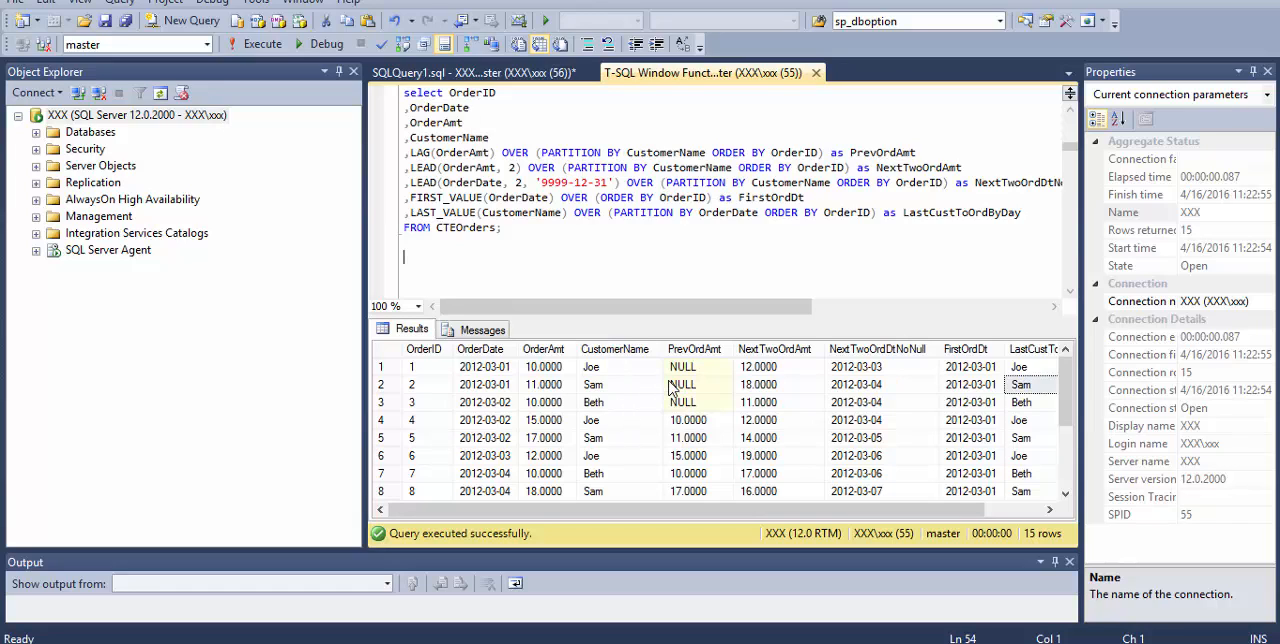
mouse_move(702, 284)
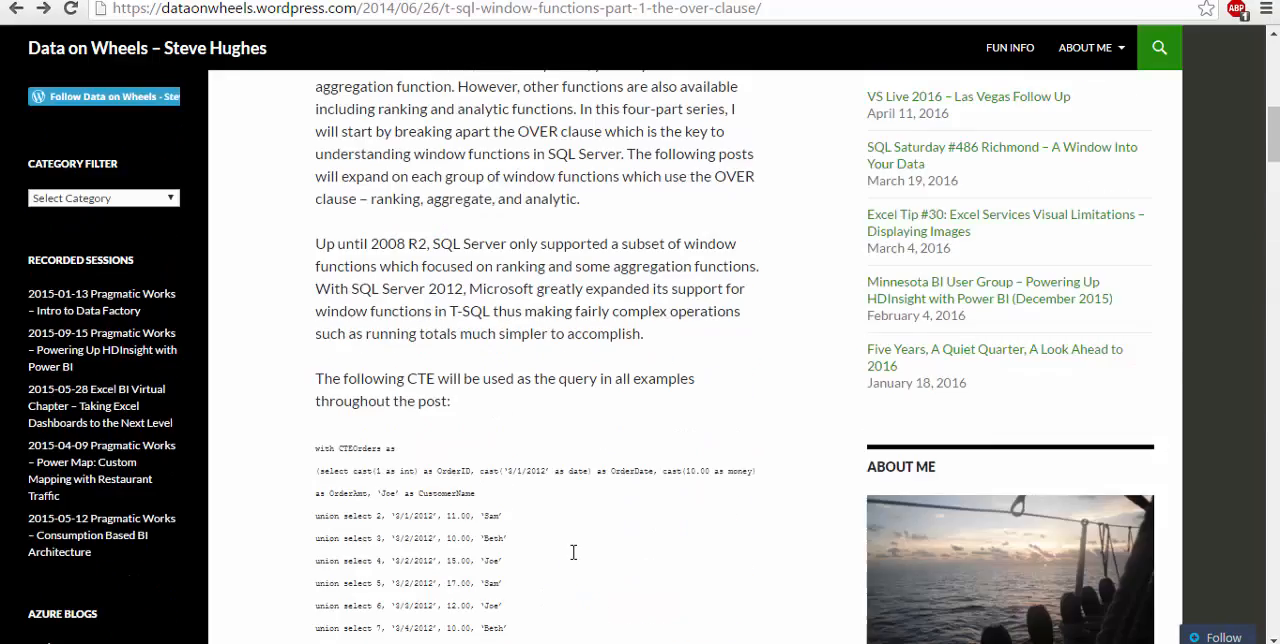
Step: Scroll up to the title and introduction of the window functions Part 1 post
scroll("up", 3)
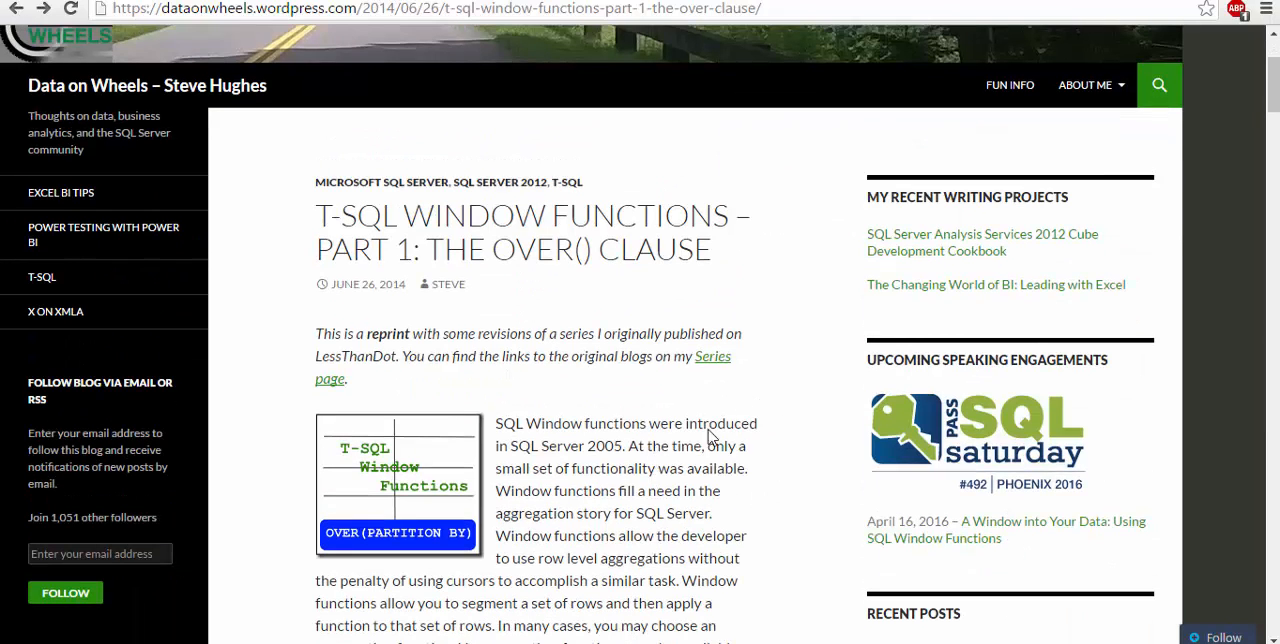
mouse_move(648, 356)
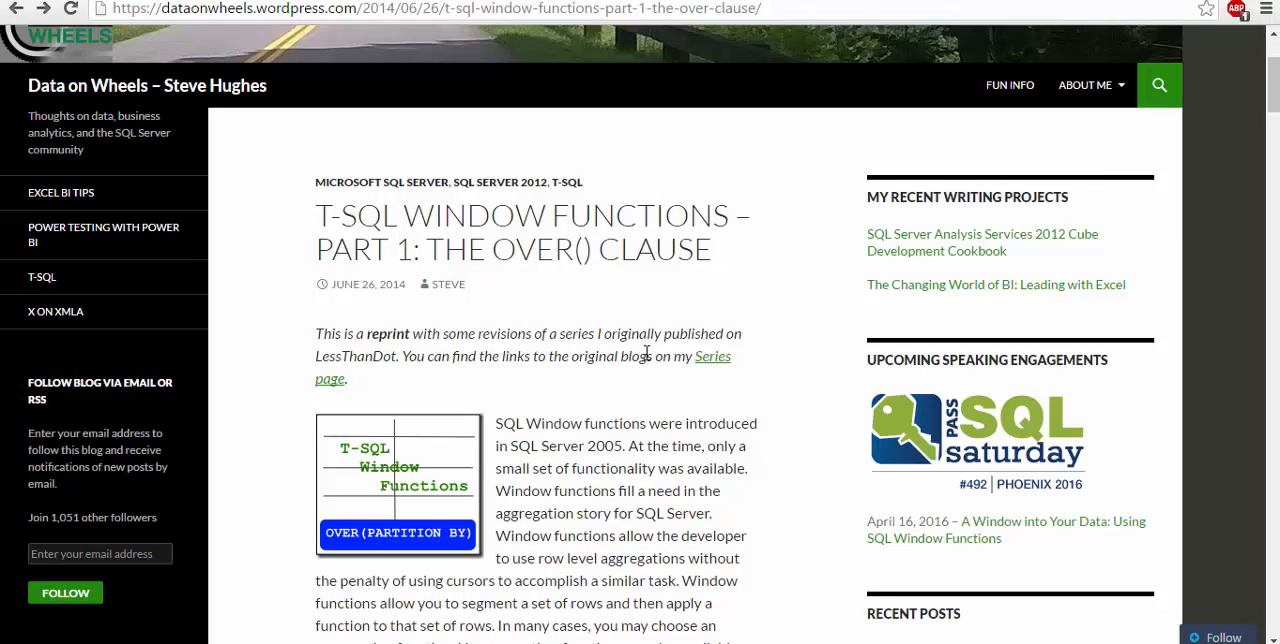